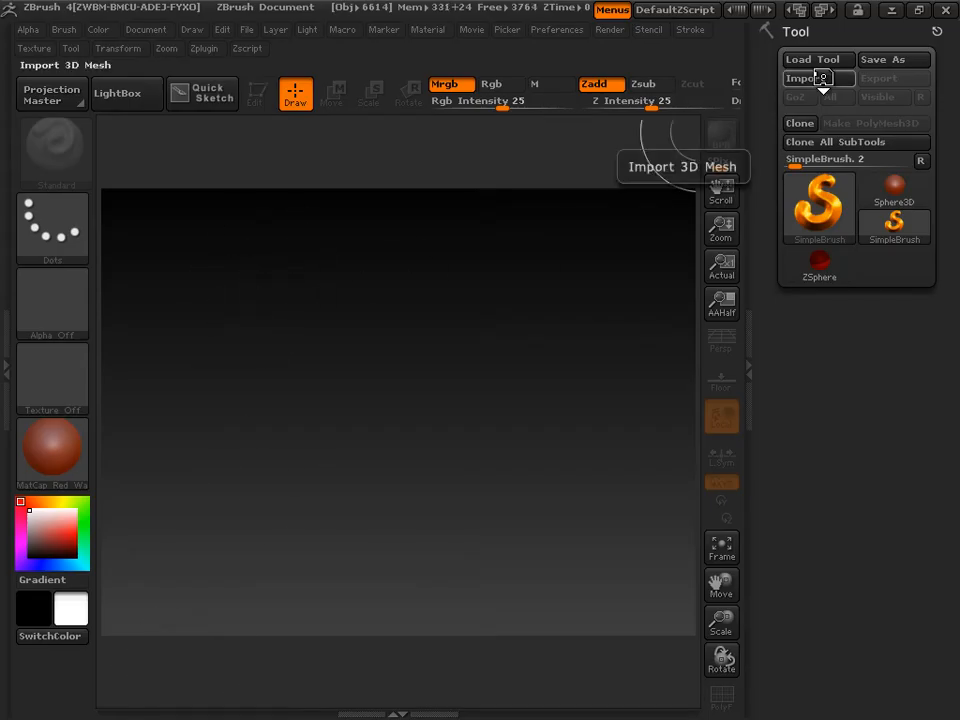
# Start a mesh import and browse to the _Blender to Zbrush folder on the Desktop
pyautogui.click(809, 78)
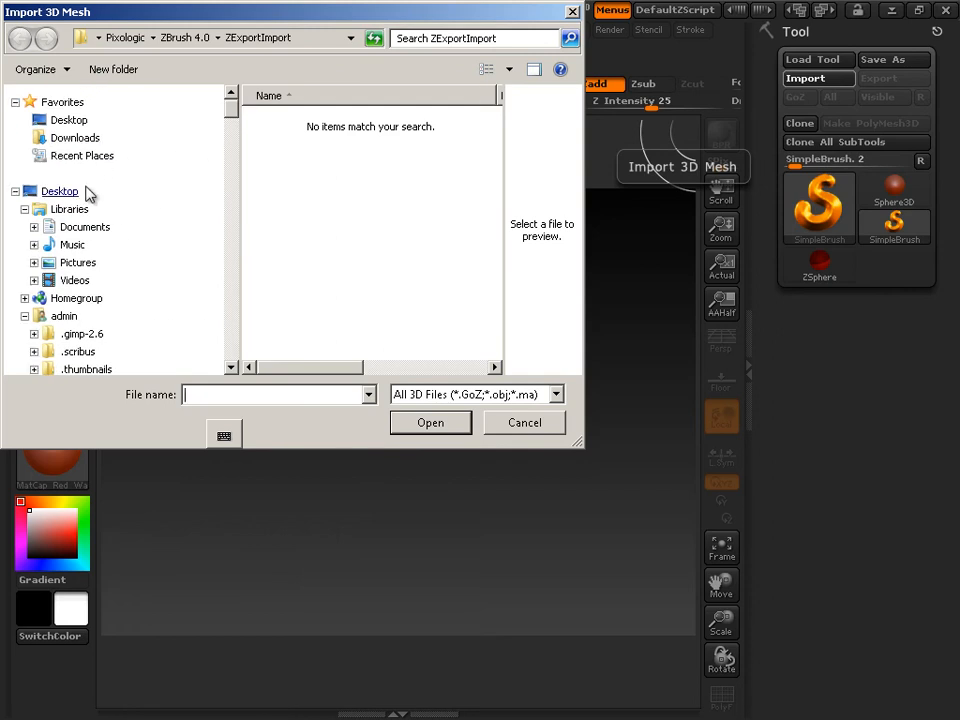
pyautogui.click(59, 191)
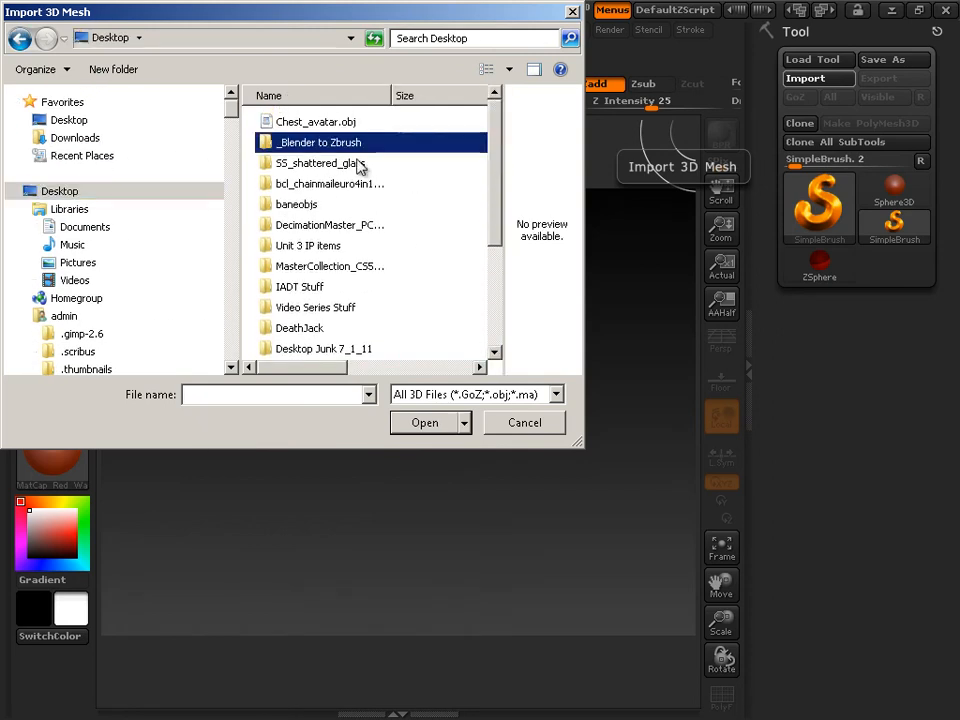
pyautogui.doubleClick(319, 142)
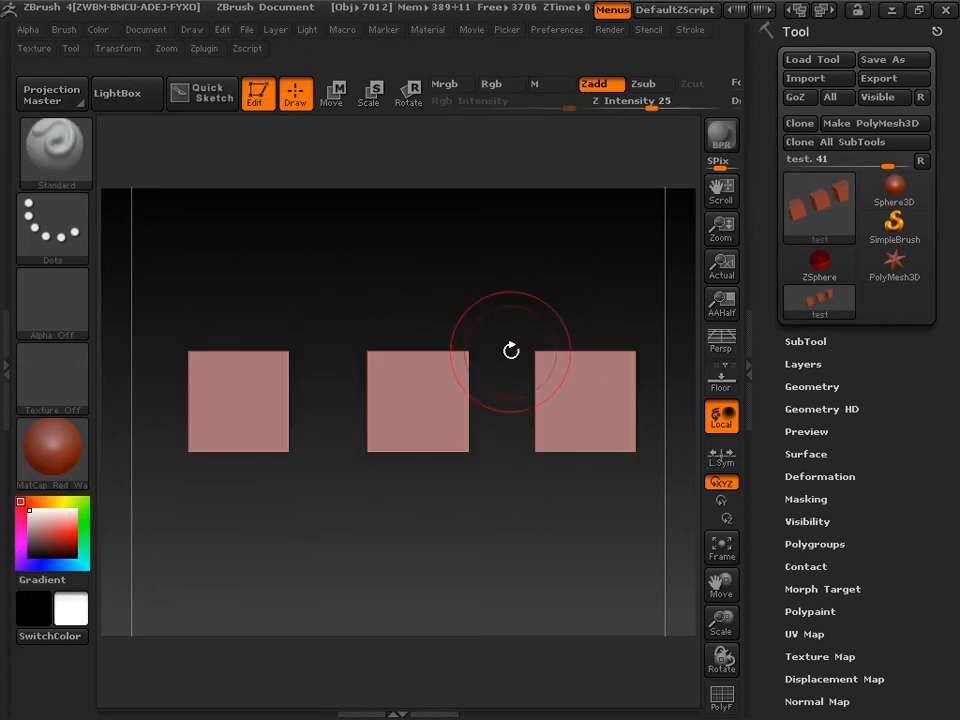
pyautogui.moveTo(332, 373)
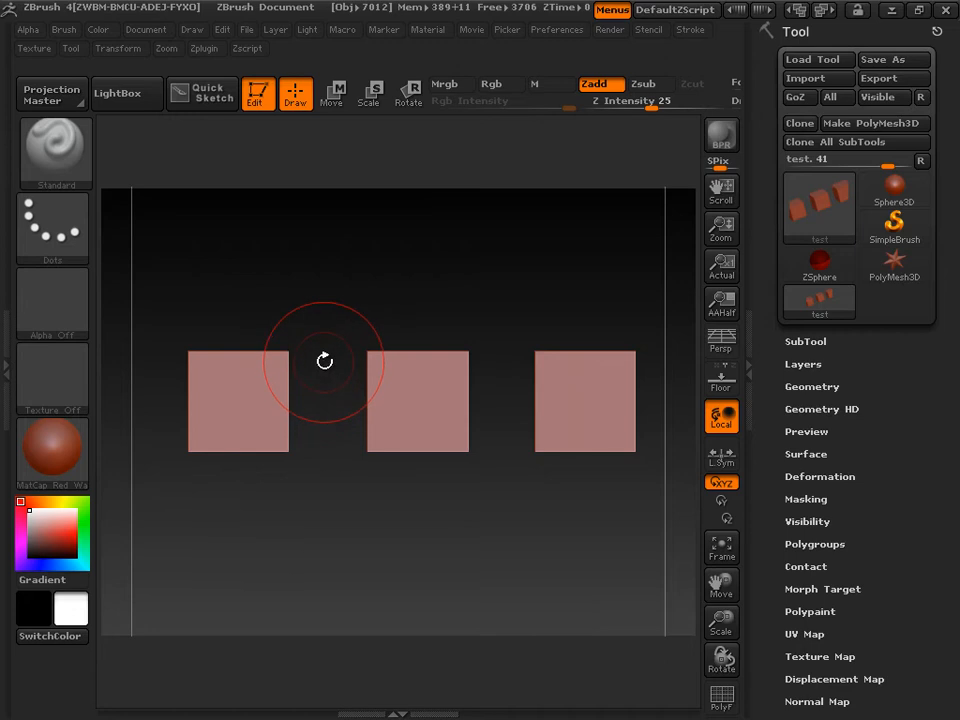
pyautogui.moveTo(670, 430)
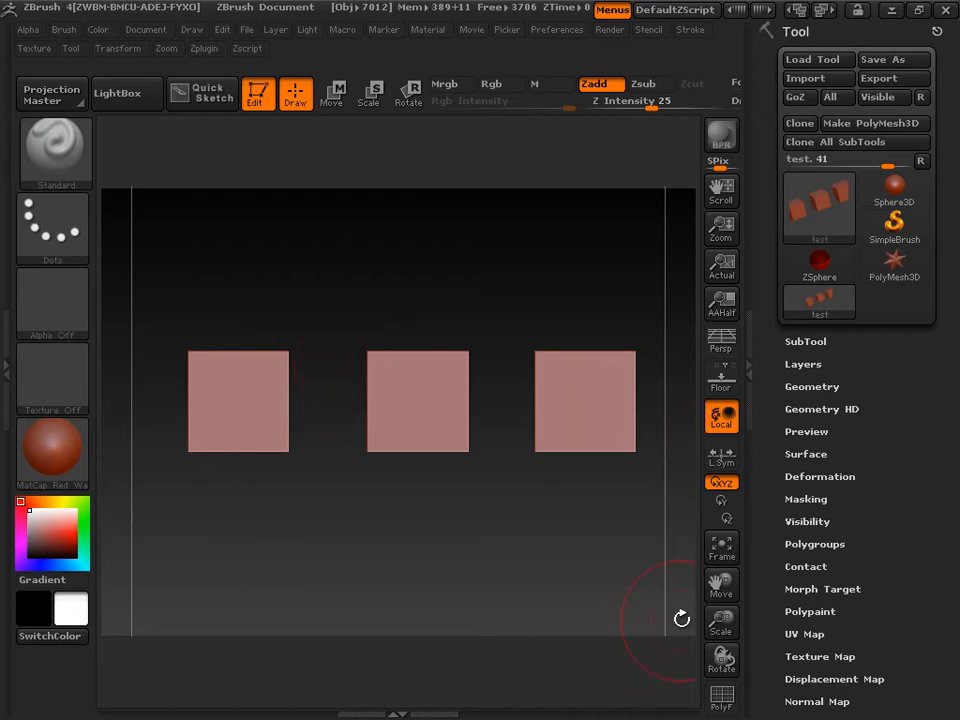
# Enable PolyF so the three-cube mesh shows its polygon edges
pyautogui.click(721, 697)
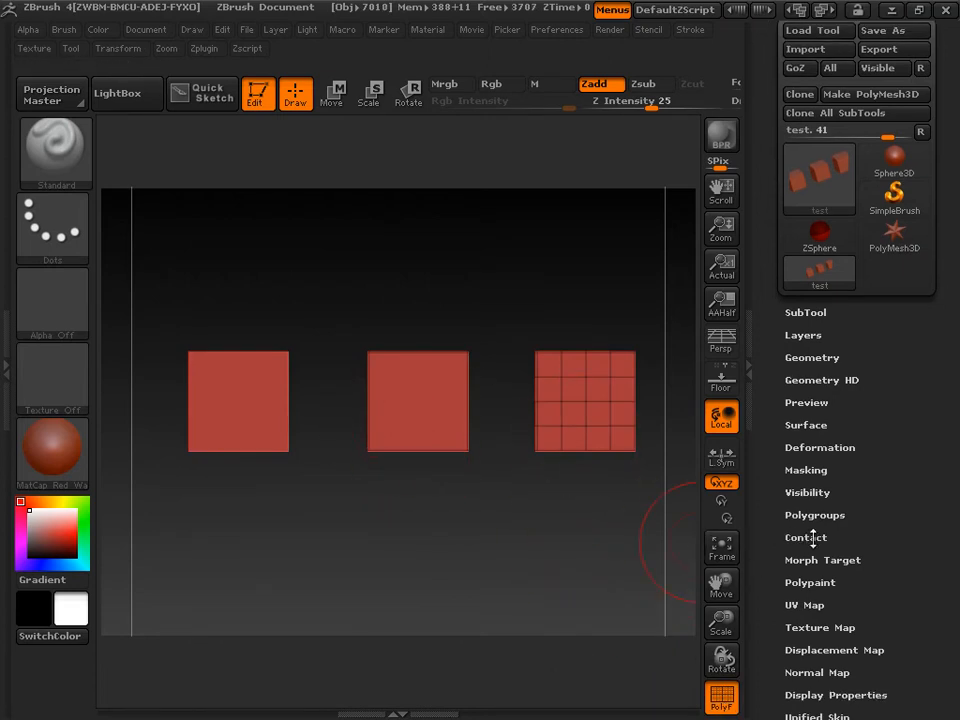
# Run Auto Groups so each cube gets its own polygroup colour
pyautogui.click(814, 514)
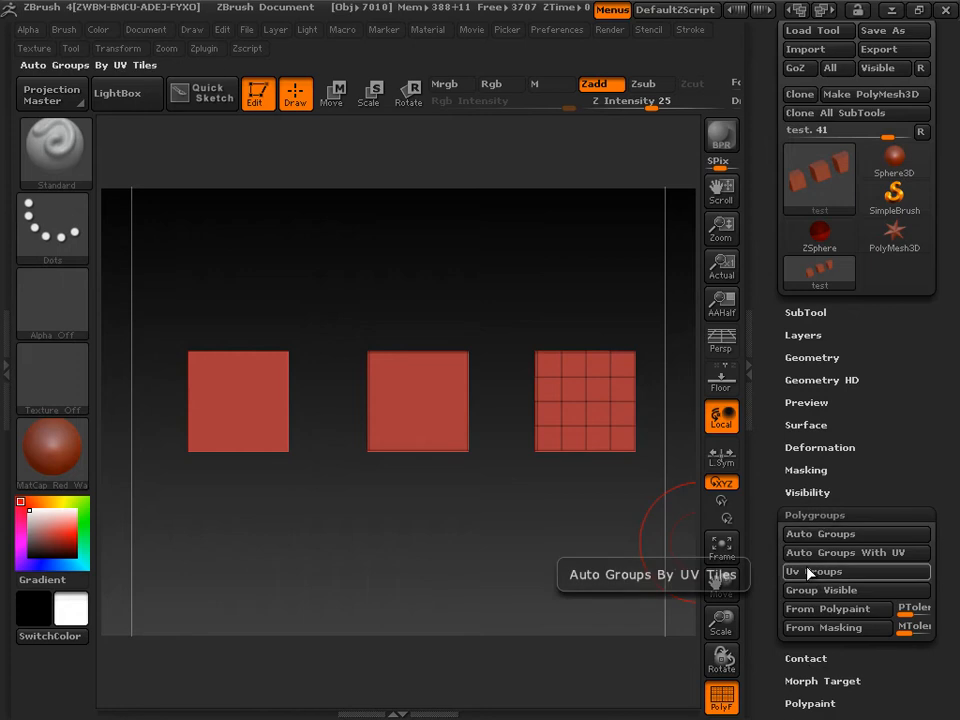
pyautogui.click(813, 571)
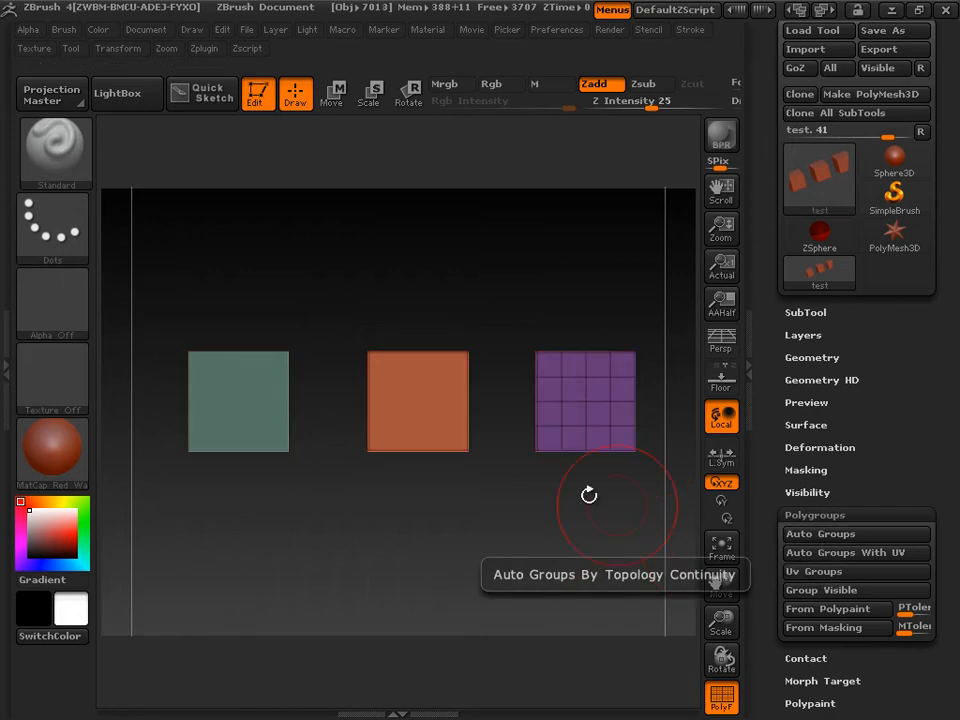
pyautogui.moveTo(318, 463)
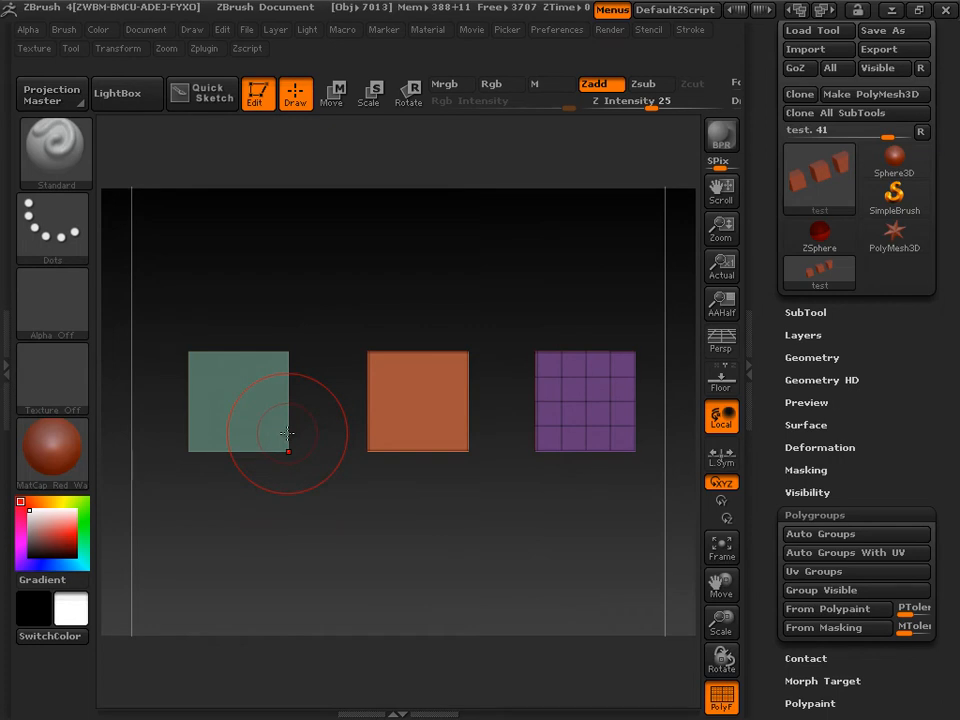
pyautogui.moveTo(348, 490)
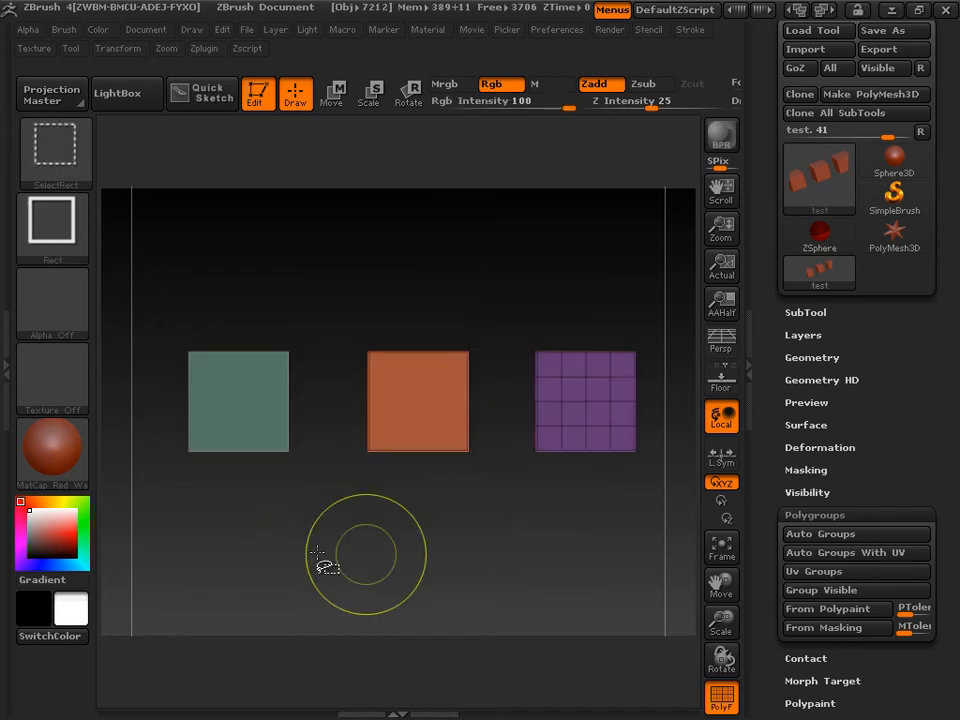
pyautogui.moveTo(565, 455)
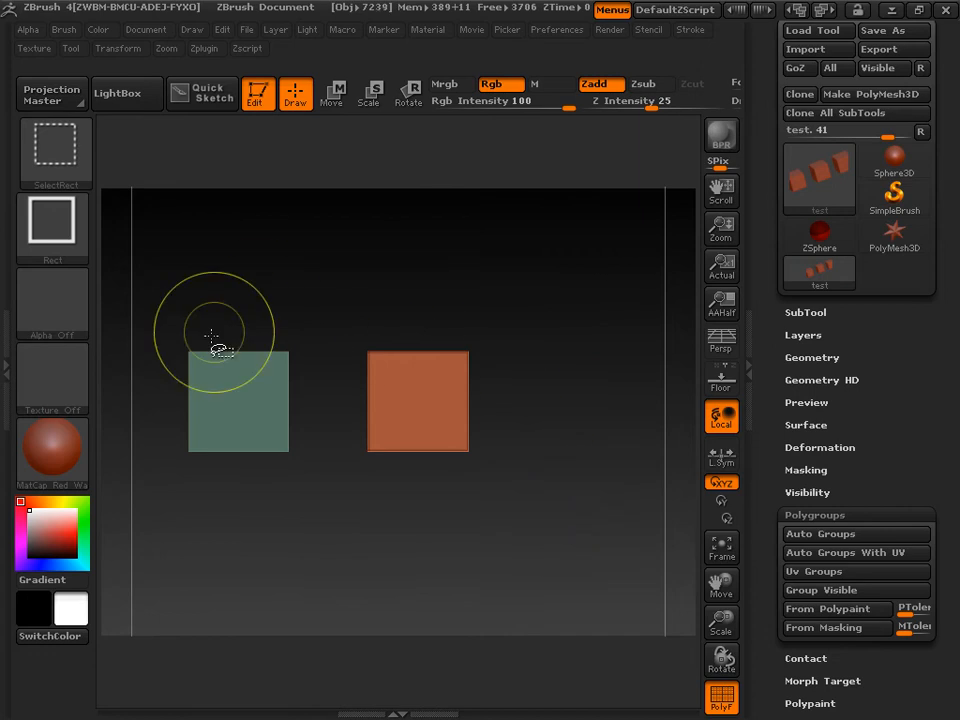
pyautogui.moveTo(500, 530)
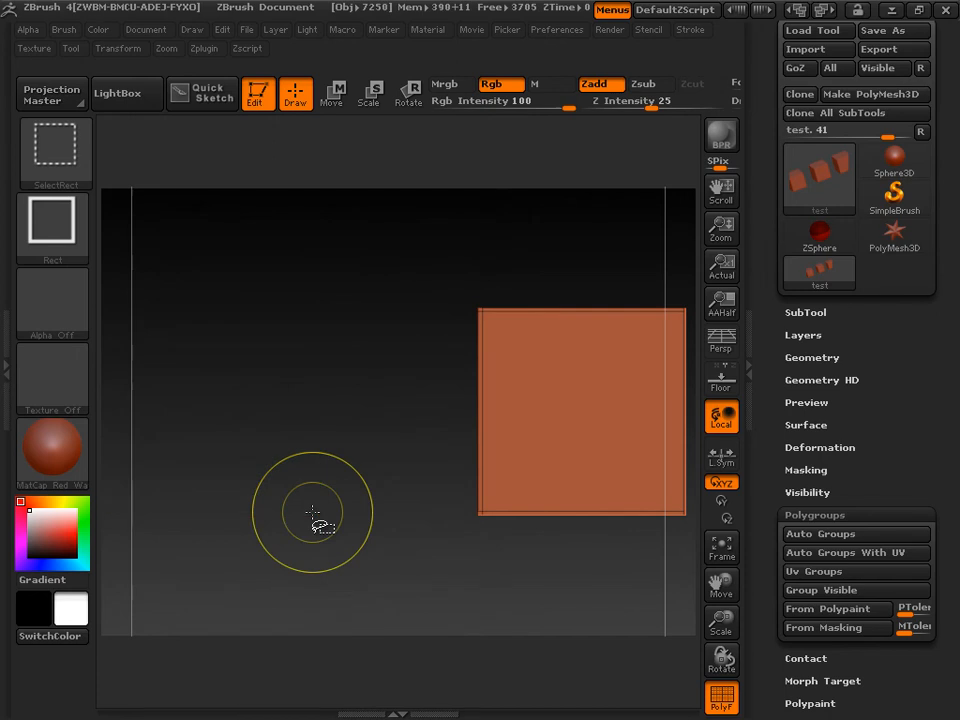
pyautogui.moveTo(432, 563)
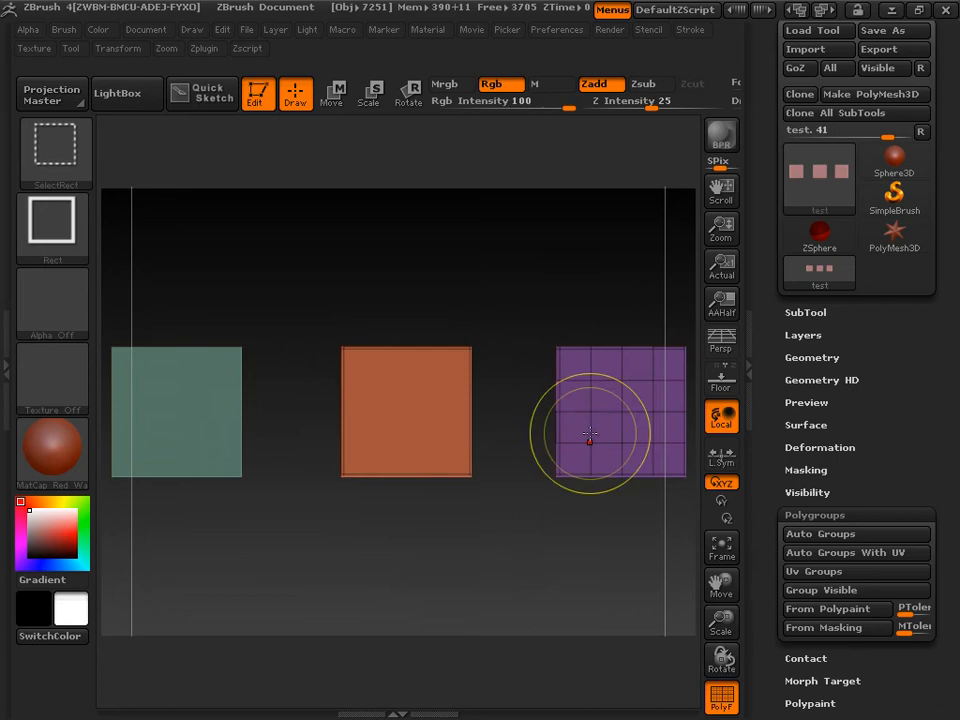
pyautogui.moveTo(490, 535)
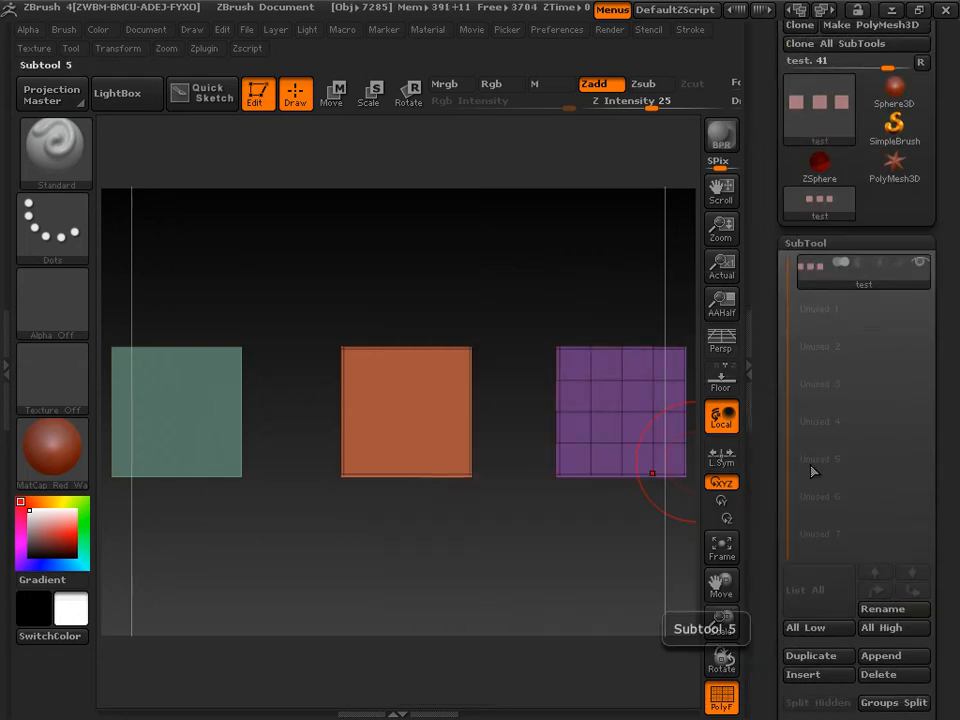
pyautogui.moveTo(768, 550)
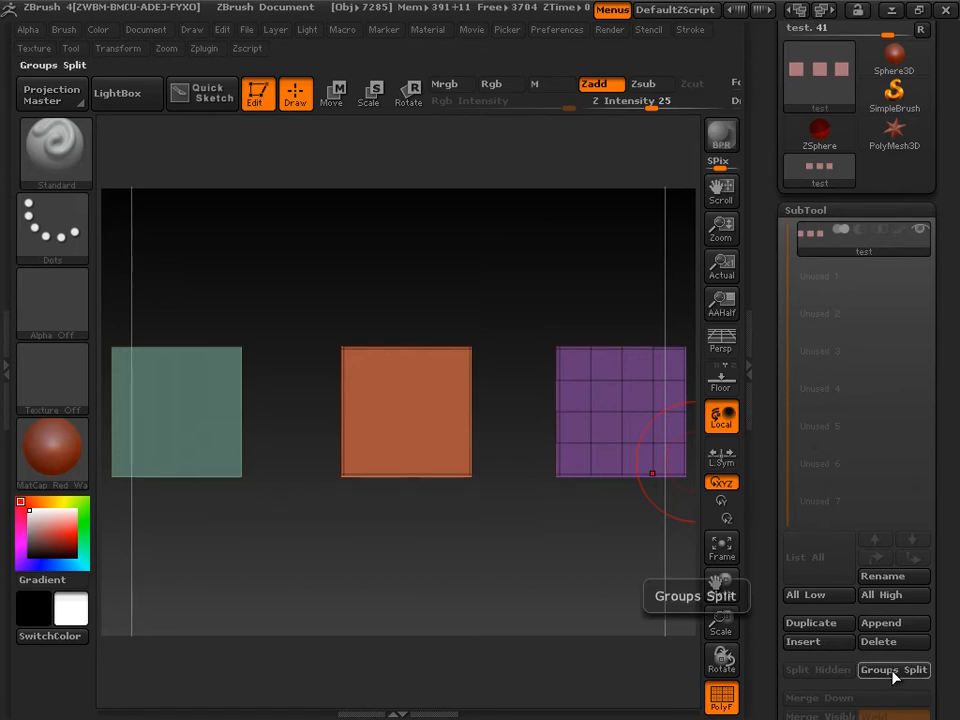
# Run Groups Split and confirm, creating subtools test, test1 and test2
pyautogui.click(893, 670)
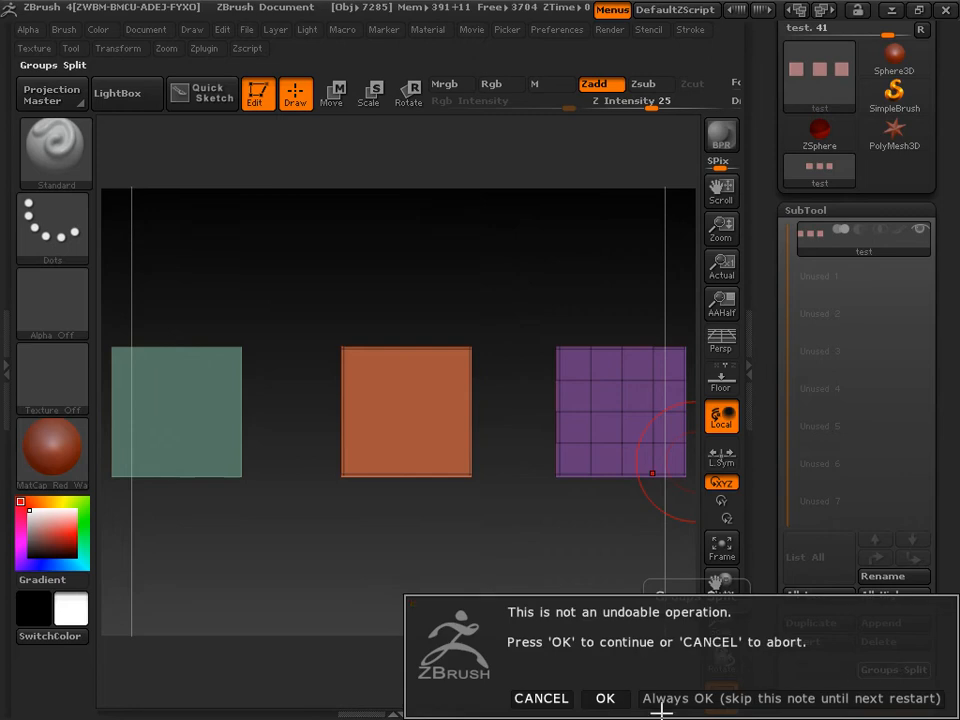
pyautogui.click(605, 698)
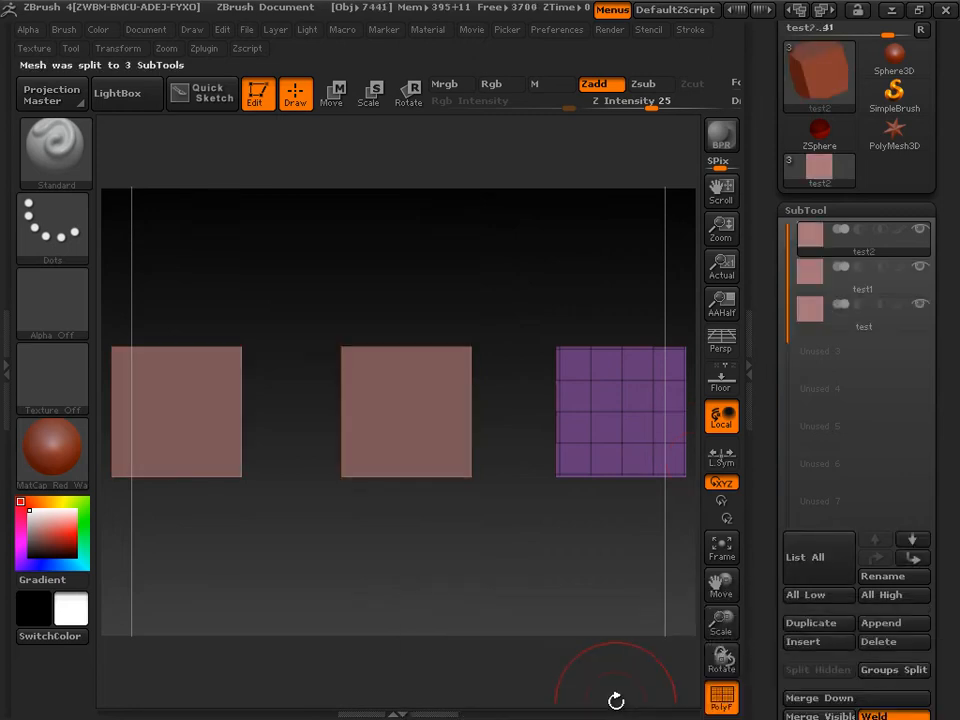
pyautogui.moveTo(475, 547)
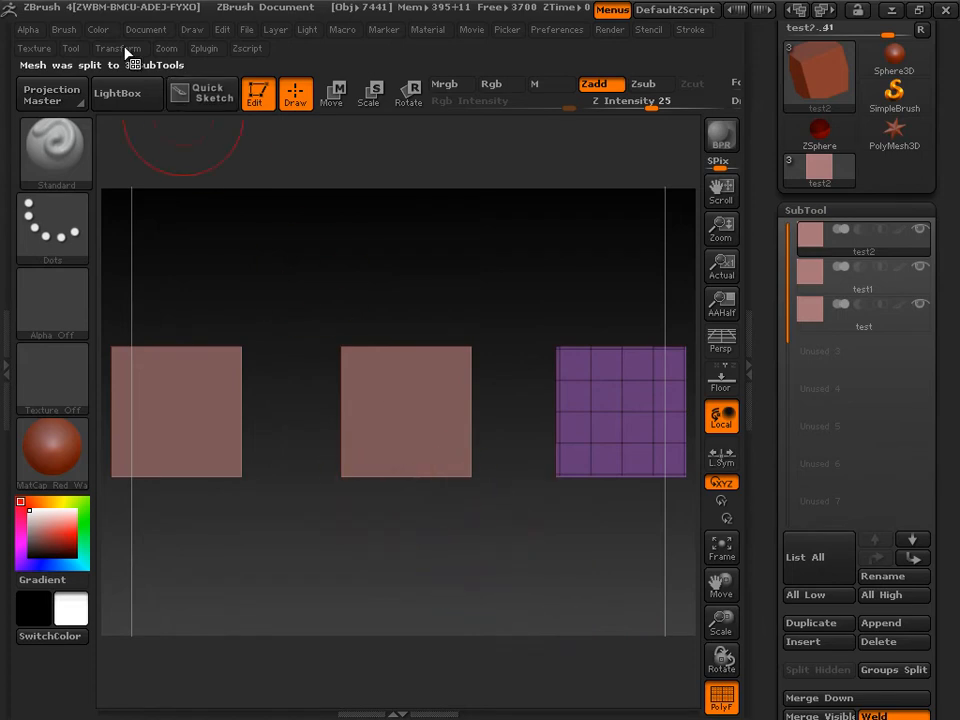
# Activate symmetry, set S.Pivot to the active subtool and hide the test subtool
pyautogui.click(119, 48)
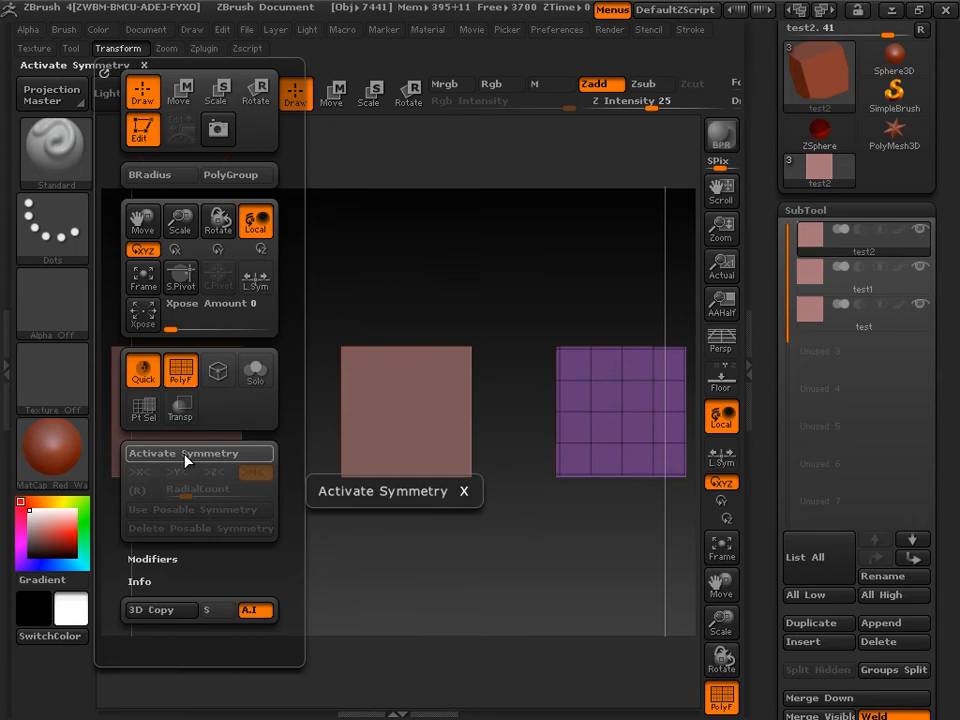
pyautogui.click(184, 453)
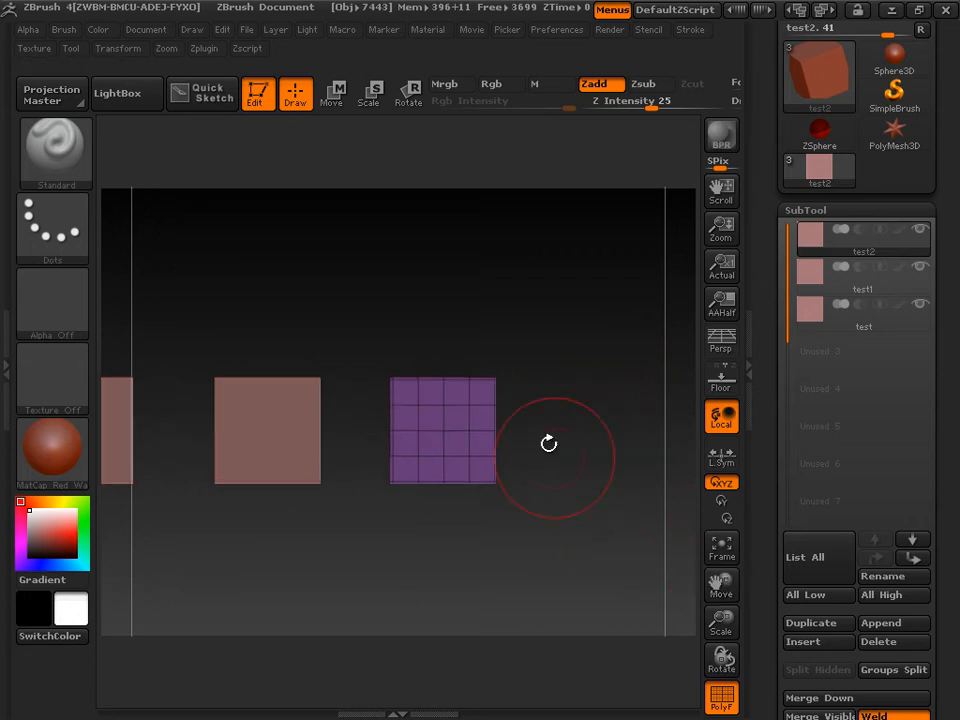
pyautogui.moveTo(492, 380)
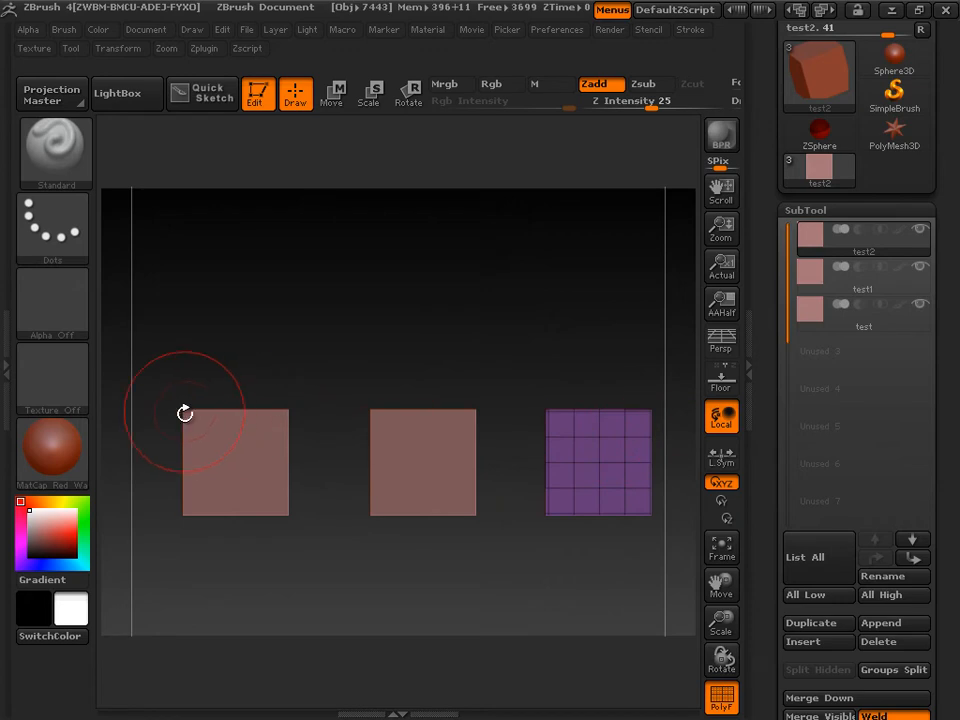
pyautogui.moveTo(662, 461)
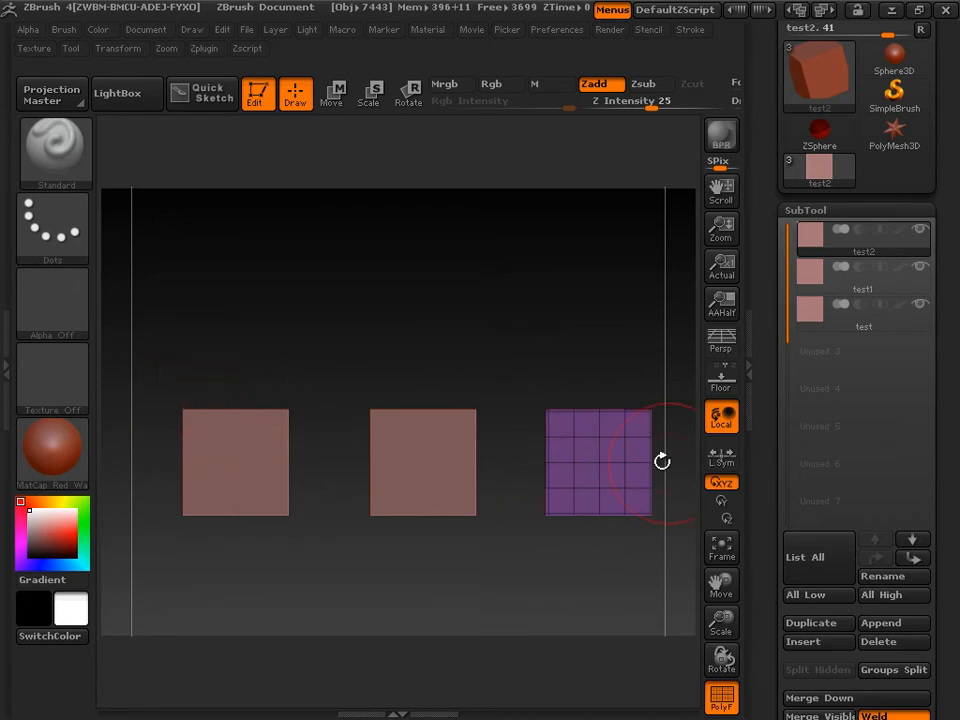
pyautogui.moveTo(690, 412)
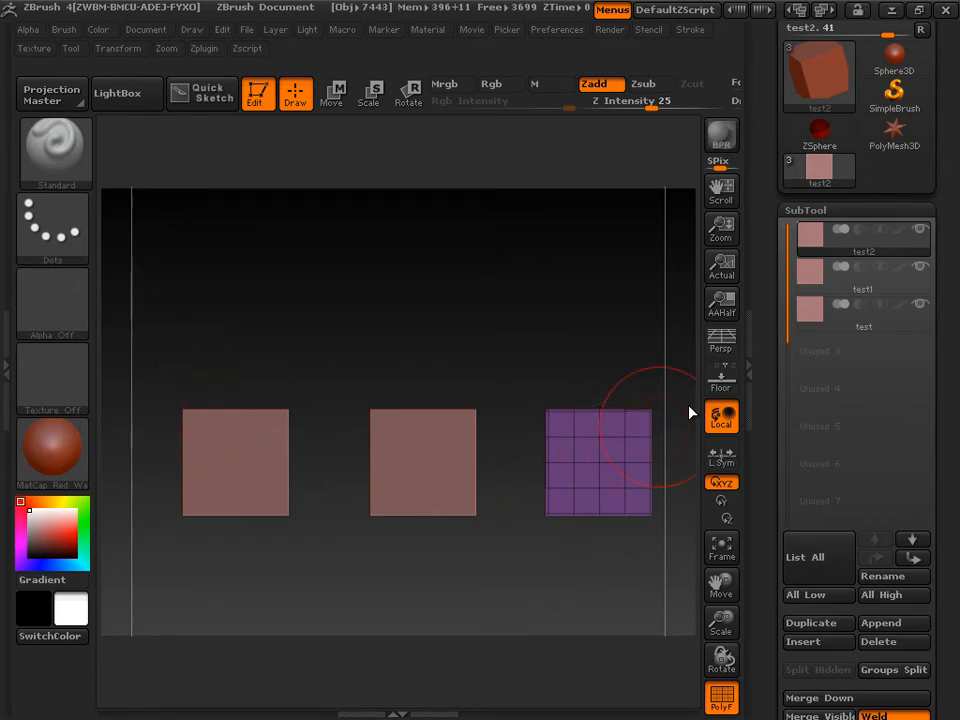
pyautogui.click(862, 313)
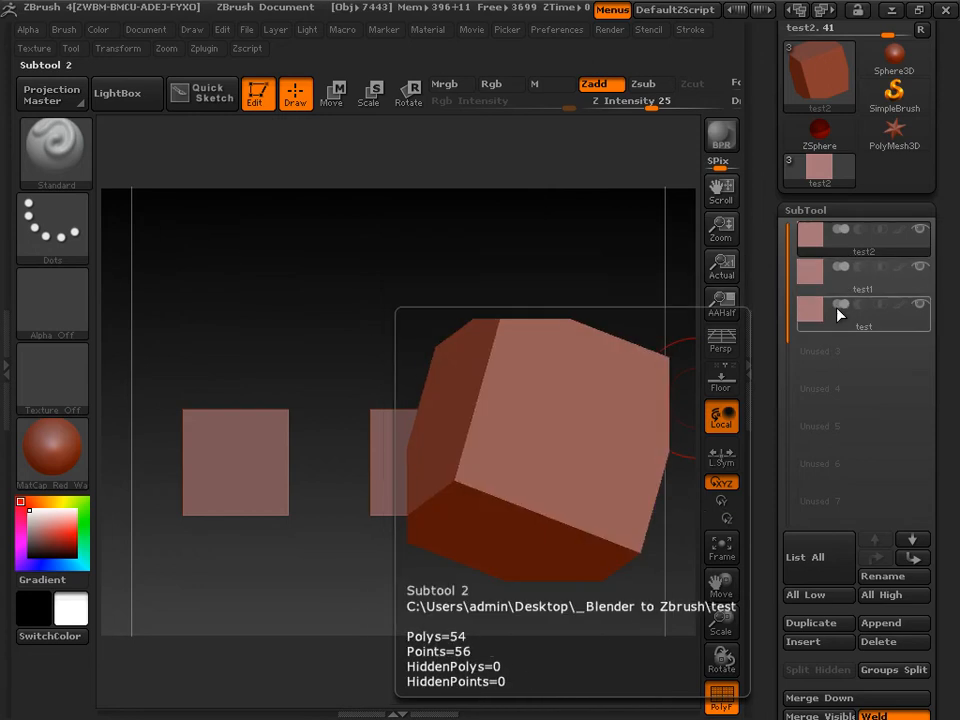
pyautogui.click(118, 48)
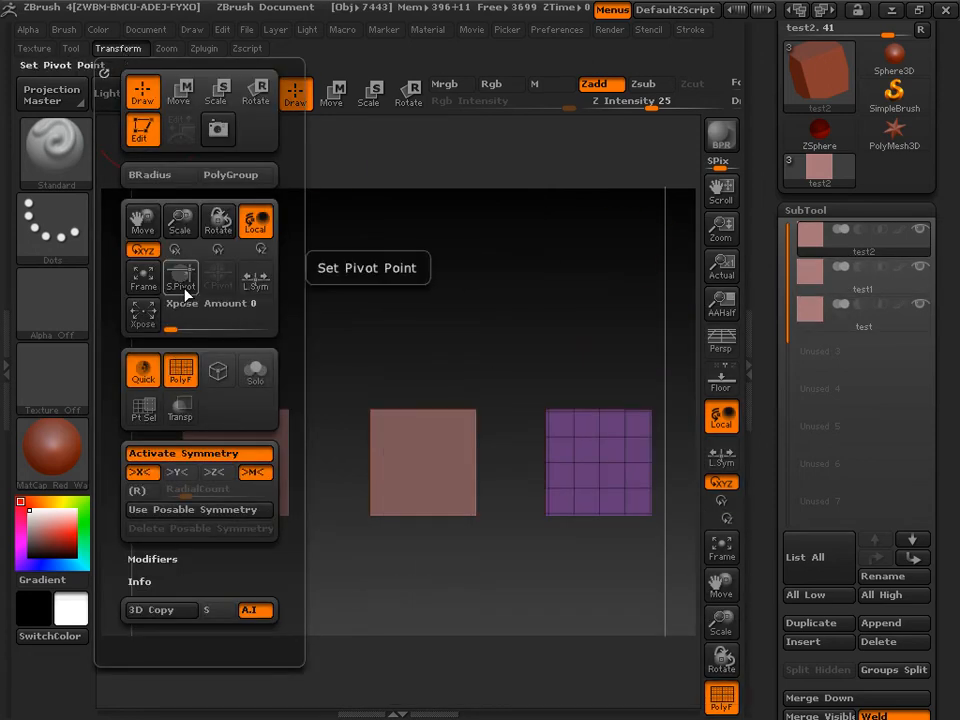
pyautogui.click(180, 275)
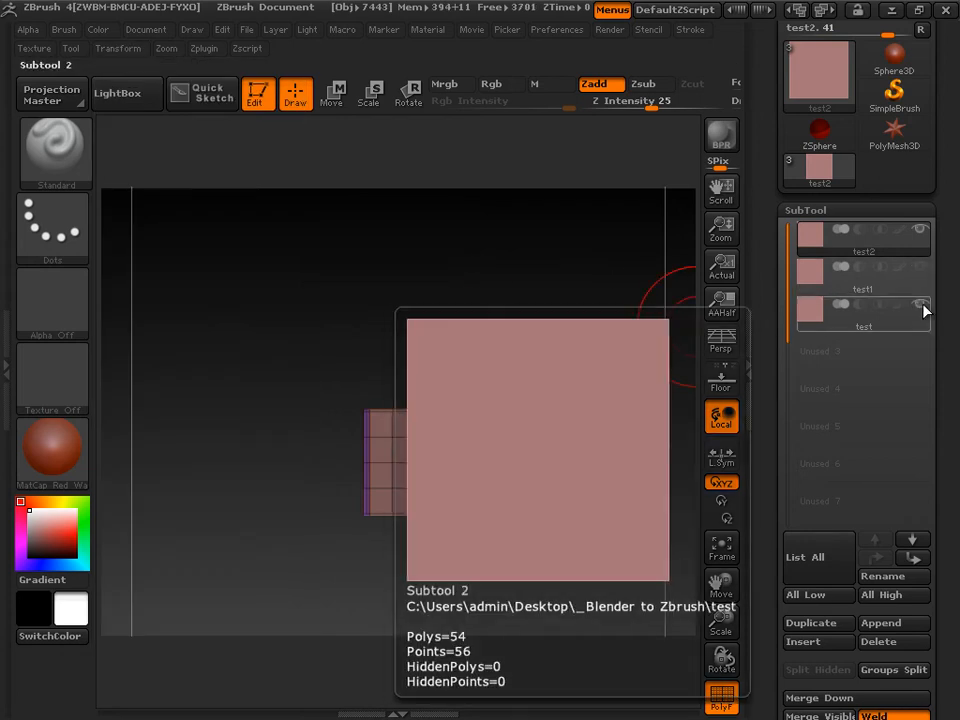
pyautogui.click(862, 275)
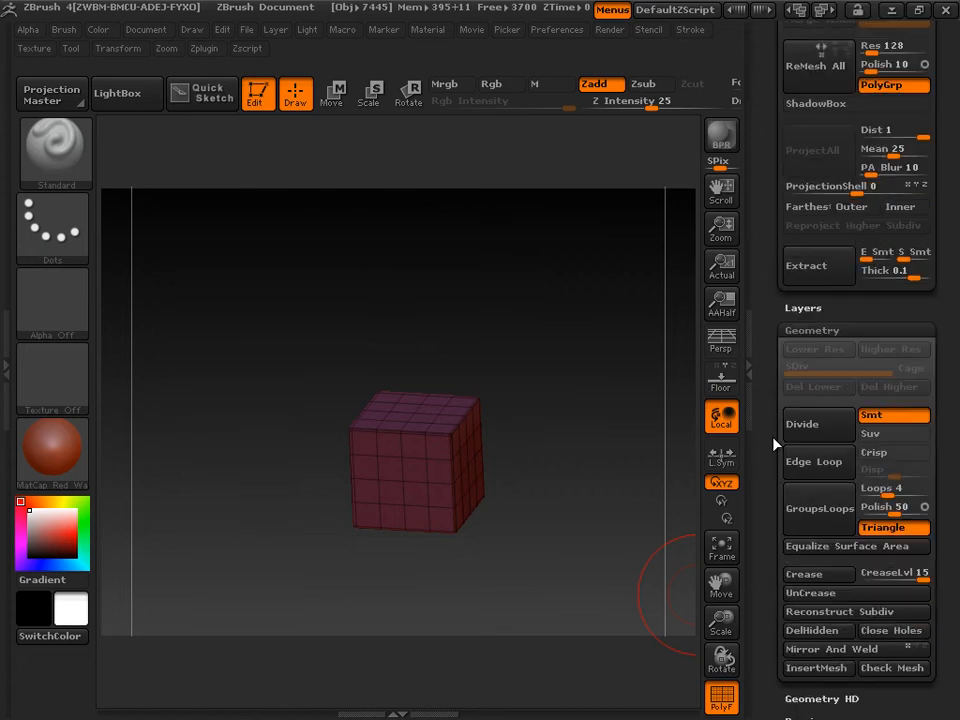
pyautogui.moveTo(818, 424)
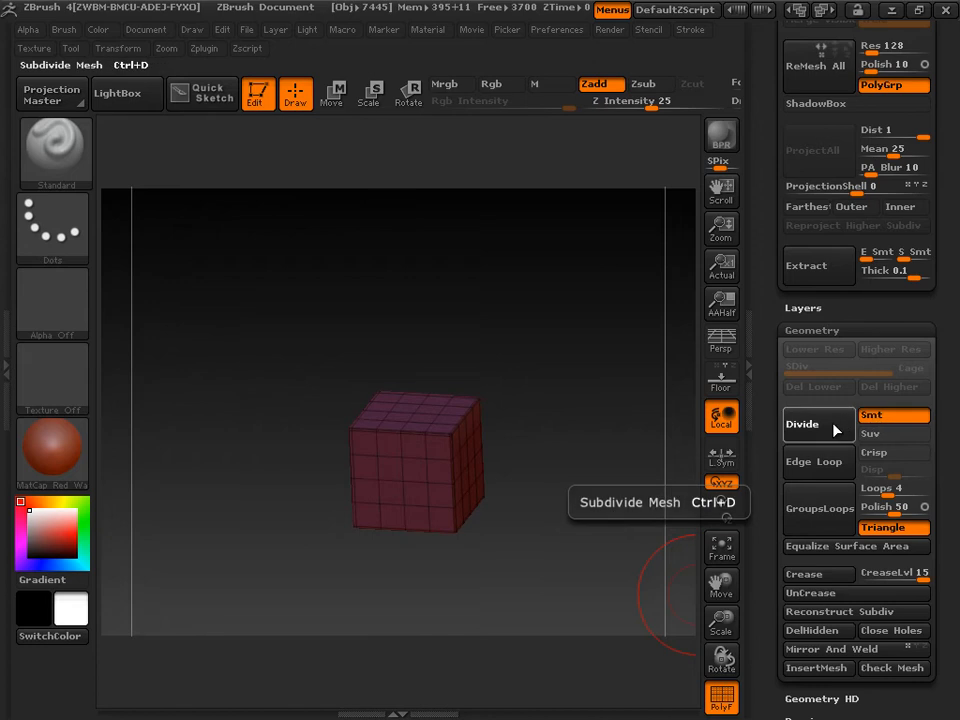
# Divide the test2 cube to SDiv 6 and close the Tool tray
pyautogui.click(801, 423)
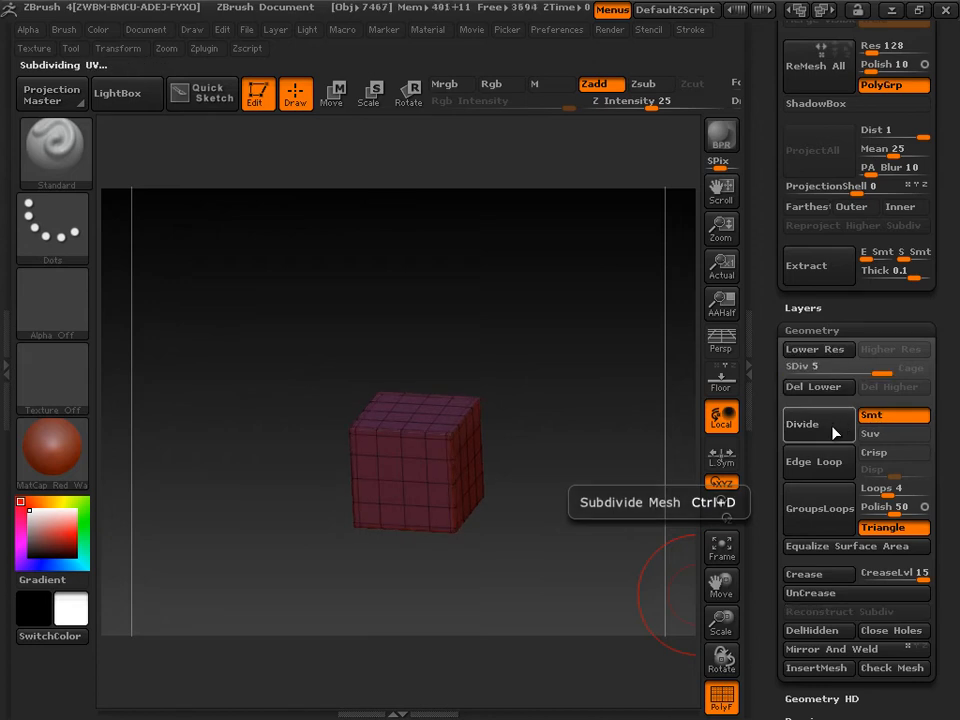
pyautogui.click(802, 424)
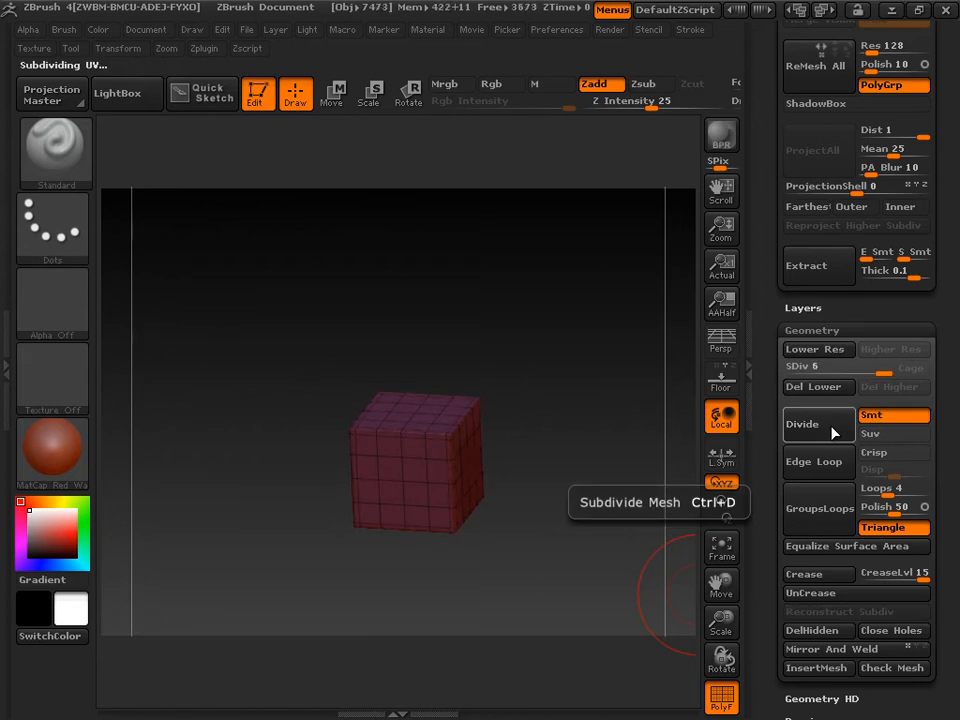
pyautogui.click(802, 423)
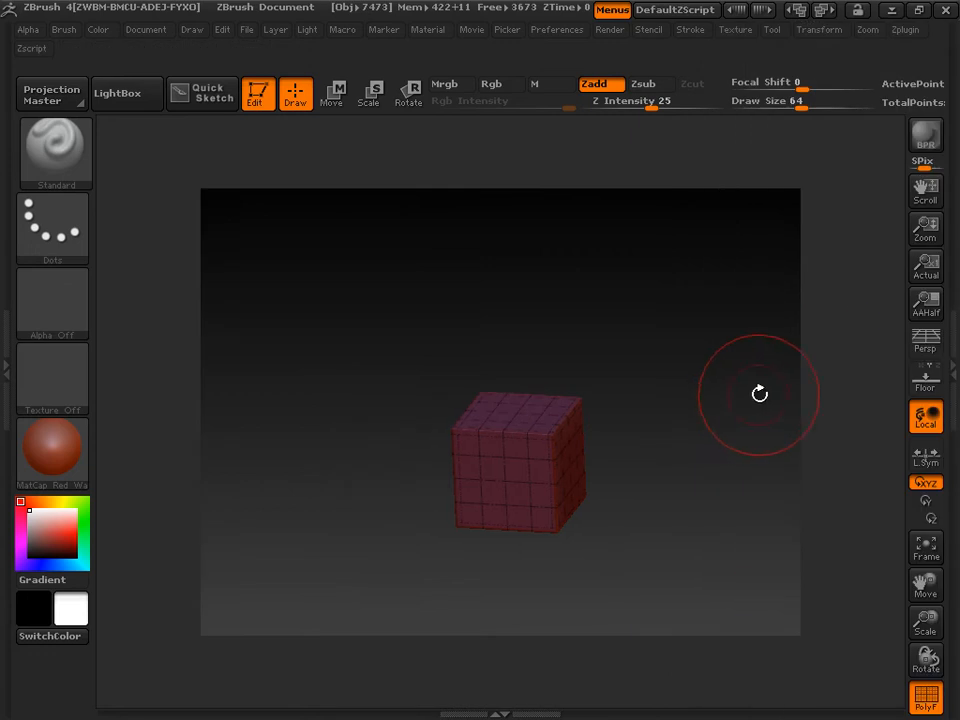
pyautogui.moveTo(910, 90)
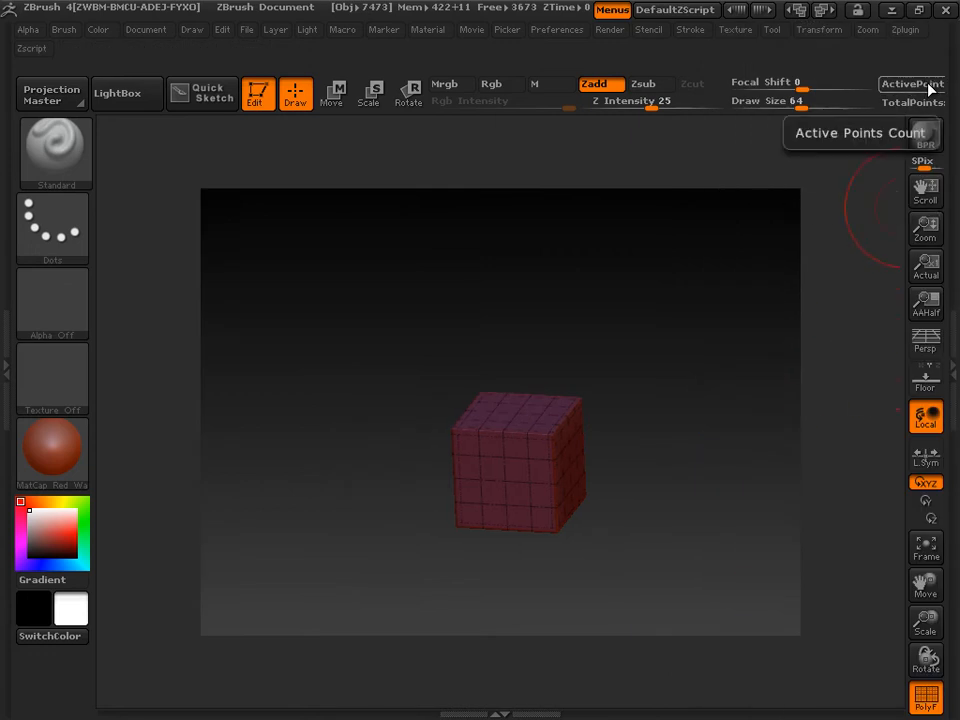
pyautogui.moveTo(930, 88)
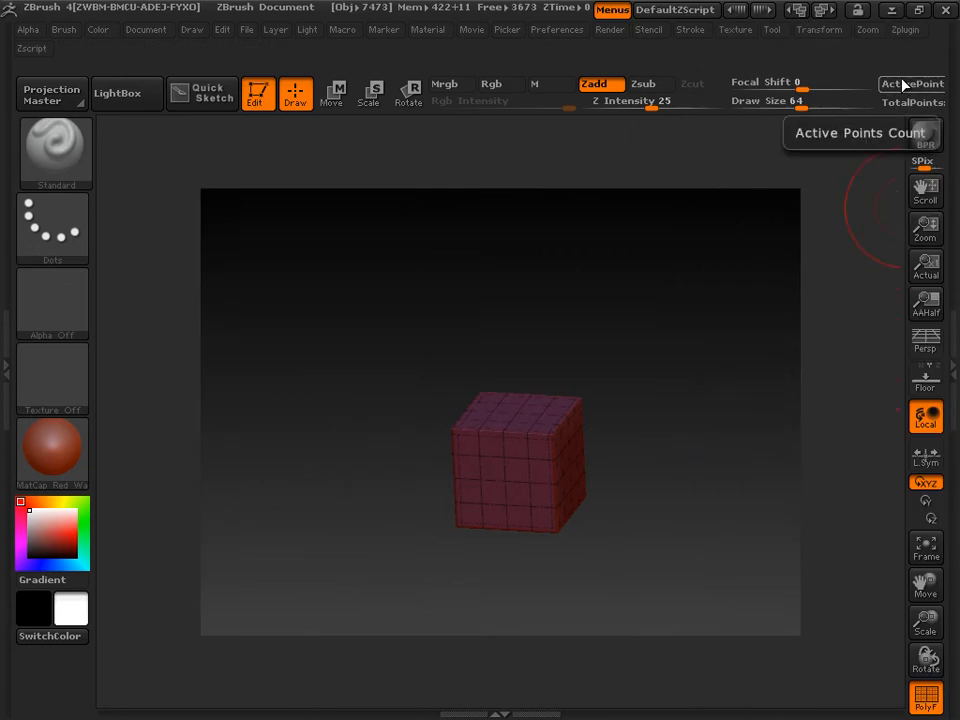
pyautogui.moveTo(917, 11)
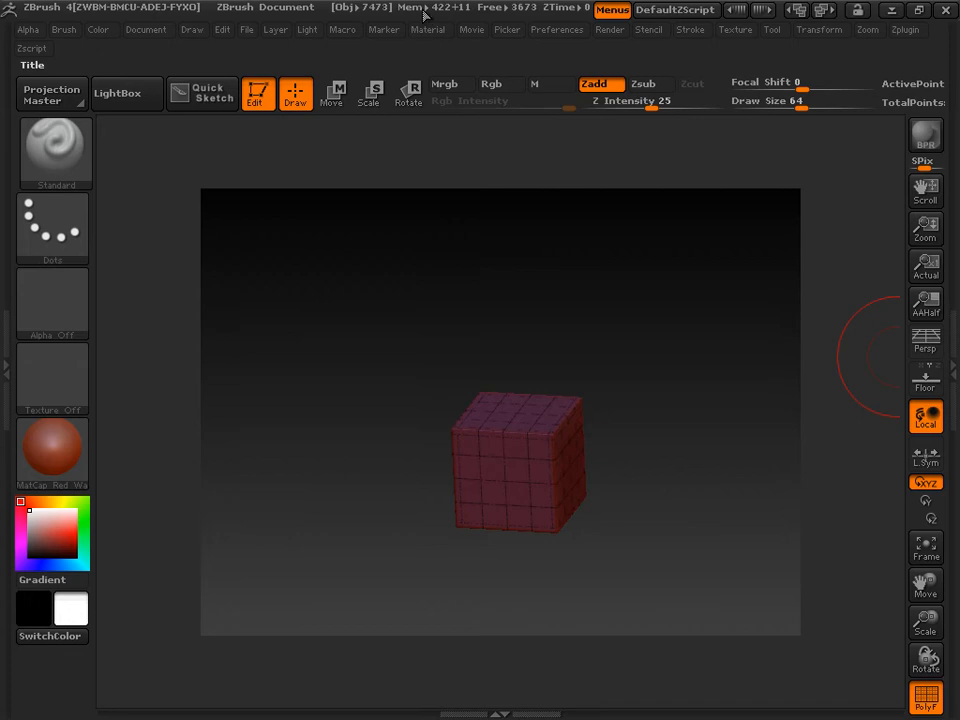
pyautogui.moveTo(925, 415)
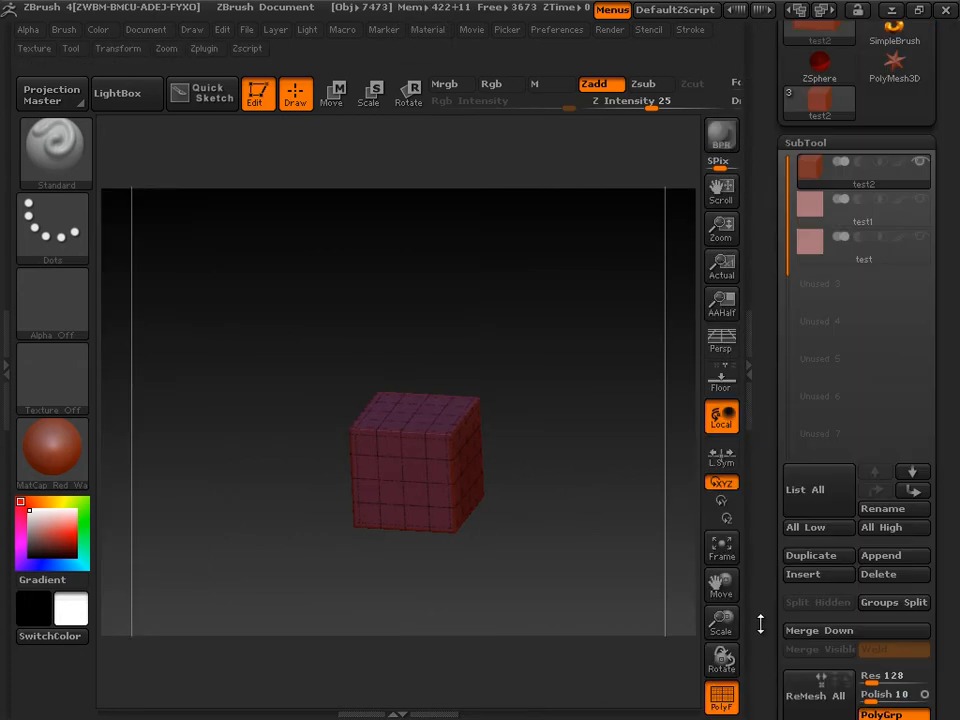
# Make test1 the active subtool and isolate it on the canvas with Solo
pyautogui.click(862, 245)
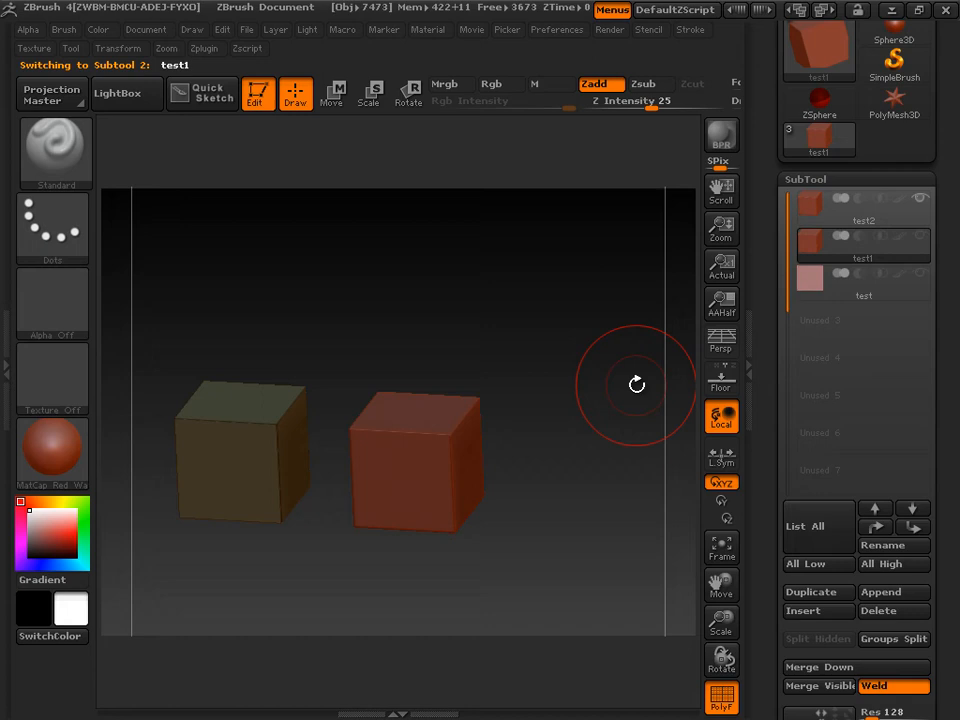
pyautogui.click(118, 48)
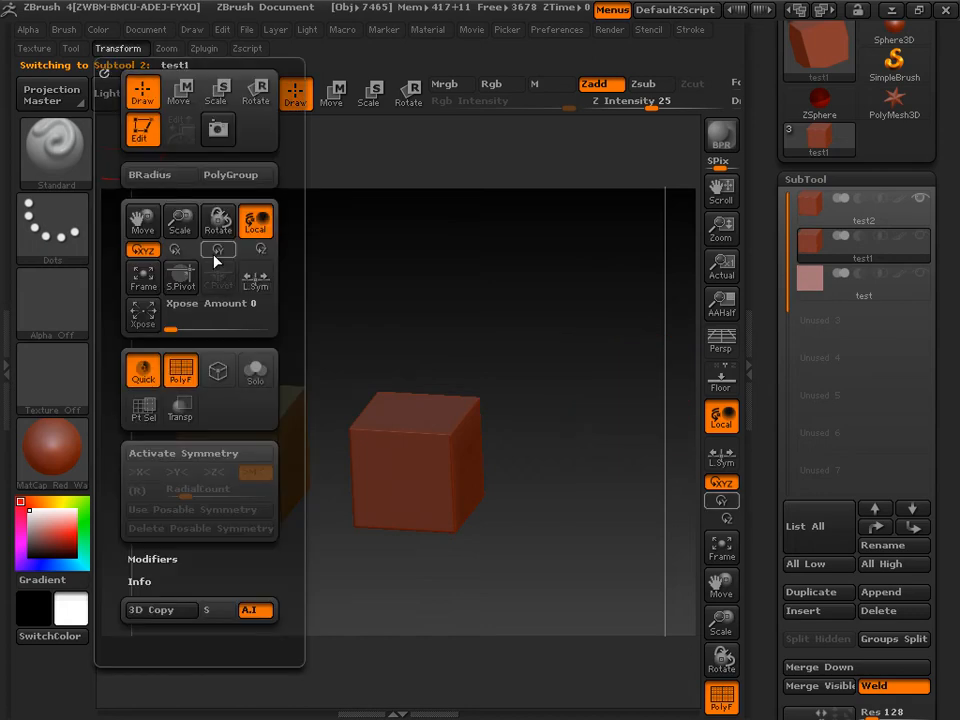
pyautogui.click(863, 290)
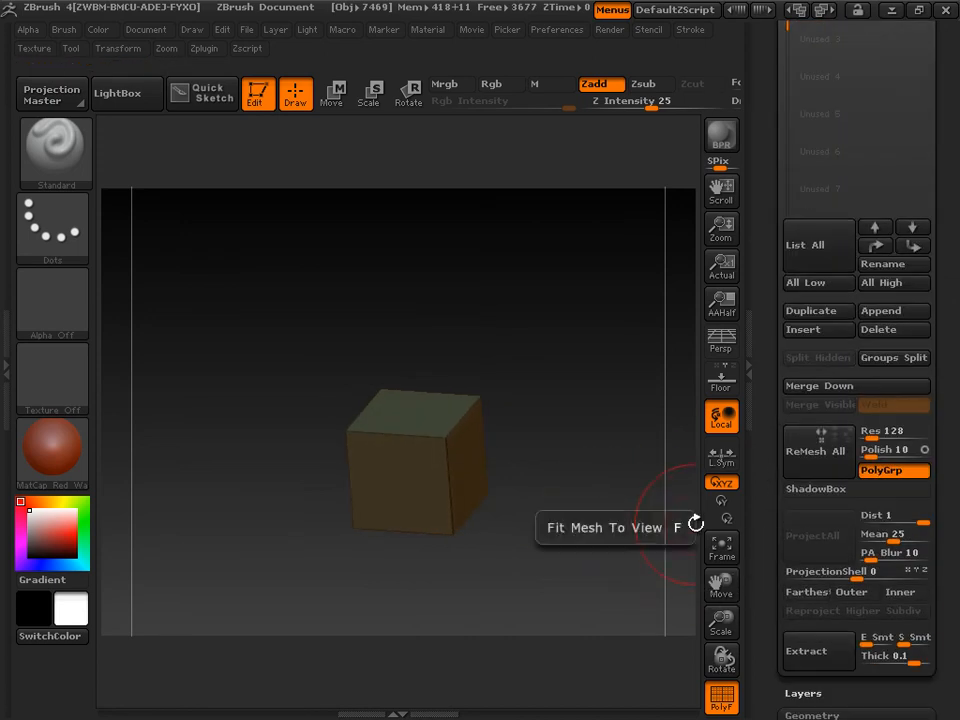
pyautogui.moveTo(653, 490)
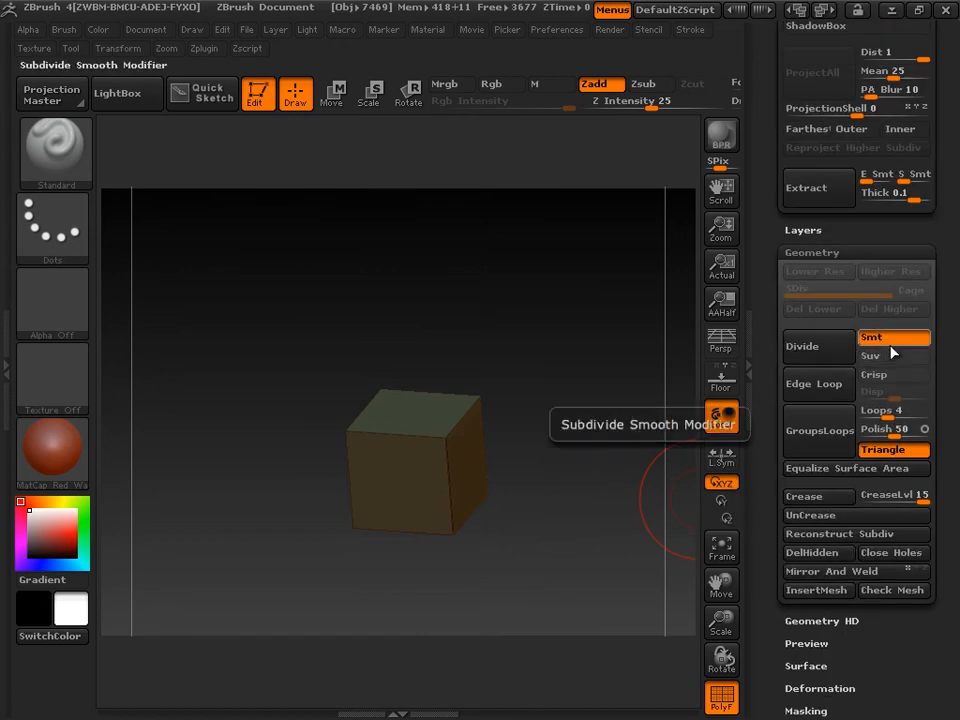
# Divide test1 with Smt on to SDiv 3, rounding it into a faceted ball
pyautogui.click(802, 346)
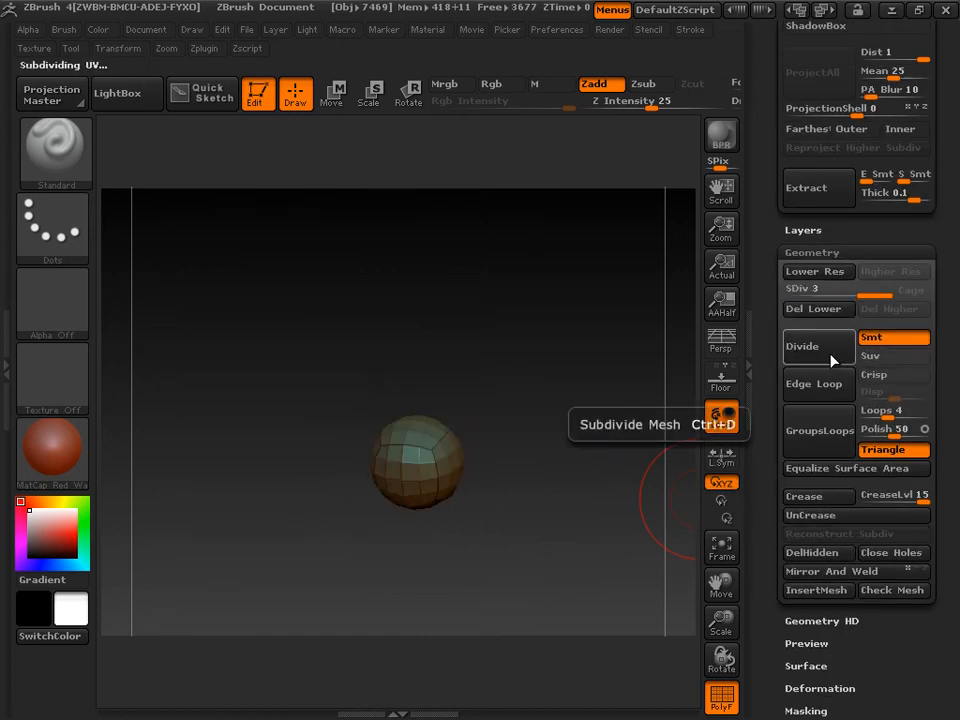
pyautogui.click(802, 346)
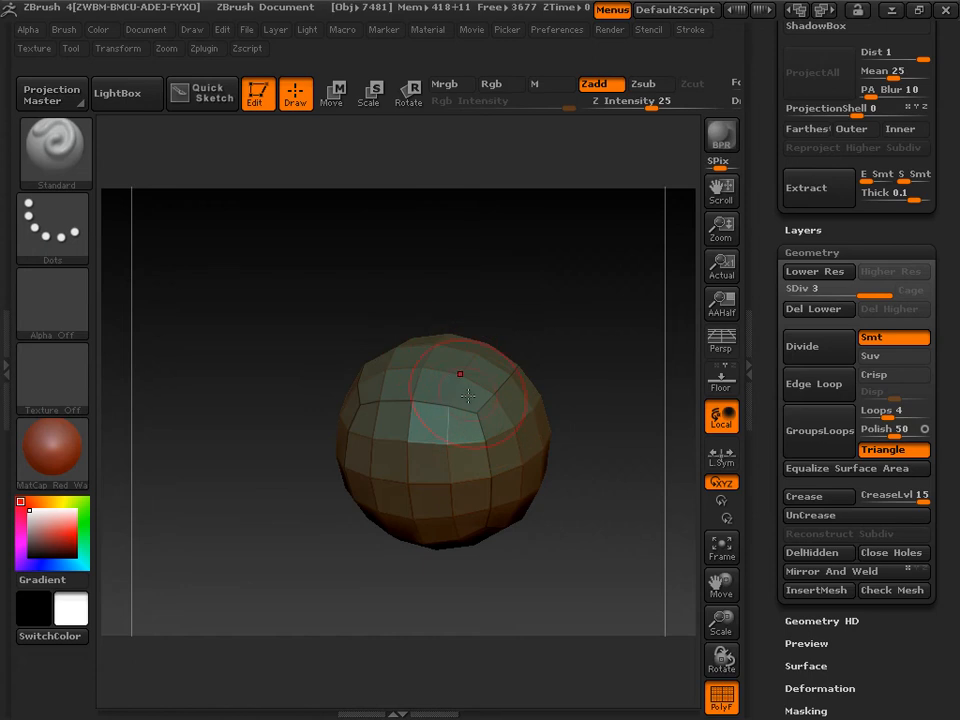
pyautogui.moveTo(425, 348)
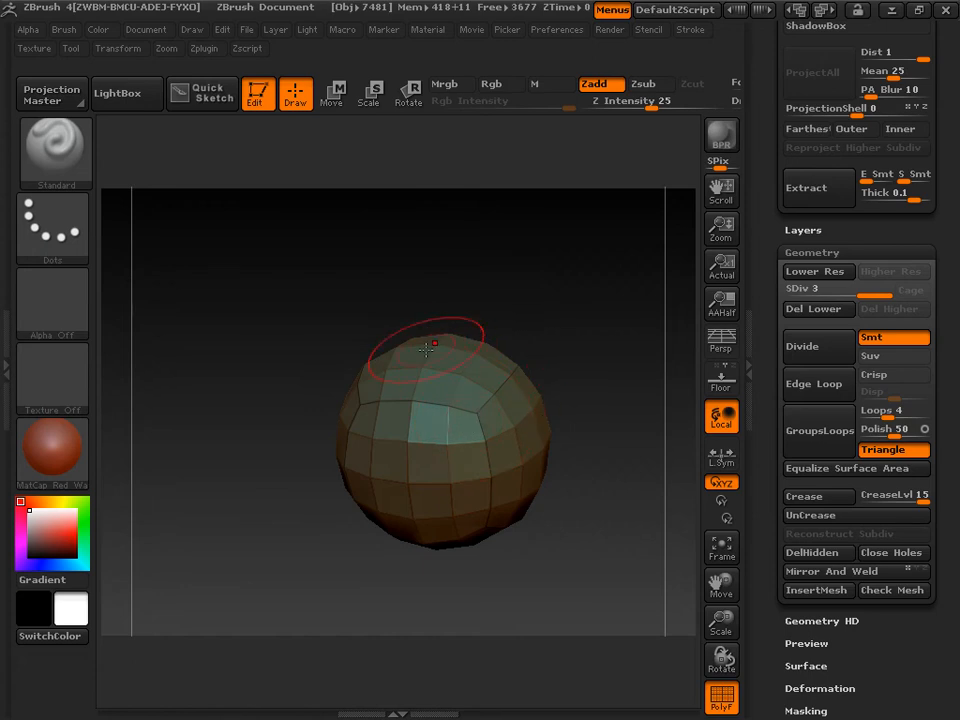
pyautogui.moveTo(475, 415)
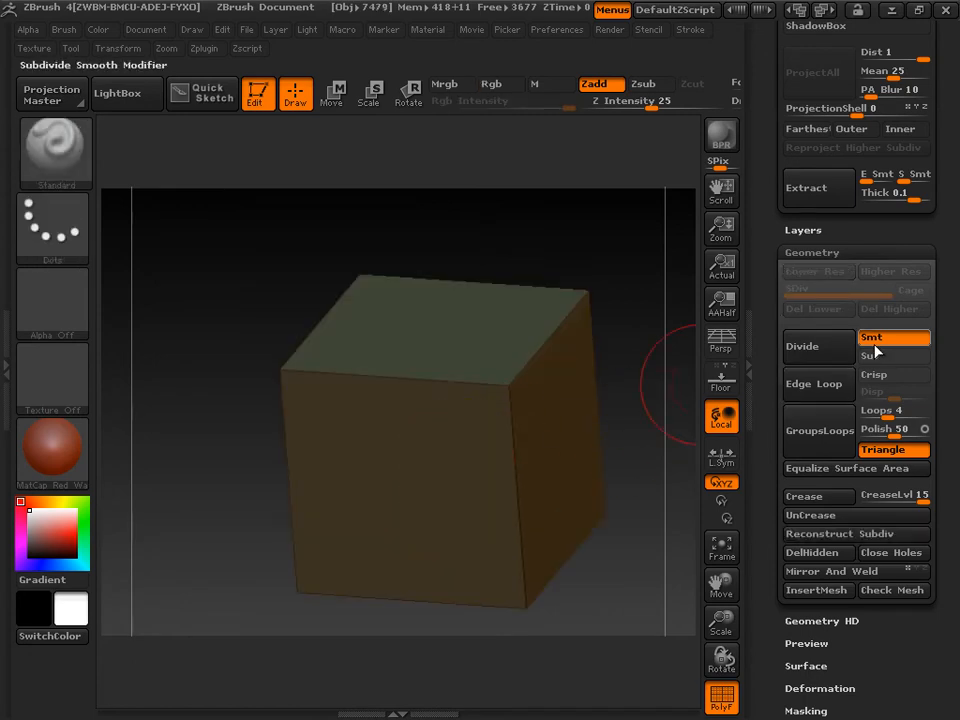
# Turn Smt off and divide the cube to SDiv 5, keeping its sharp corners
pyautogui.click(801, 346)
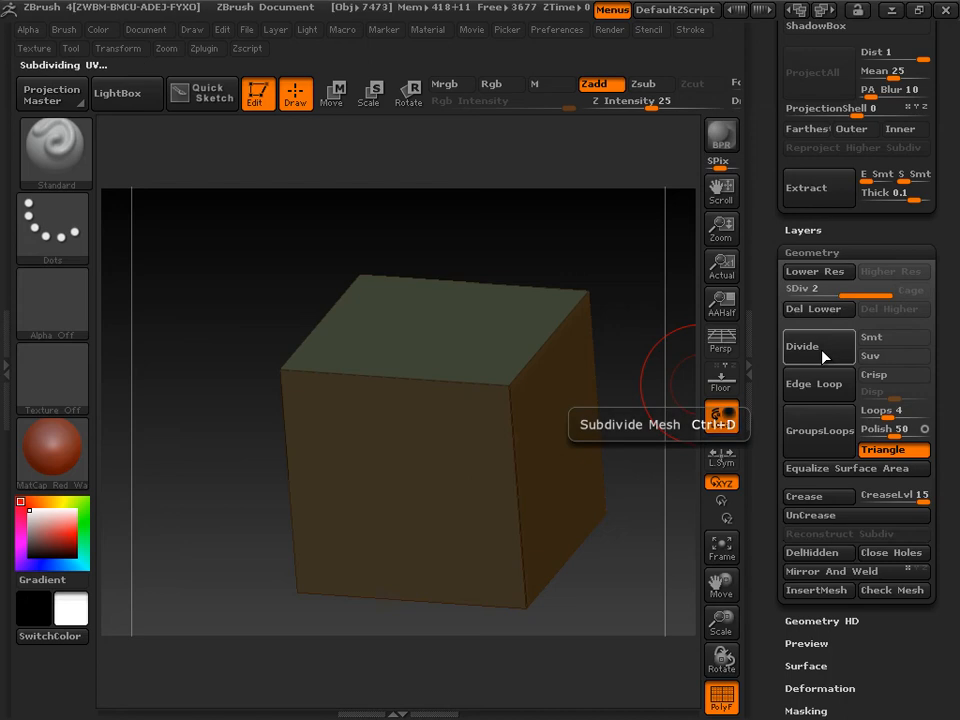
pyautogui.click(802, 346)
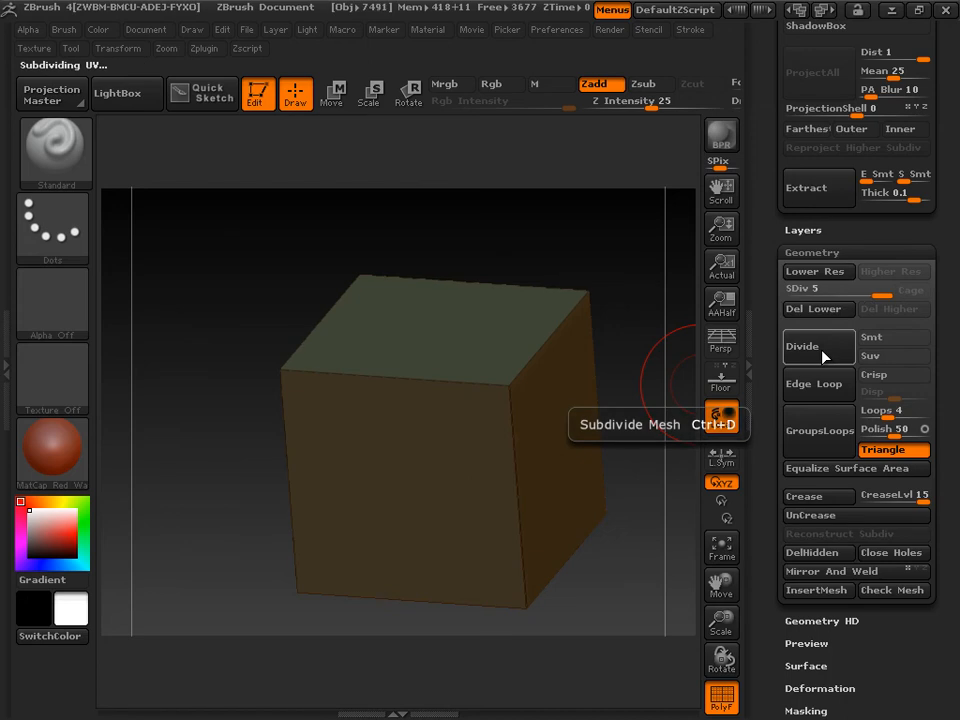
pyautogui.click(802, 346)
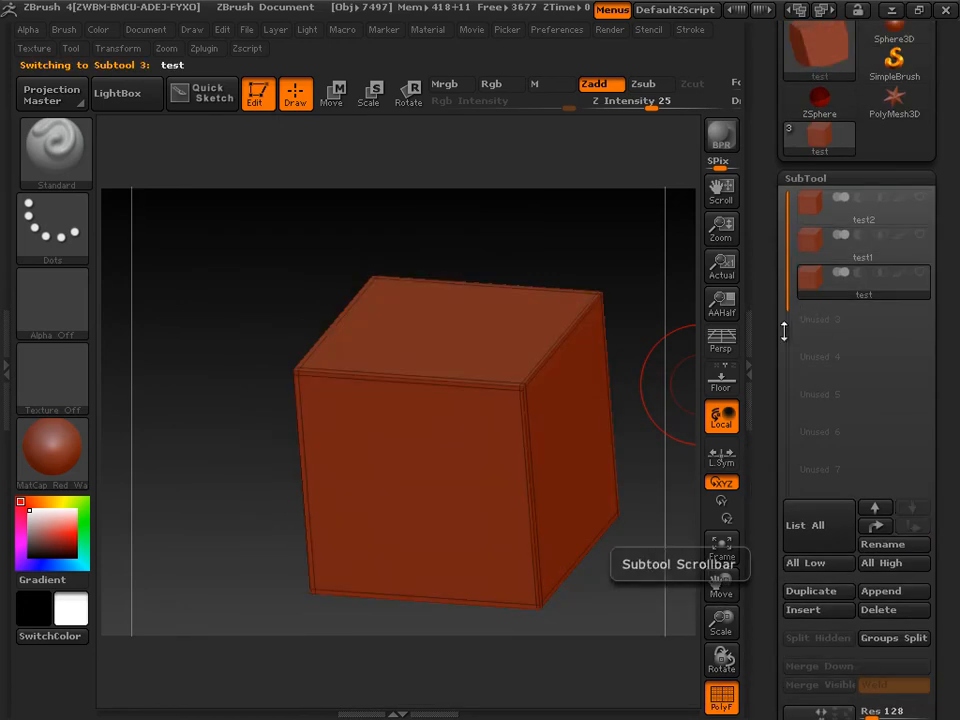
# Divide the bevelled test cube with Smt on up to SDiv 6, keeping its boxy outline
pyautogui.click(117, 48)
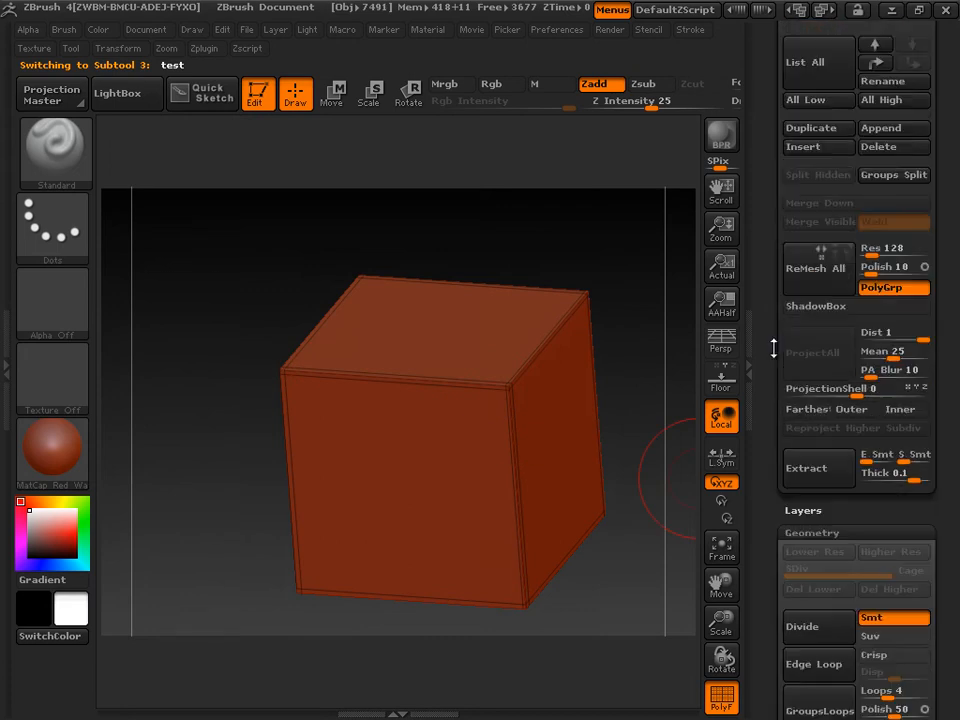
pyautogui.click(817, 300)
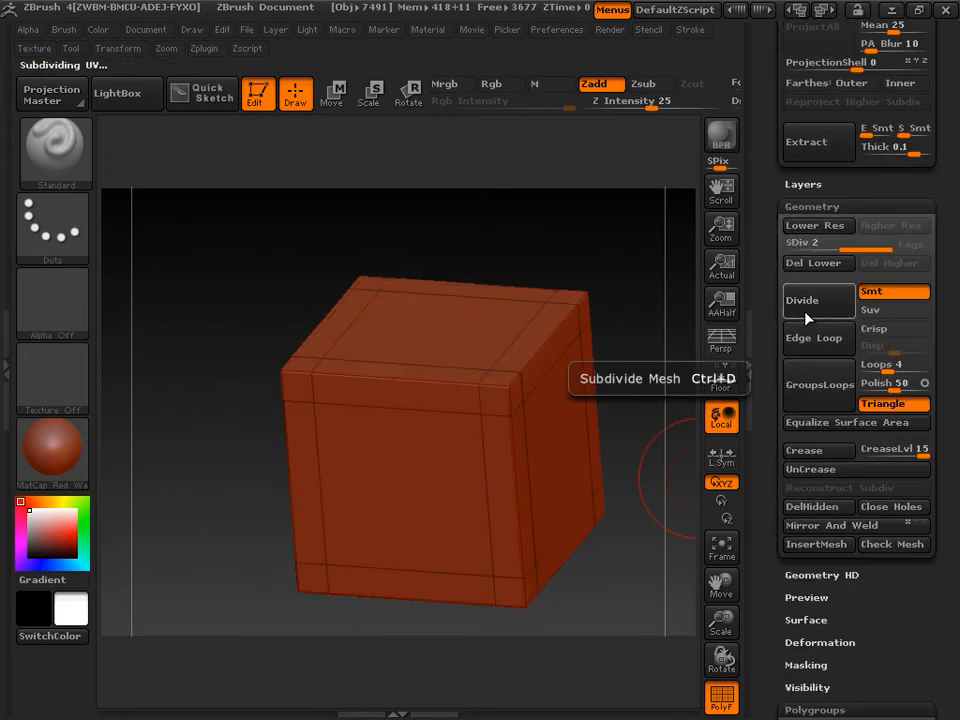
pyautogui.click(817, 300)
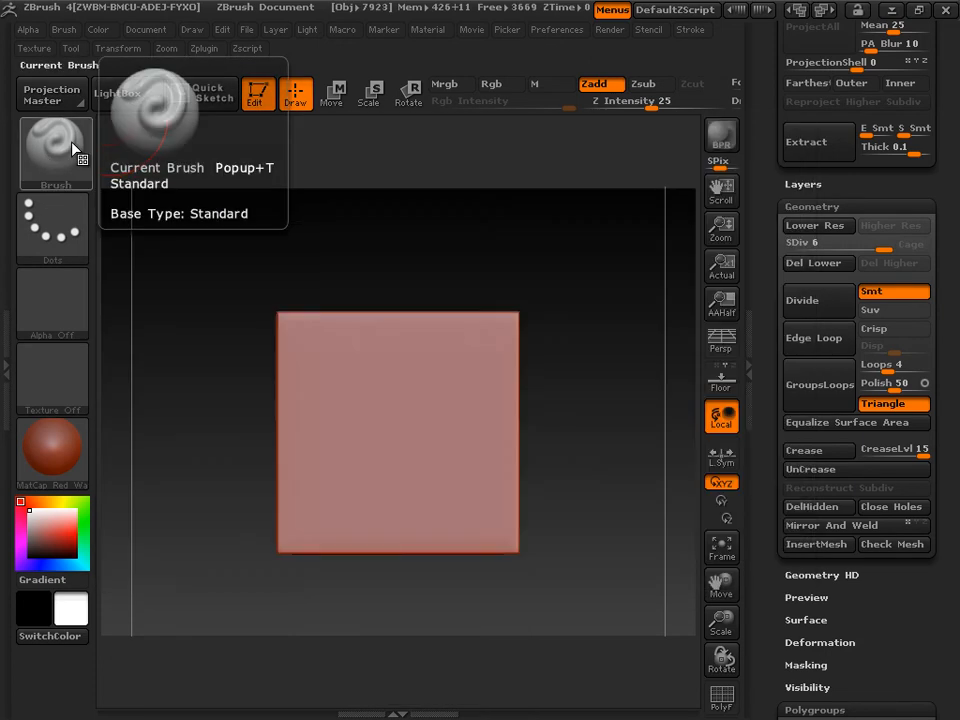
pyautogui.click(55, 150)
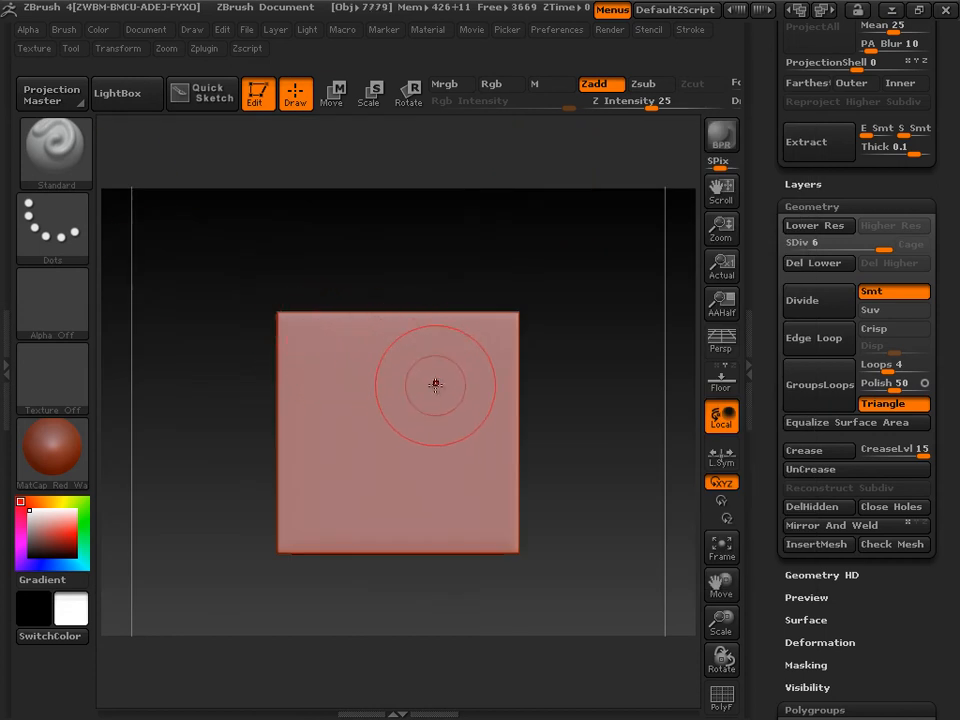
pyautogui.moveTo(446, 400)
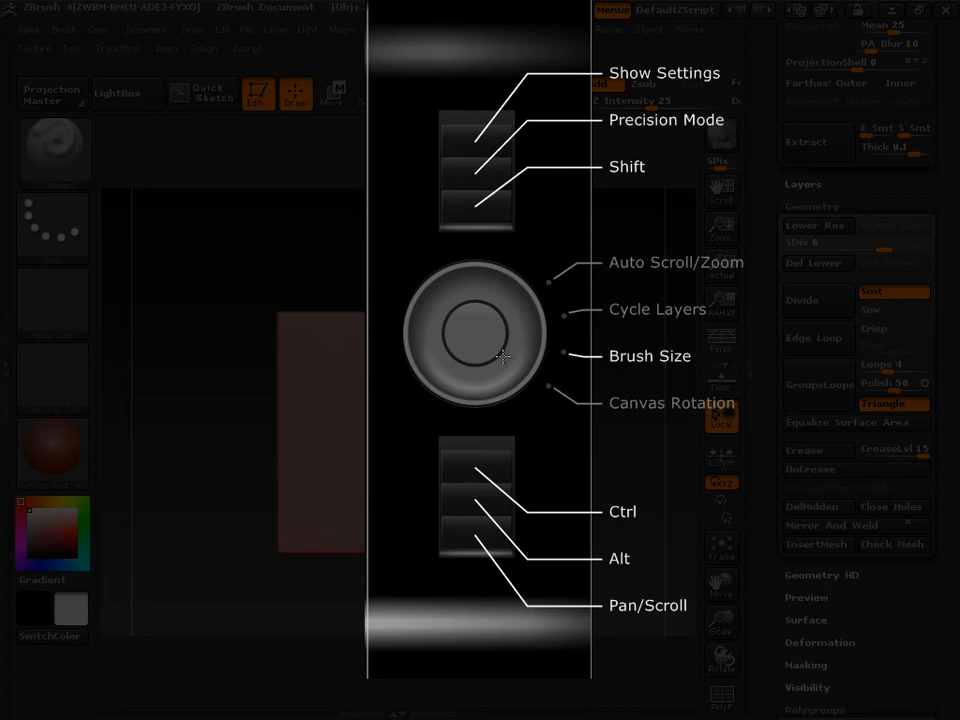
pyautogui.moveTo(525, 307)
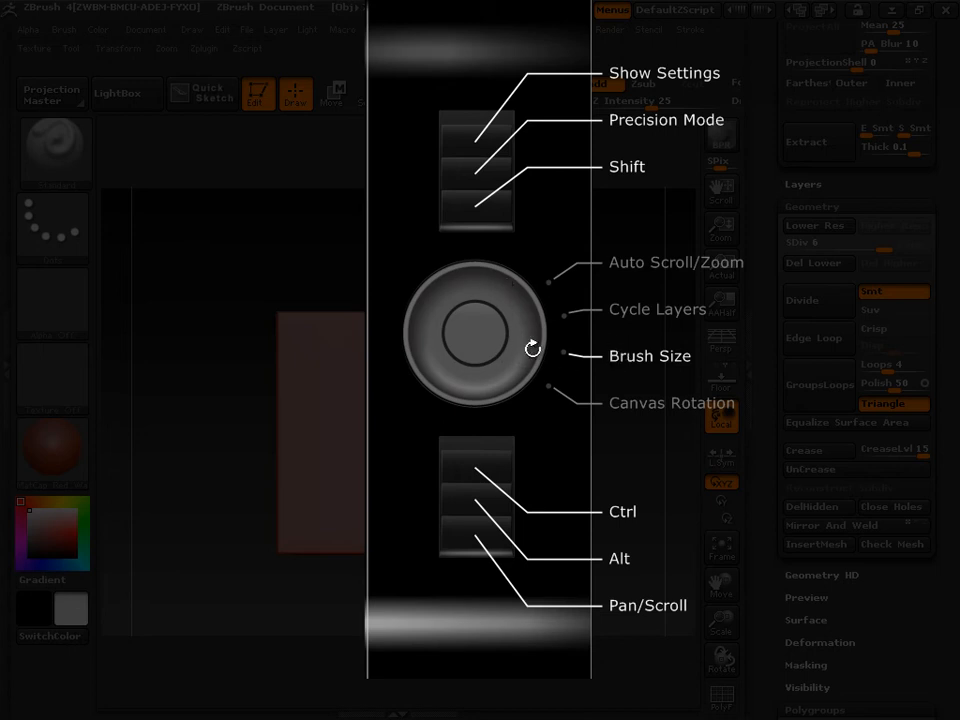
pyautogui.moveTo(432, 293)
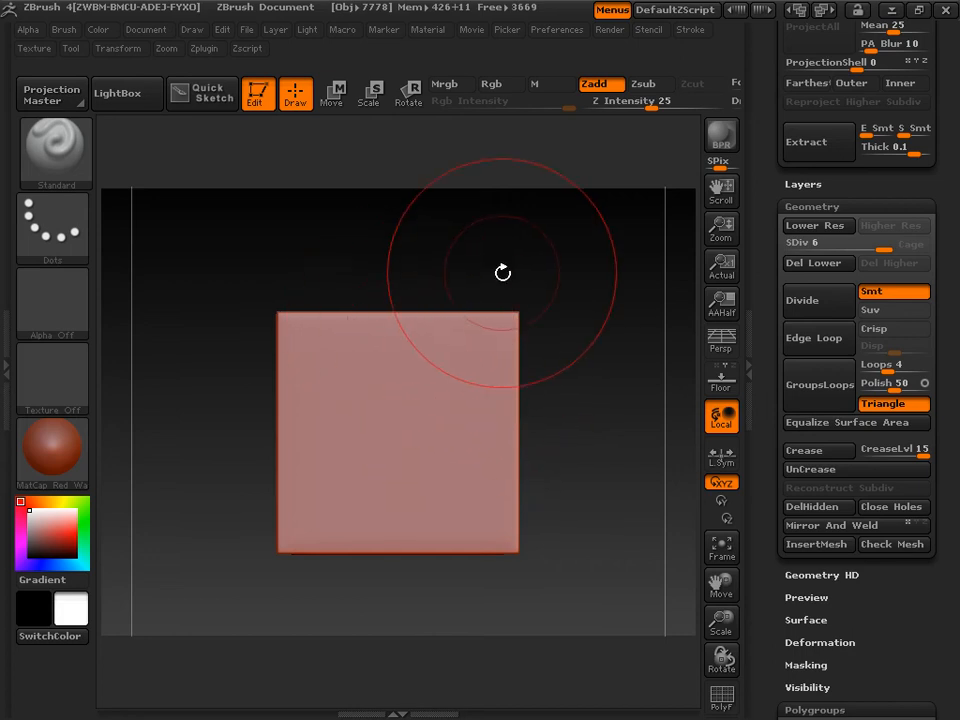
pyautogui.moveTo(160, 62)
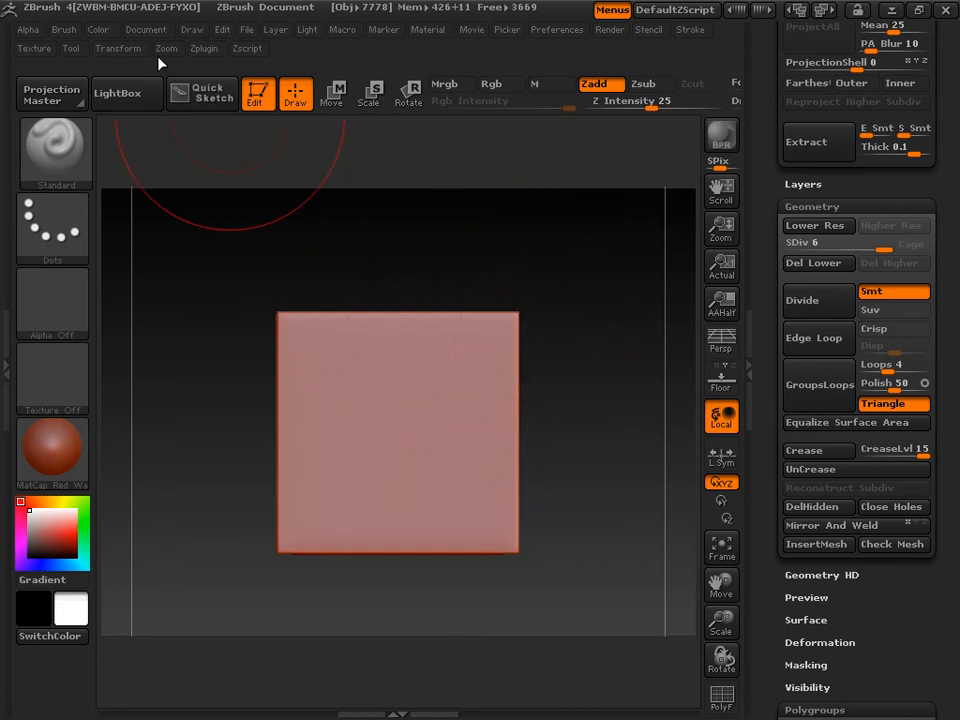
pyautogui.click(247, 48)
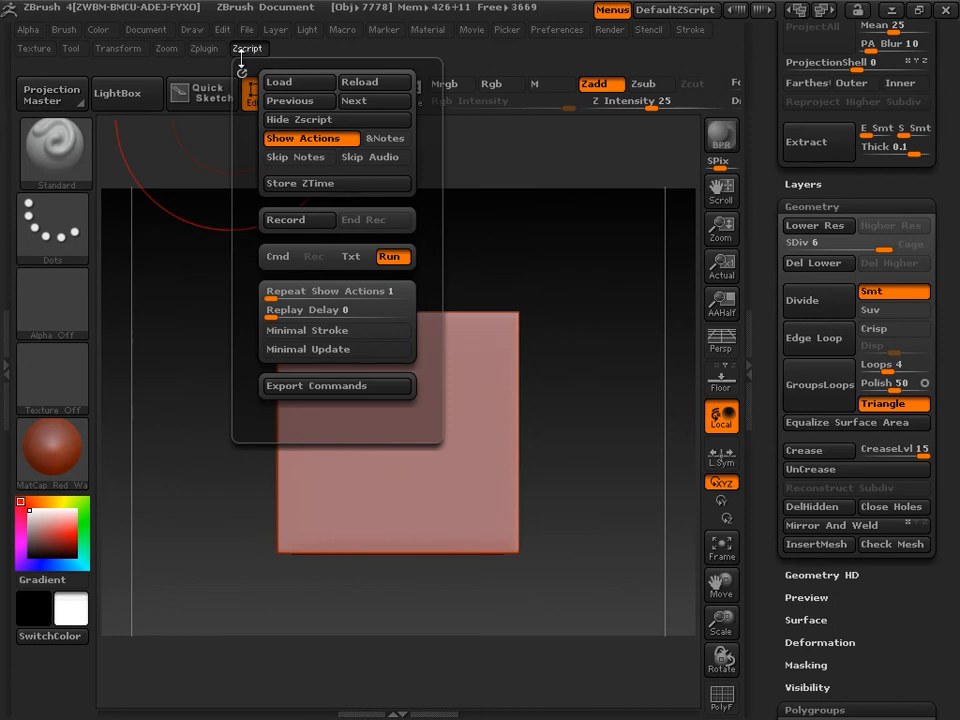
pyautogui.click(205, 48)
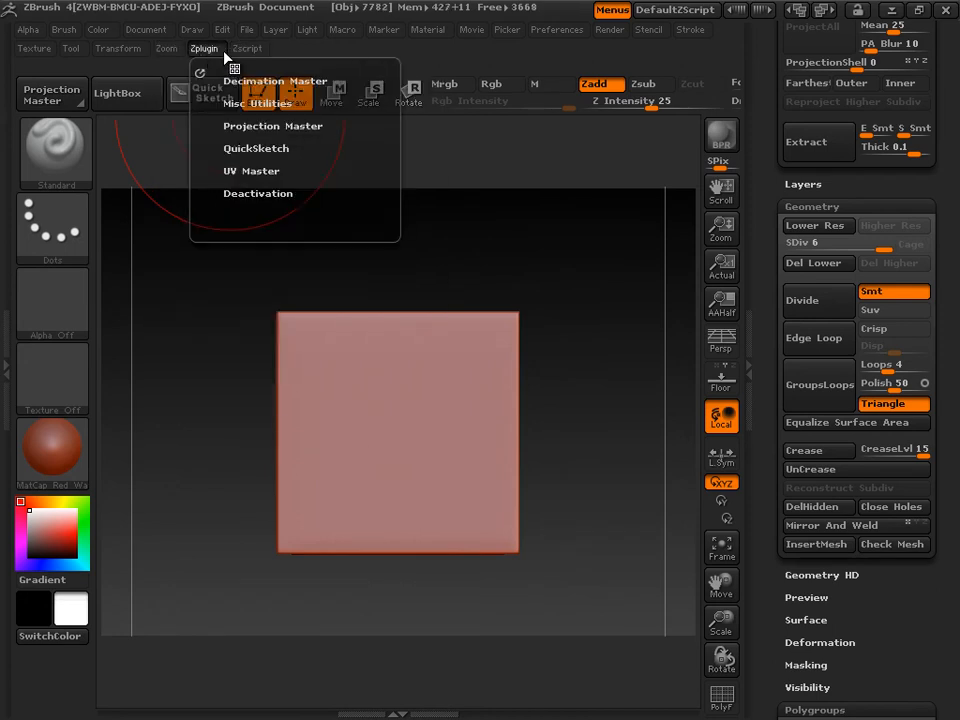
pyautogui.click(247, 48)
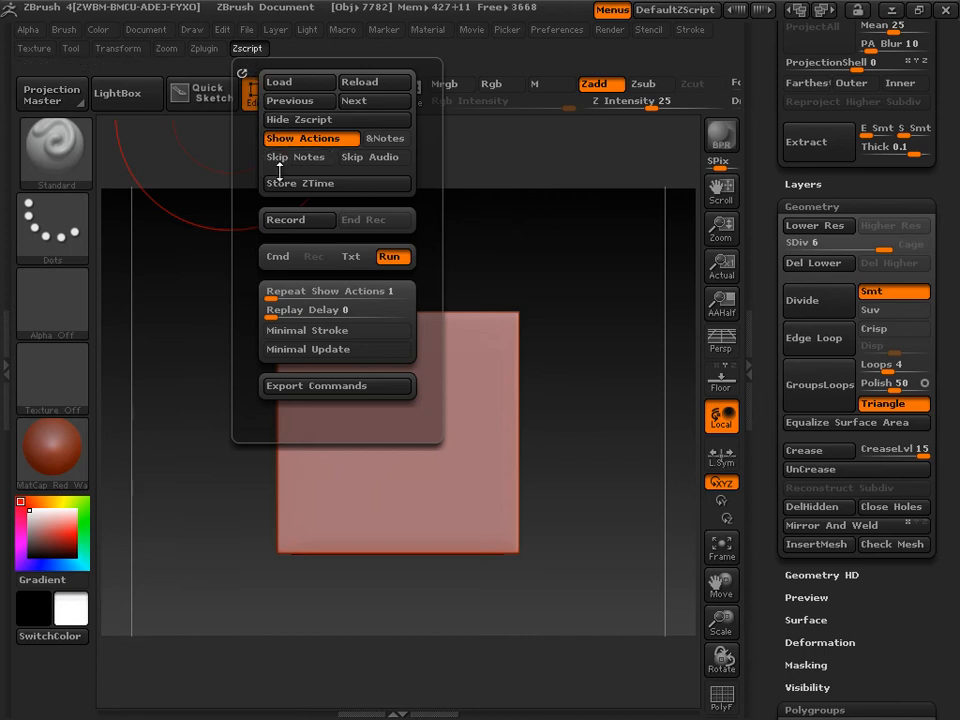
pyautogui.moveTo(298, 119)
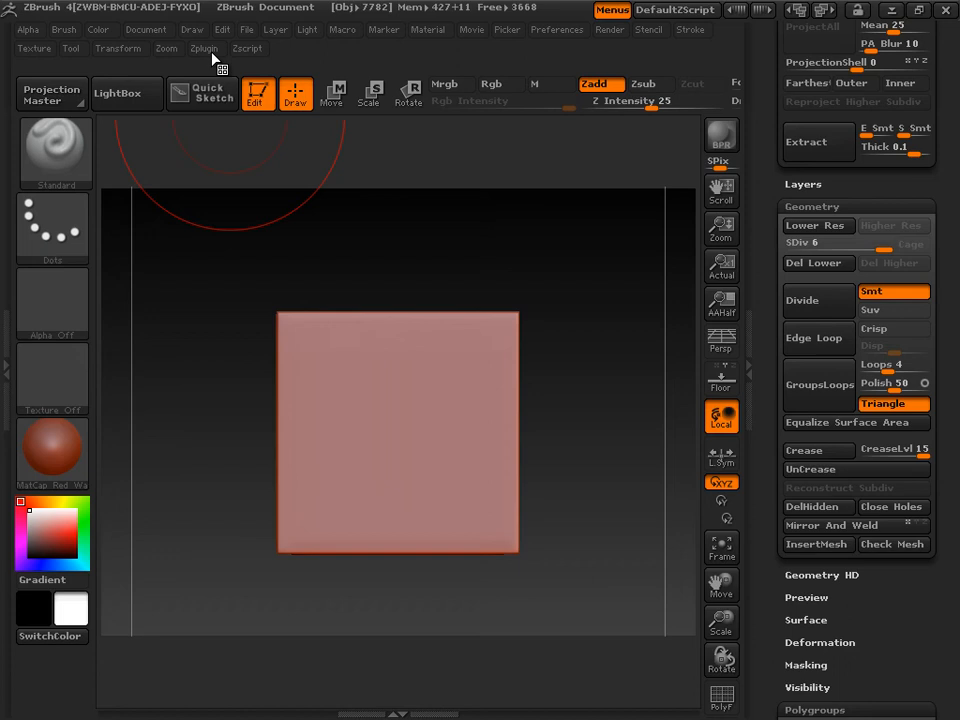
pyautogui.click(204, 48)
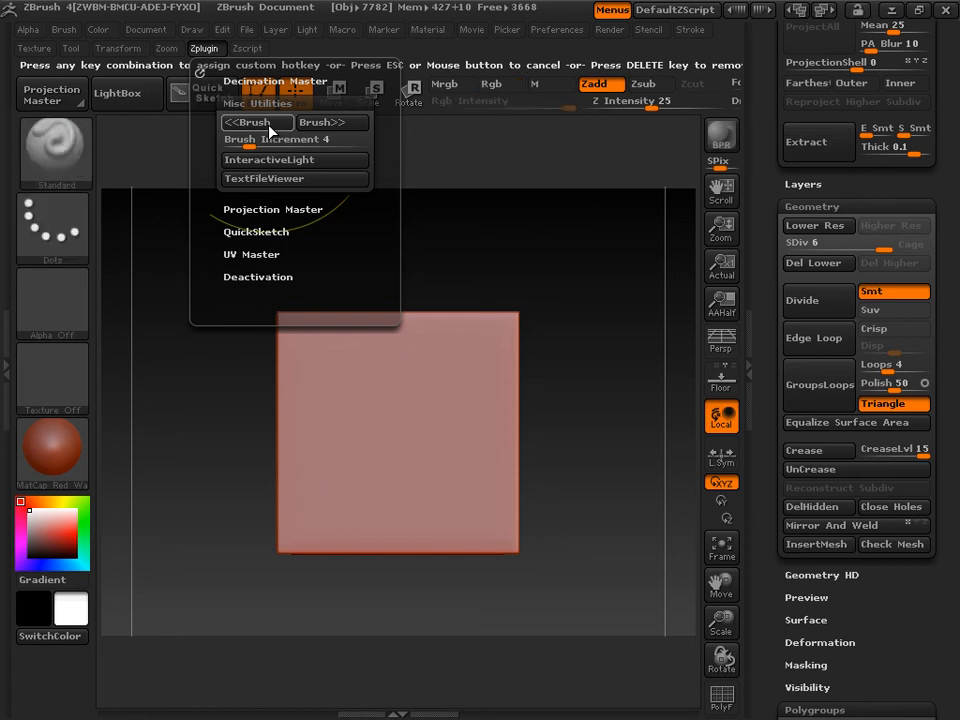
pyautogui.moveTo(244, 122)
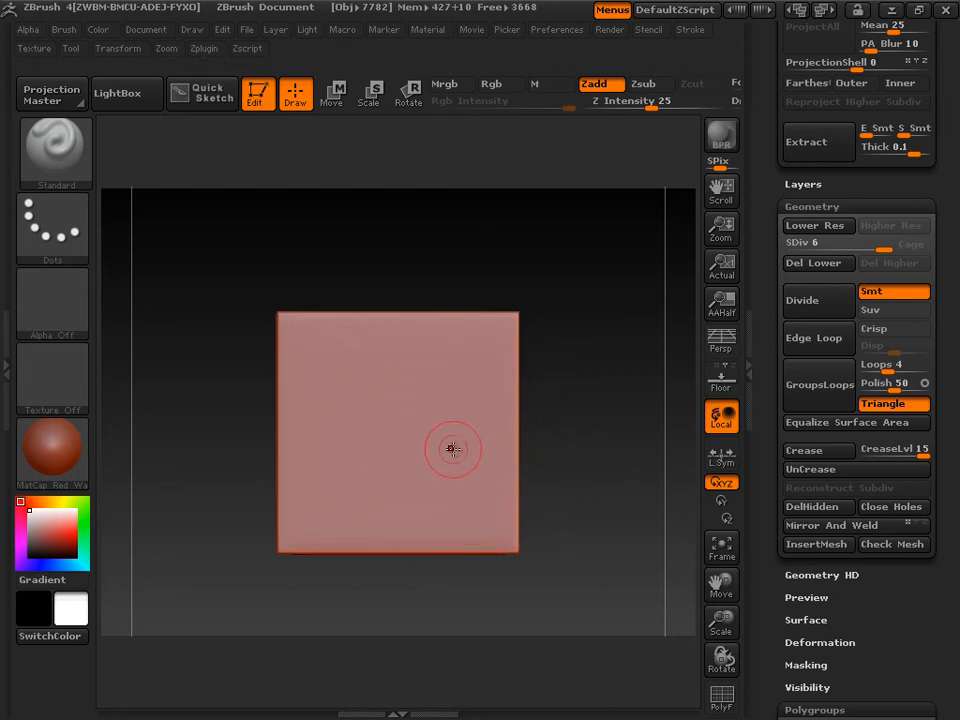
pyautogui.moveTo(441, 353)
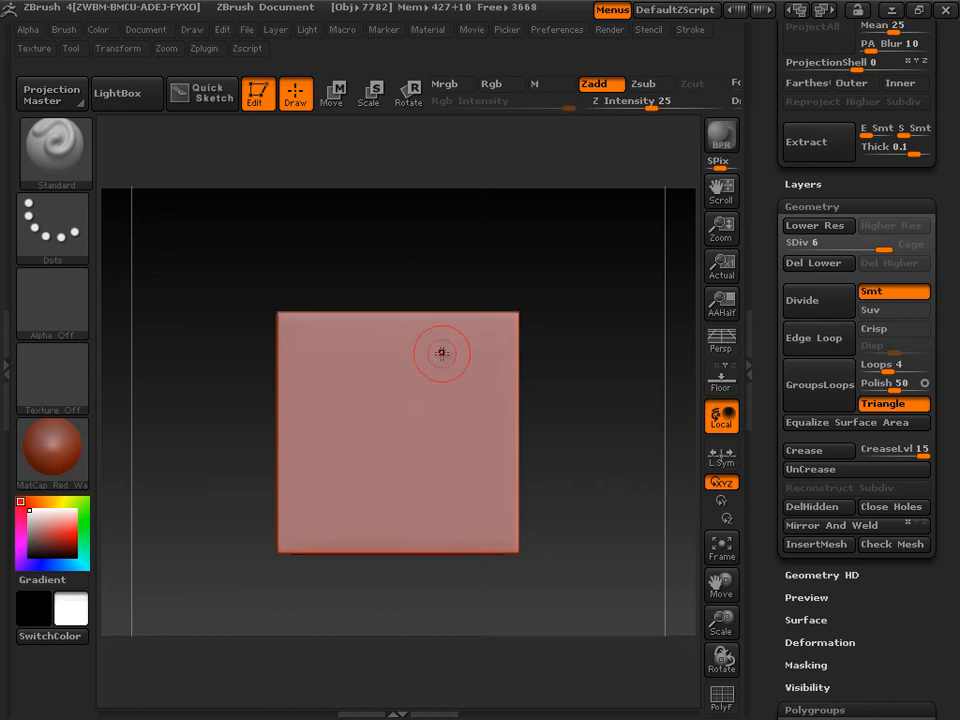
pyautogui.moveTo(405, 424)
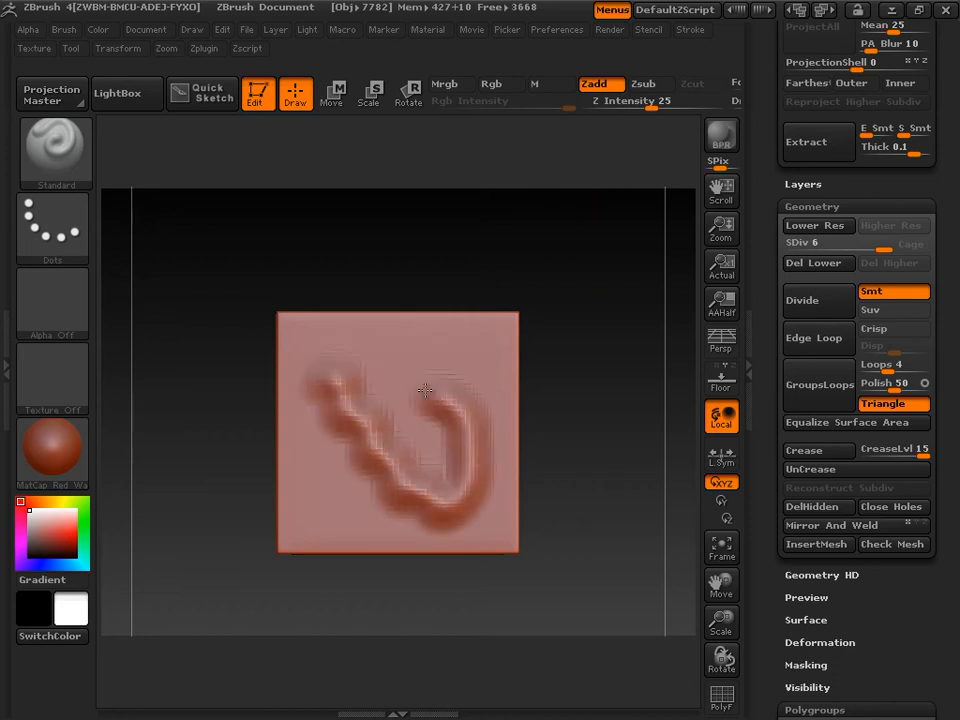
# Sculpt two trial strokes on the cube face, then undo the S stroke to leave it smooth
pyautogui.moveTo(420, 390); pyautogui.dragTo(310, 385)
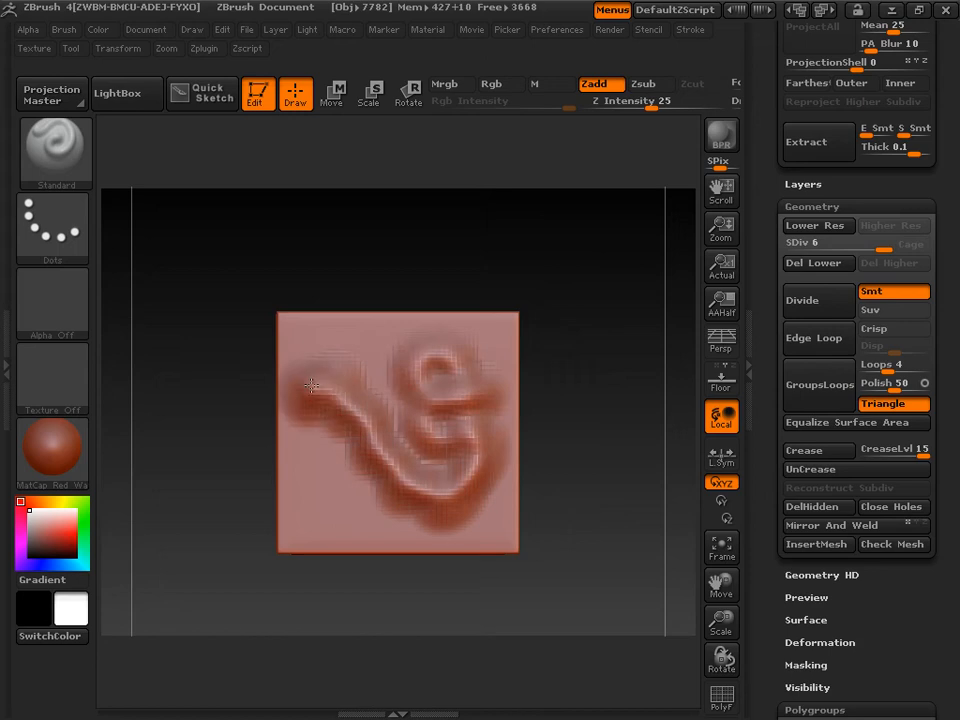
pyautogui.moveTo(310, 385); pyautogui.dragTo(410, 350)
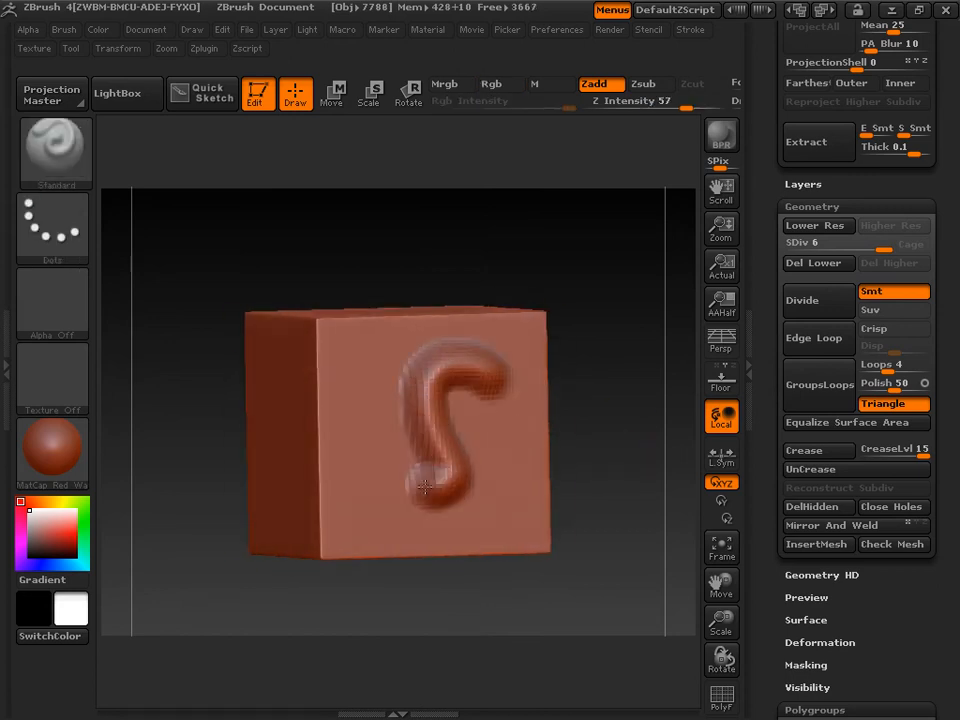
pyautogui.press('Ctrl+Z')
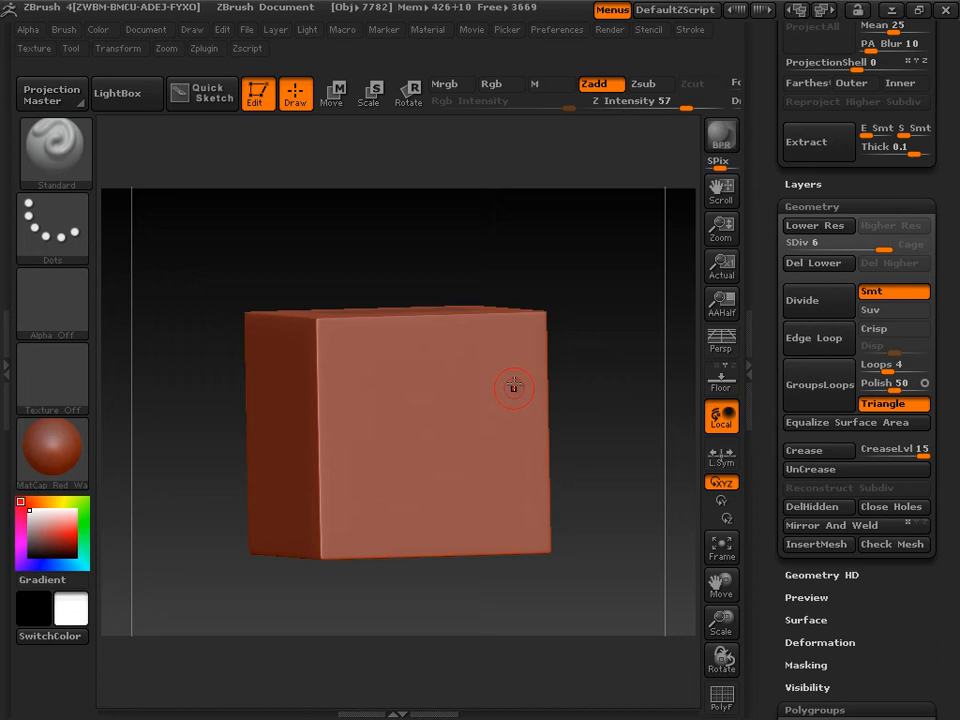
# Divide the test cube twice to SDiv 8 and sculpt a raised S on its front face
pyautogui.click(803, 300)
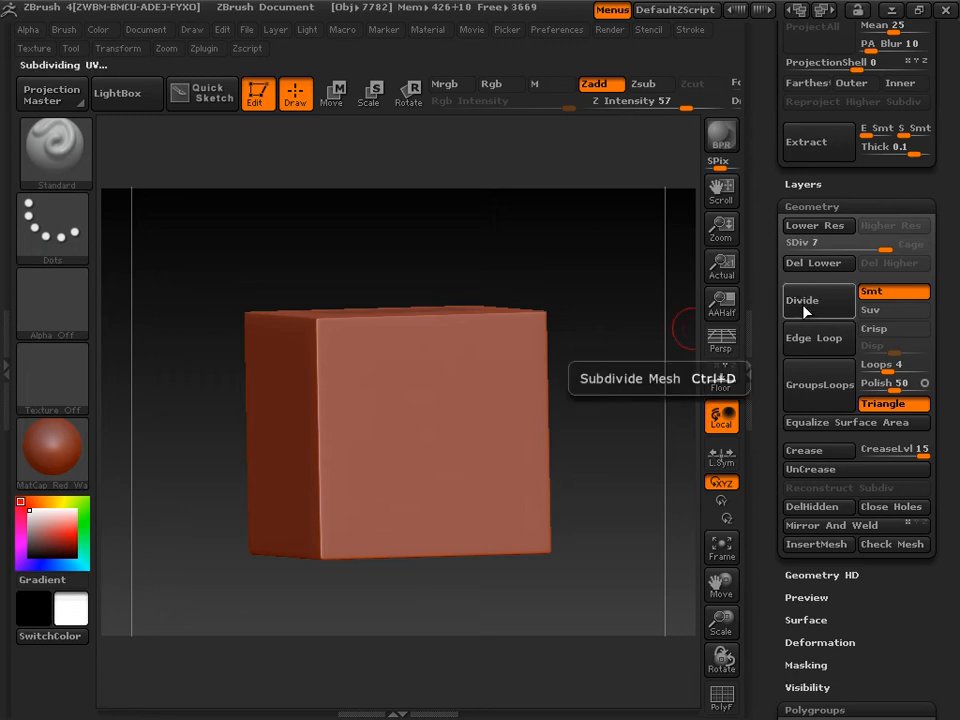
pyautogui.click(803, 300)
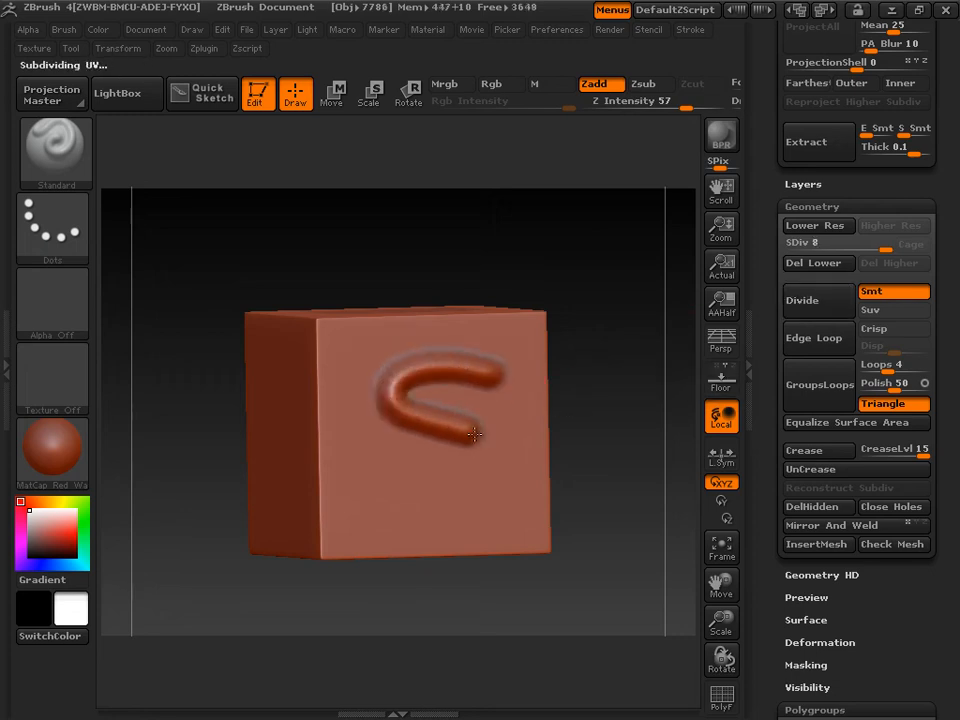
pyautogui.moveTo(475, 435); pyautogui.dragTo(547, 472)
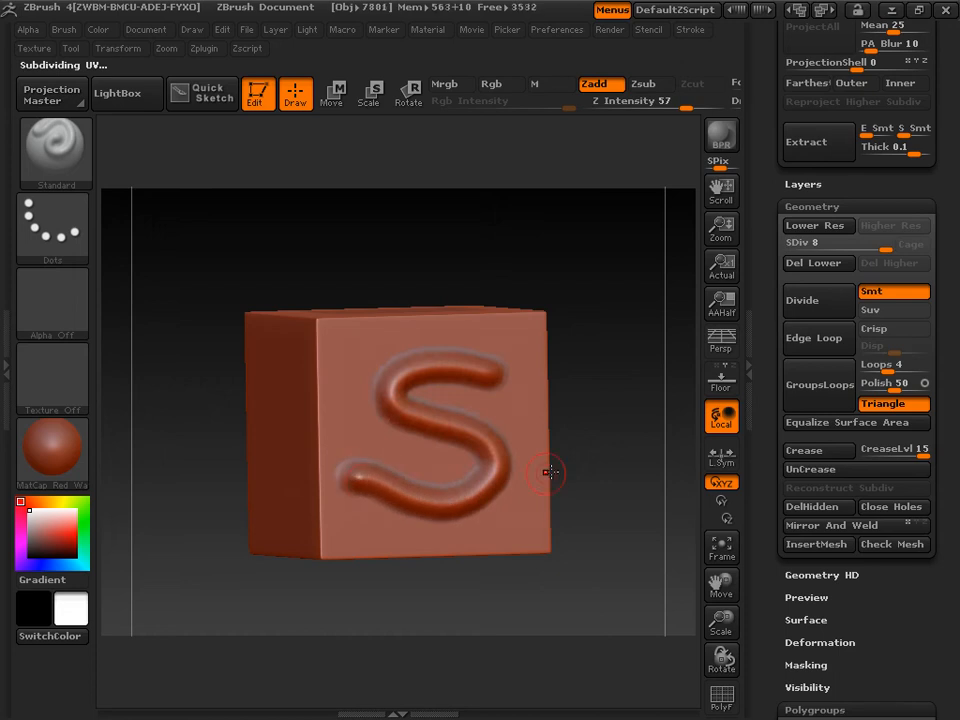
pyautogui.moveTo(630, 458)
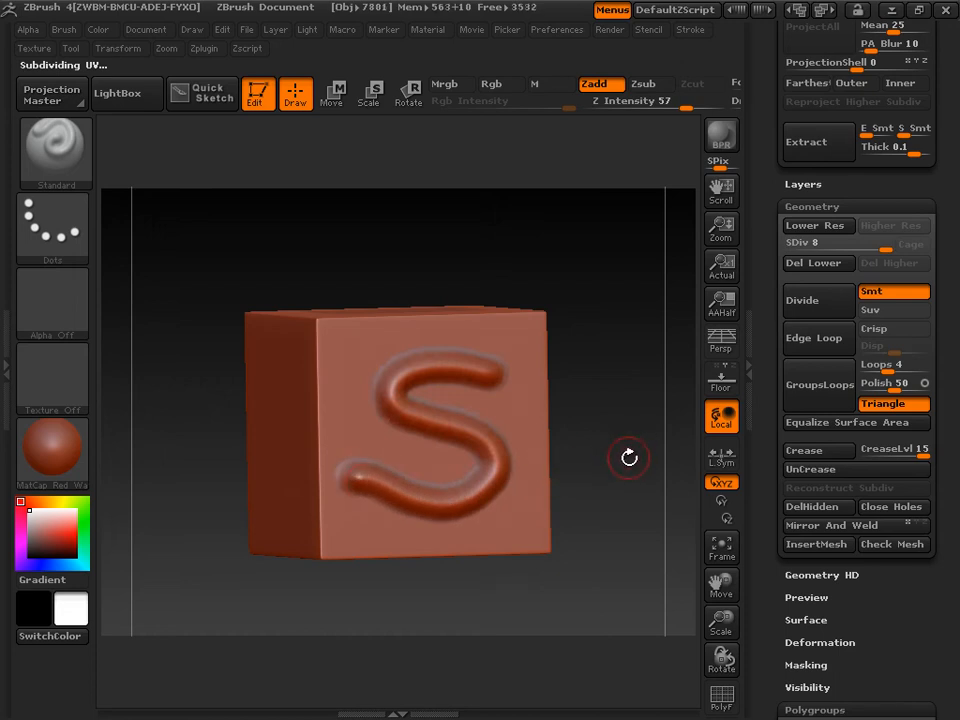
pyautogui.moveTo(490, 362)
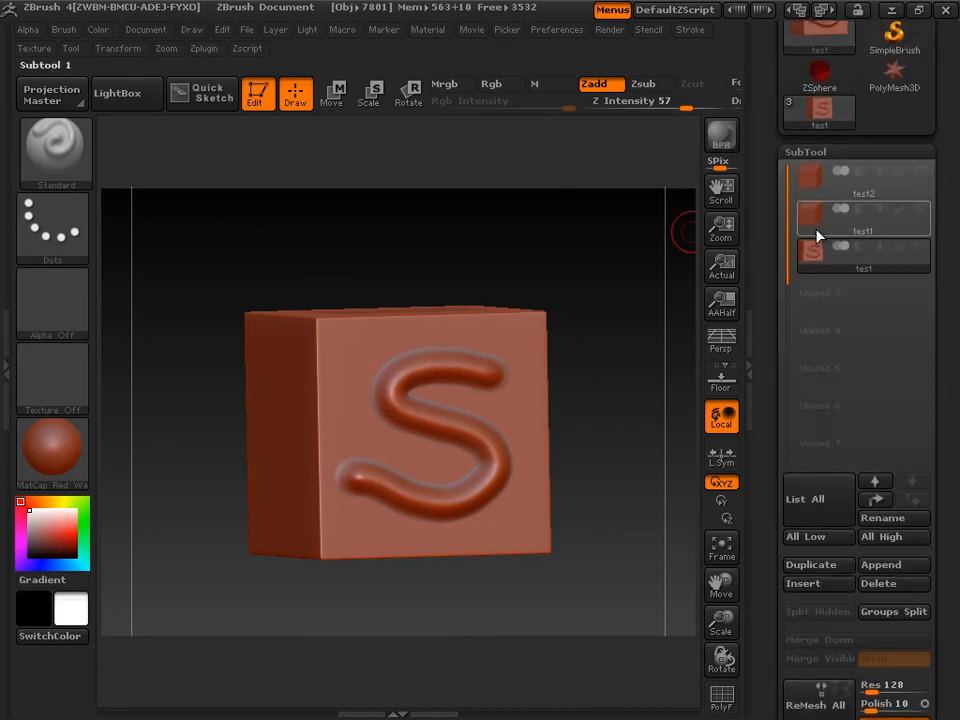
# Activate test1, sculpt an S on its face and divide it twice to SDiv 8
pyautogui.click(863, 217)
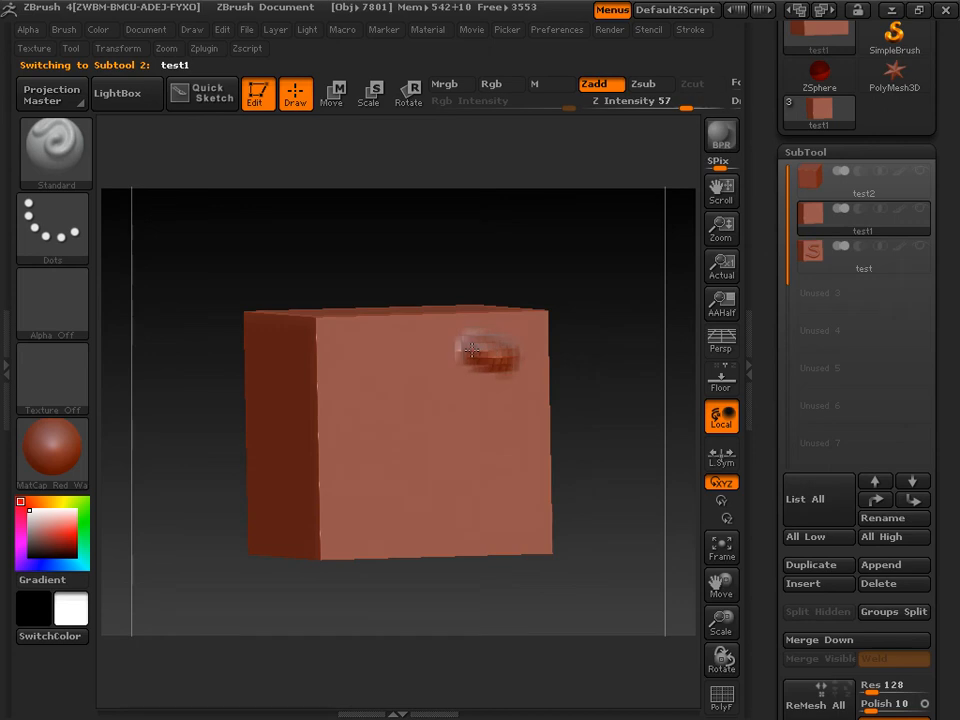
pyautogui.moveTo(480, 345); pyautogui.dragTo(385, 490)
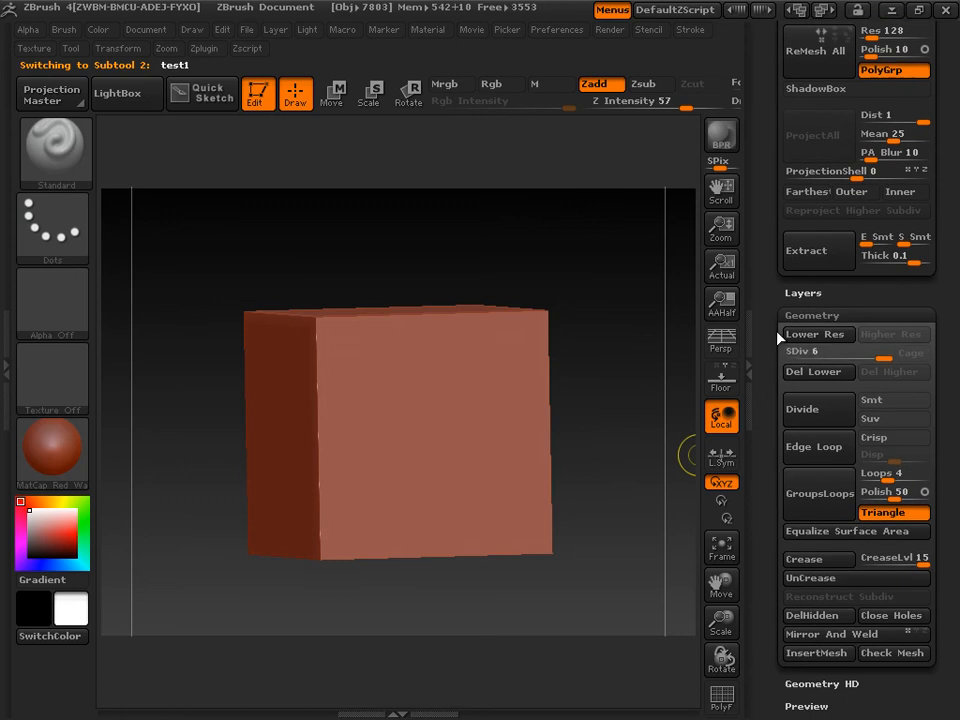
pyautogui.click(818, 409)
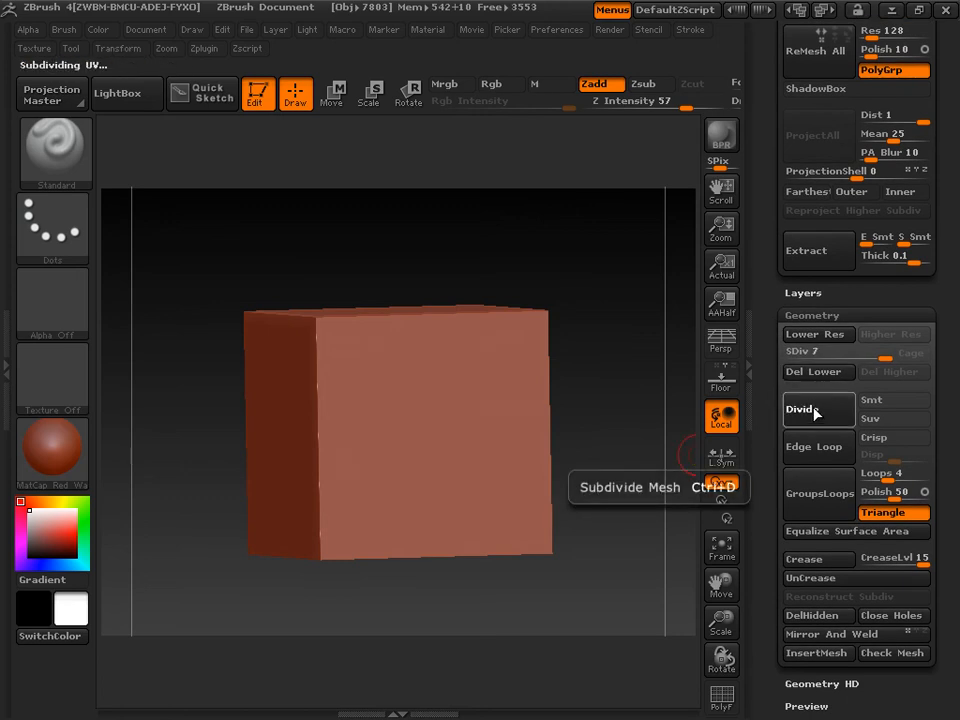
pyautogui.click(799, 409)
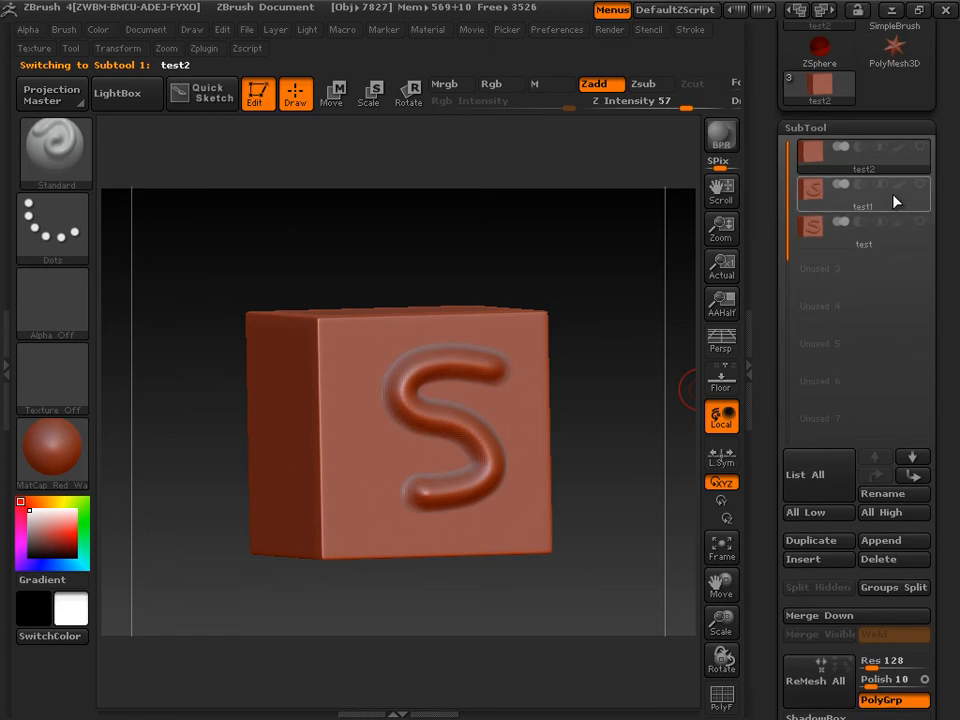
pyautogui.click(863, 189)
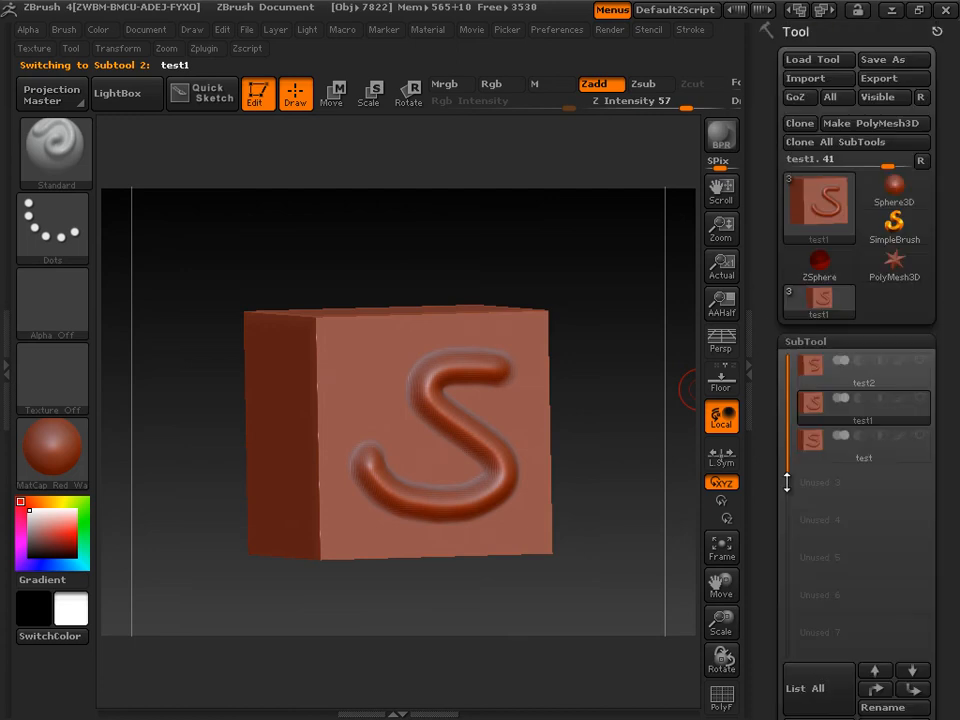
# Activate test2, divide it twice to SDiv 8 and sculpt an S on its face
pyautogui.click(863, 367)
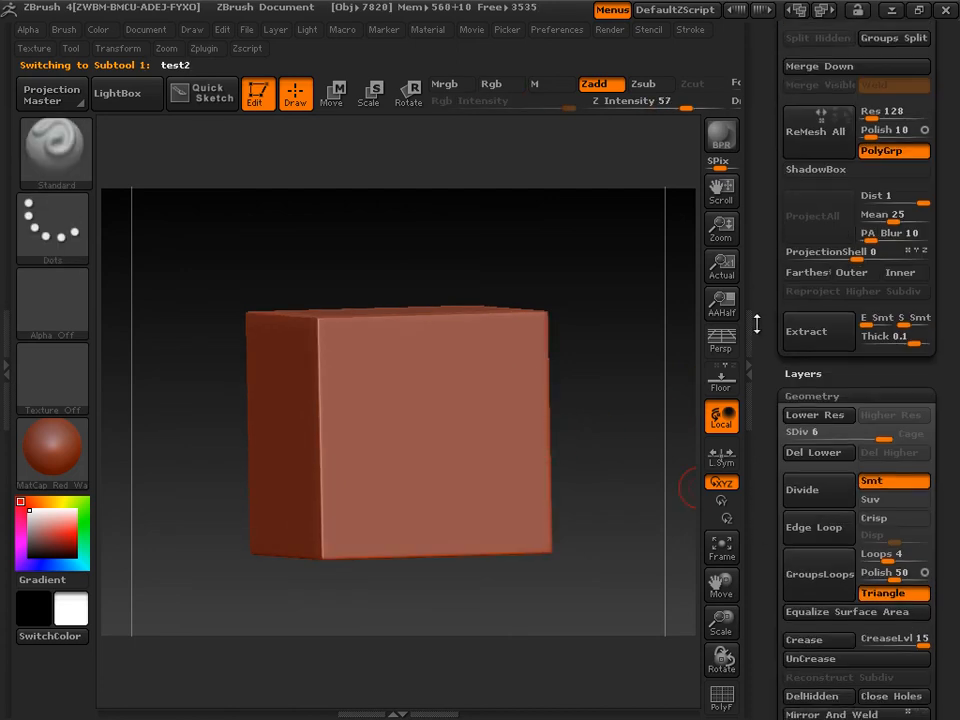
pyautogui.click(801, 509)
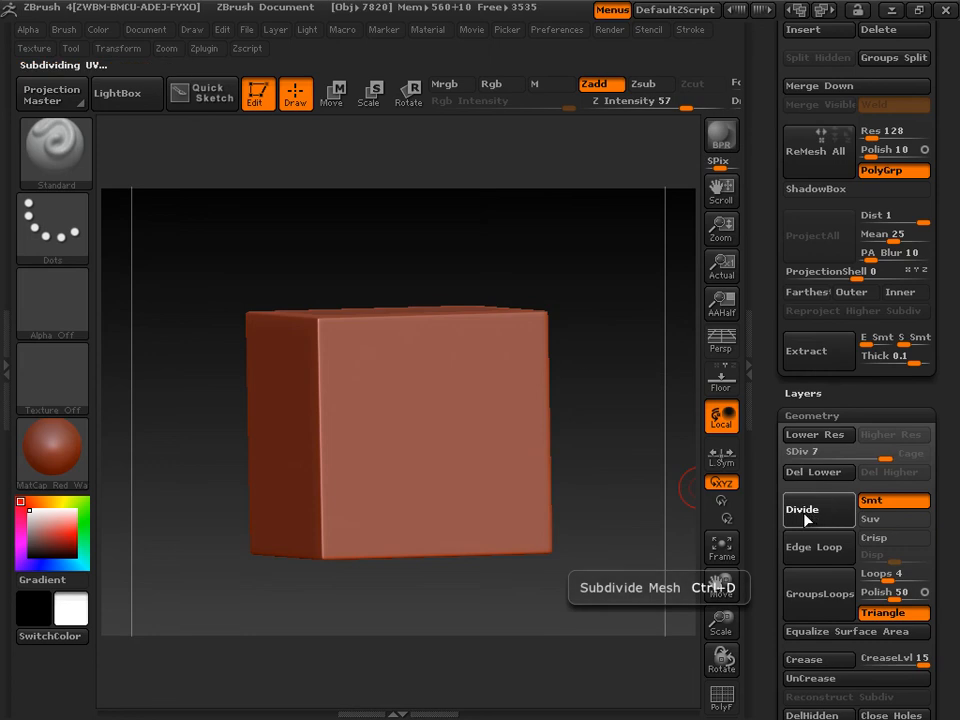
pyautogui.click(802, 510)
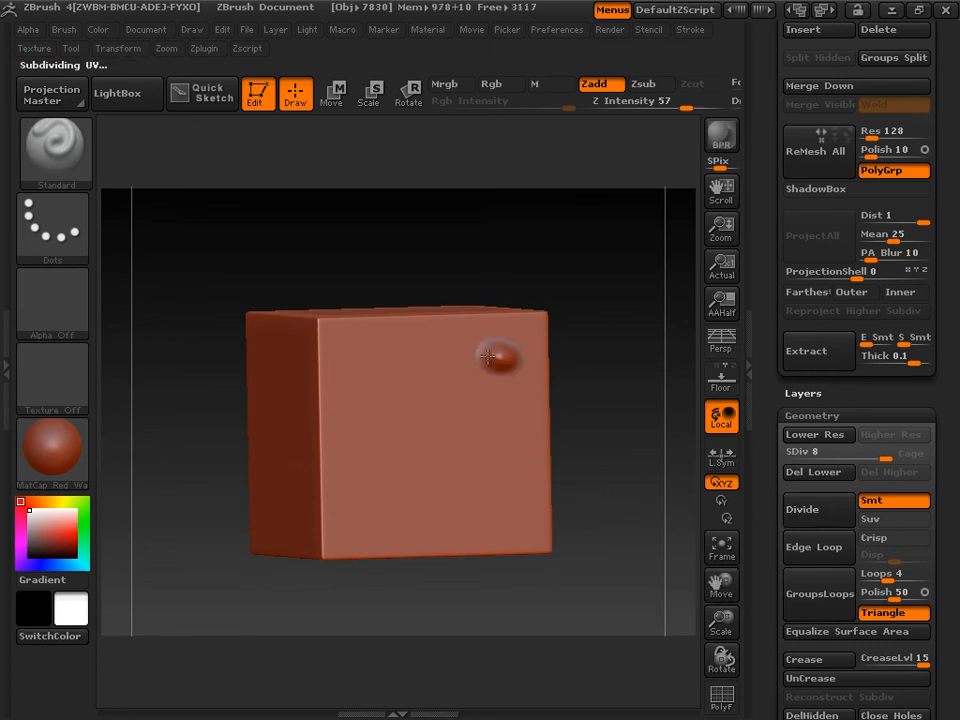
pyautogui.moveTo(490, 357); pyautogui.dragTo(390, 515)
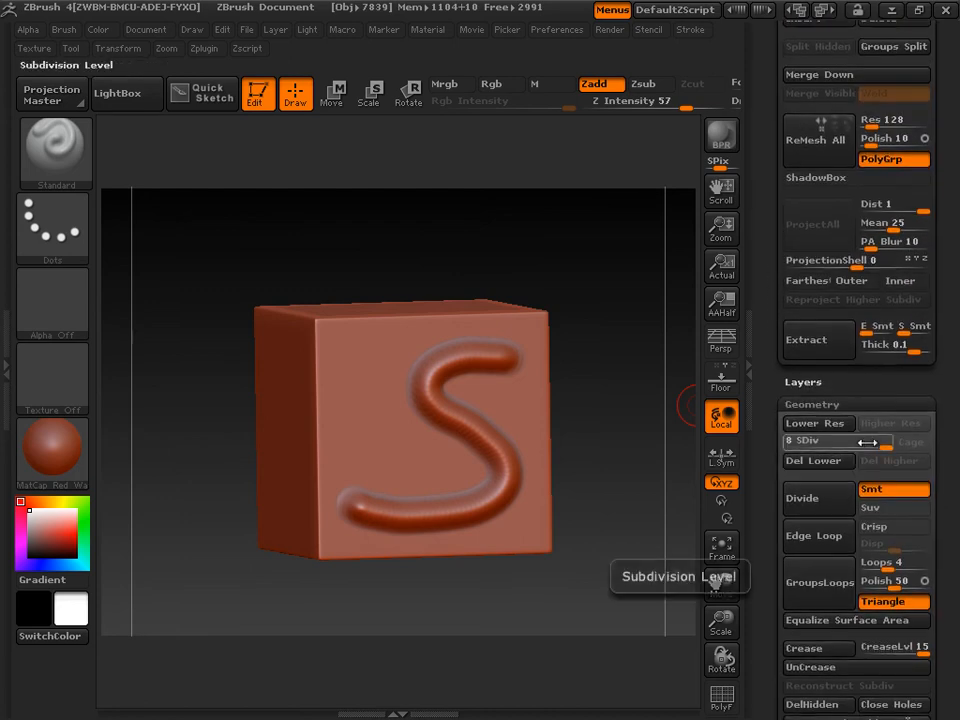
# Drop test2 to a lower SDiv, then activate test1 and test and lower the test cube to level 4
pyautogui.click(838, 441)
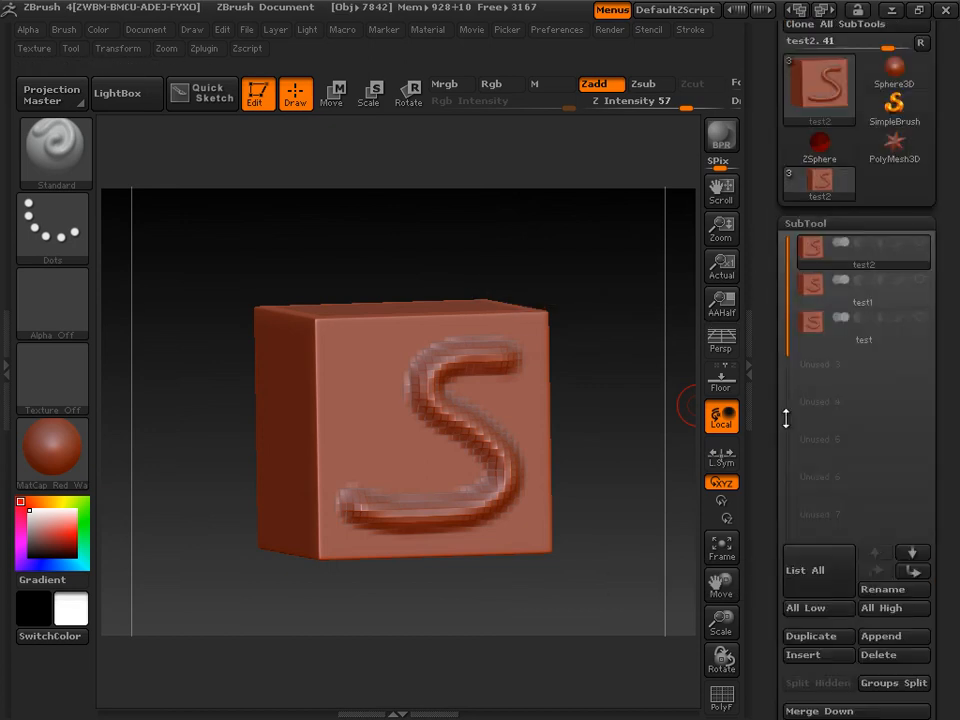
pyautogui.click(862, 302)
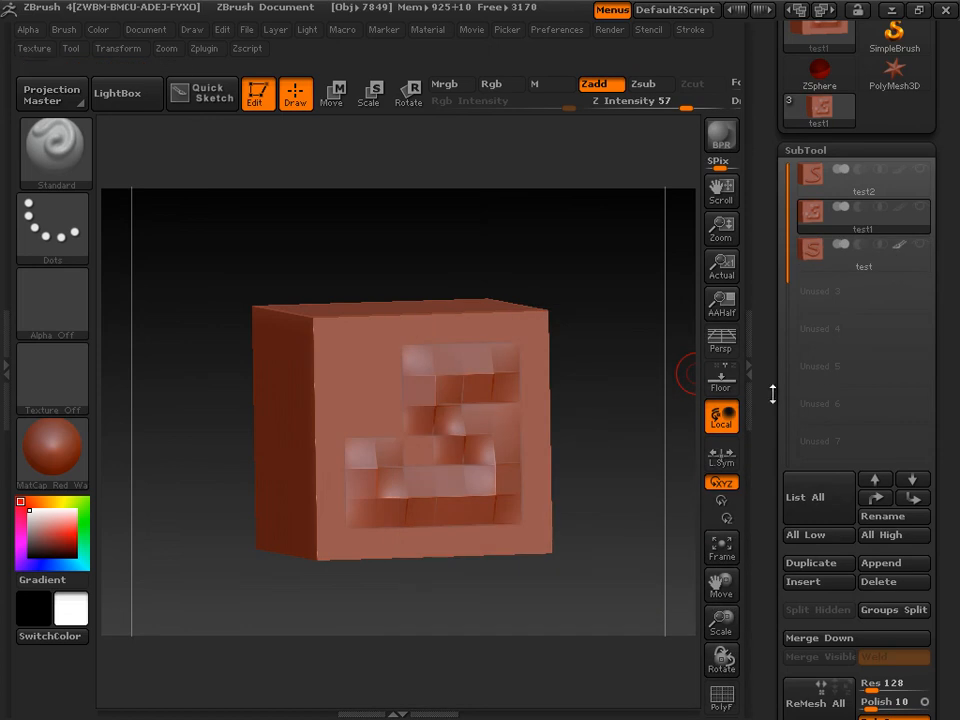
pyautogui.click(862, 255)
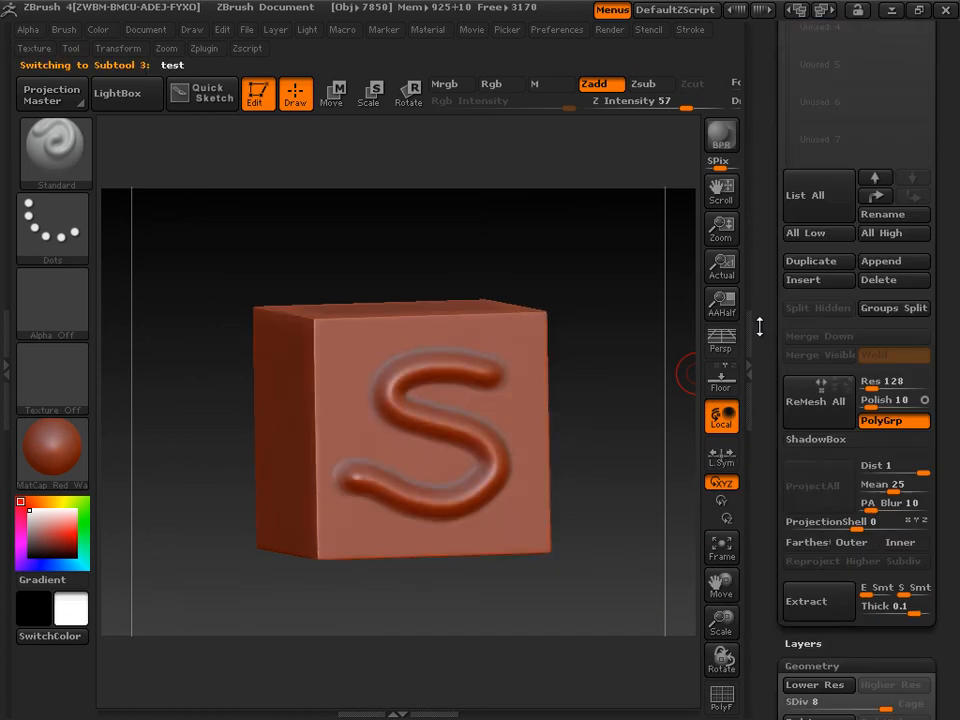
pyautogui.scroll(-3)
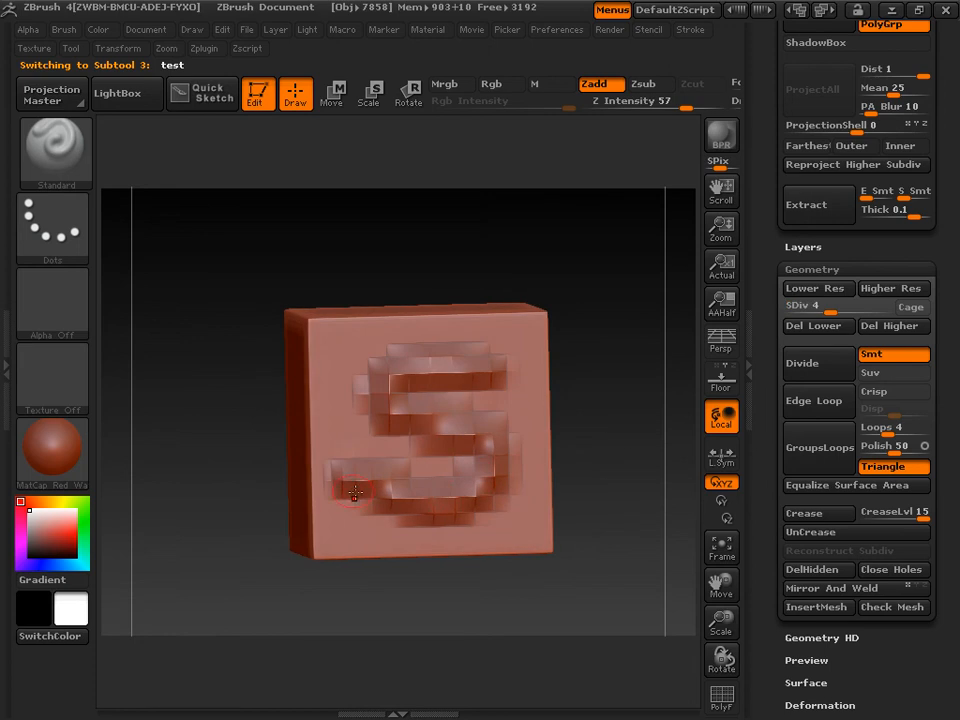
pyautogui.moveTo(493, 459)
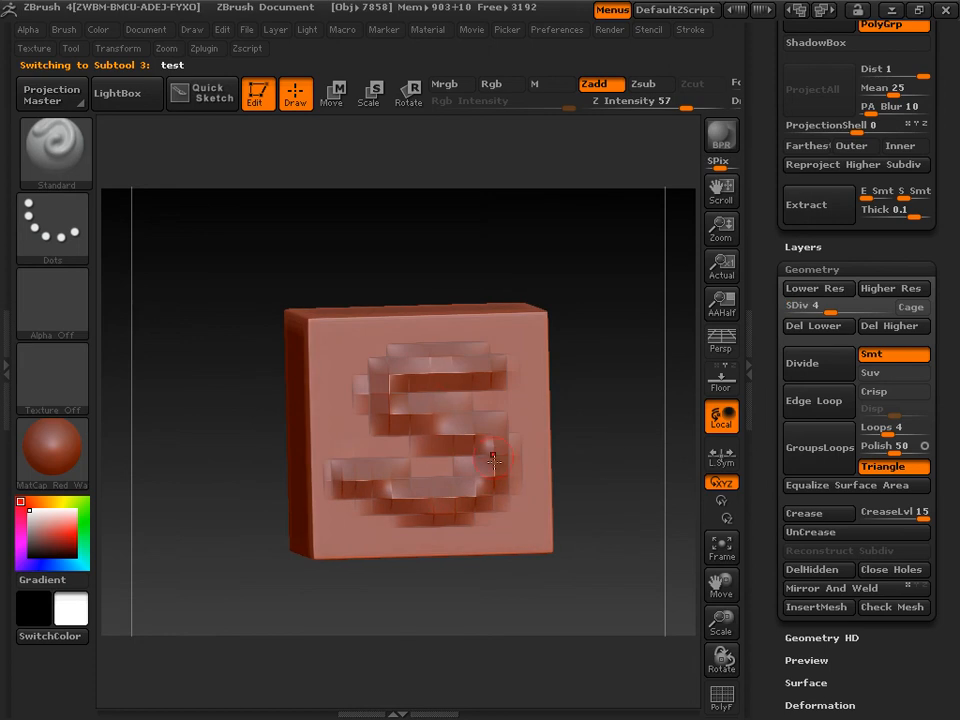
pyautogui.moveTo(721, 697)
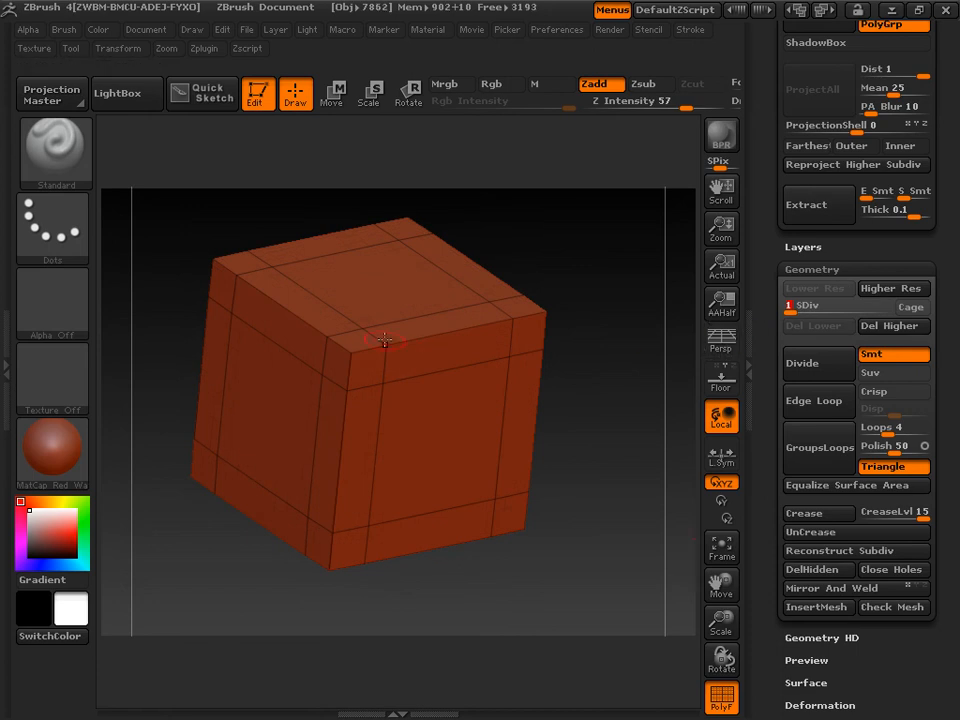
pyautogui.moveTo(480, 303)
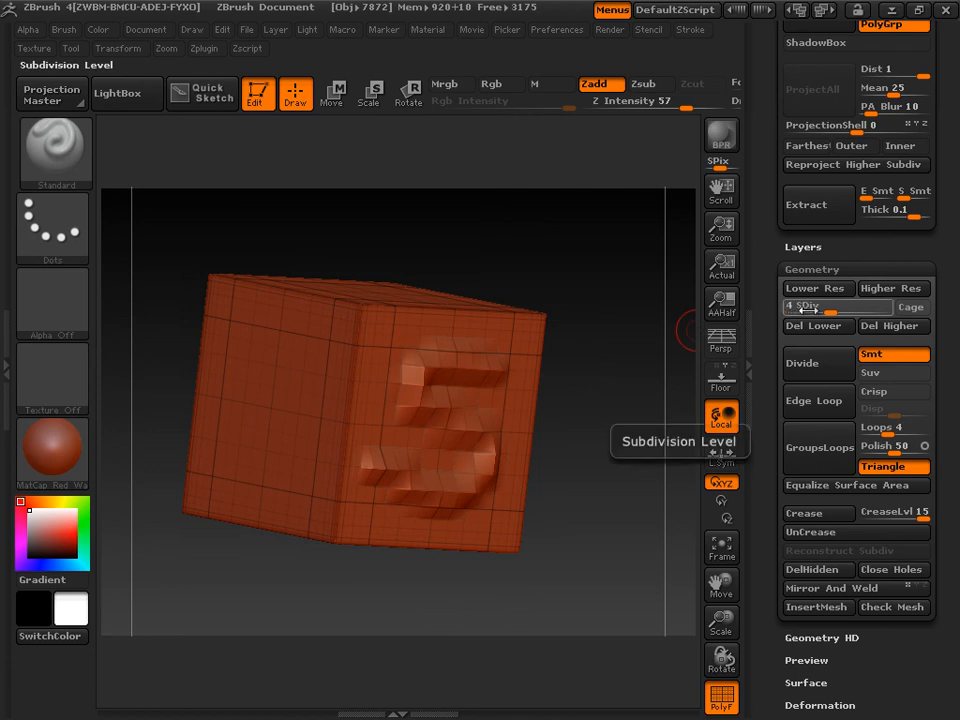
# Raise the test cube to SDiv 5 and orbit to view its second sculpted face
pyautogui.click(810, 306)
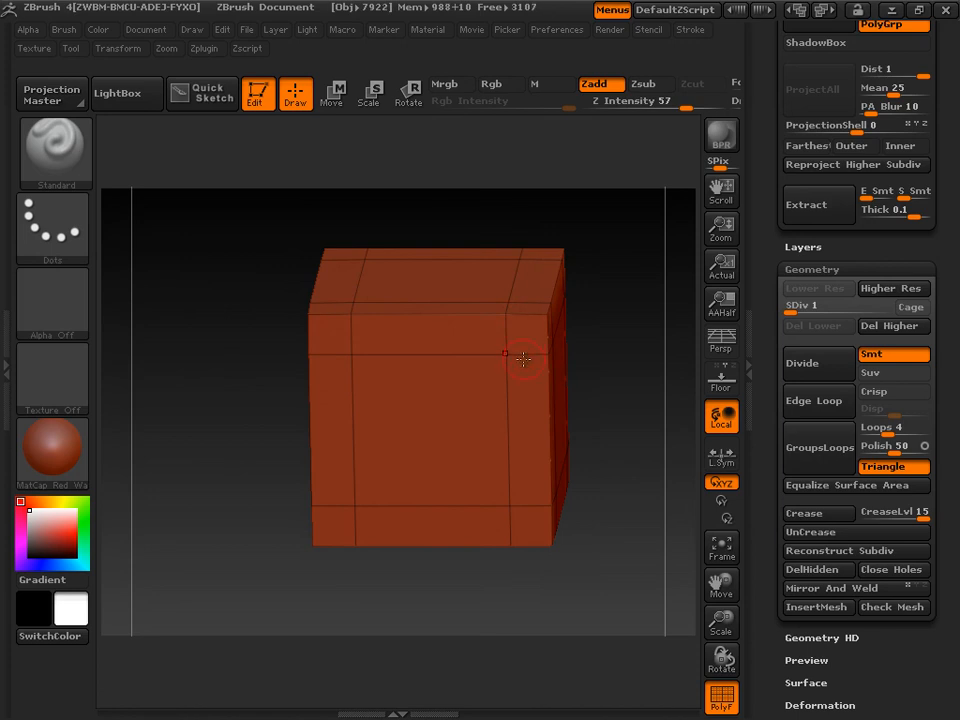
pyautogui.moveTo(528, 438)
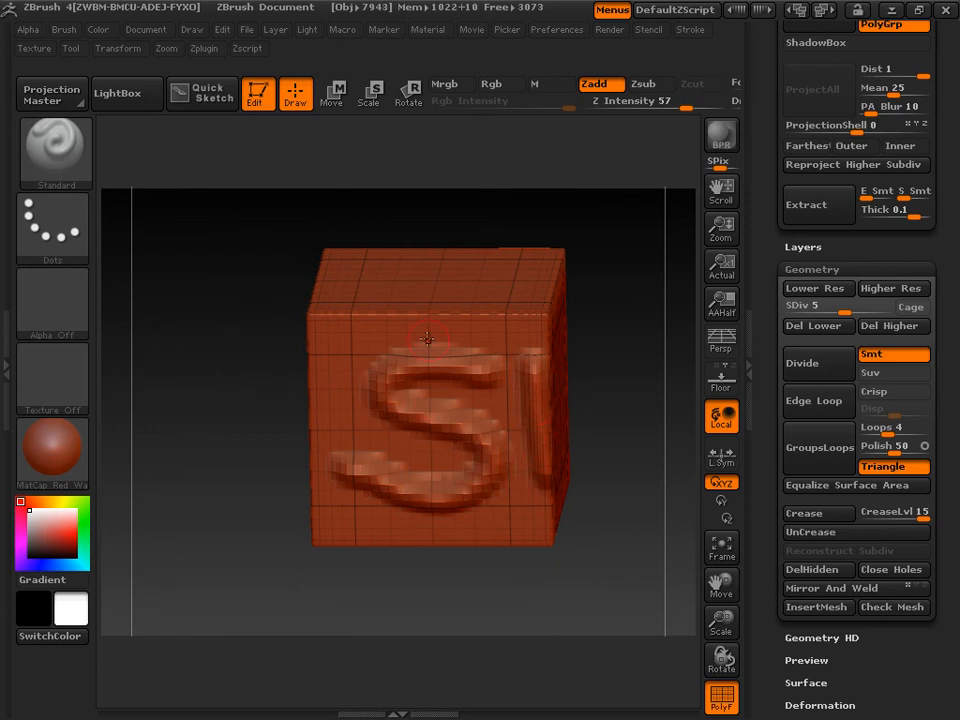
pyautogui.moveTo(430, 340); pyautogui.dragTo(415, 270)
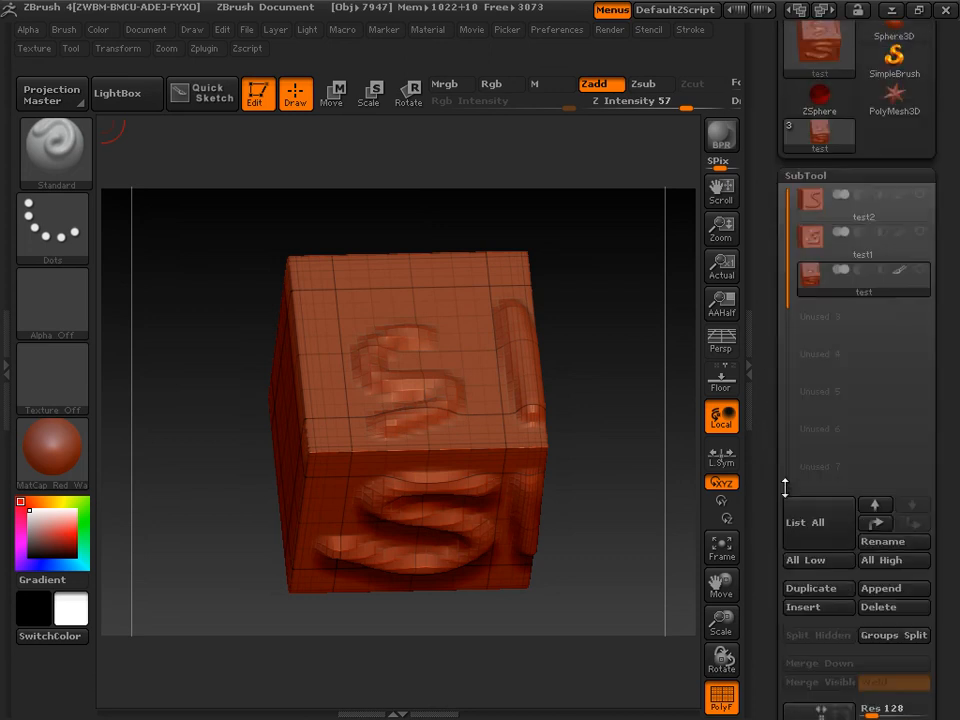
# Activate test1 and orbit around its side and top faces to inspect the level-8 strokes
pyautogui.click(862, 254)
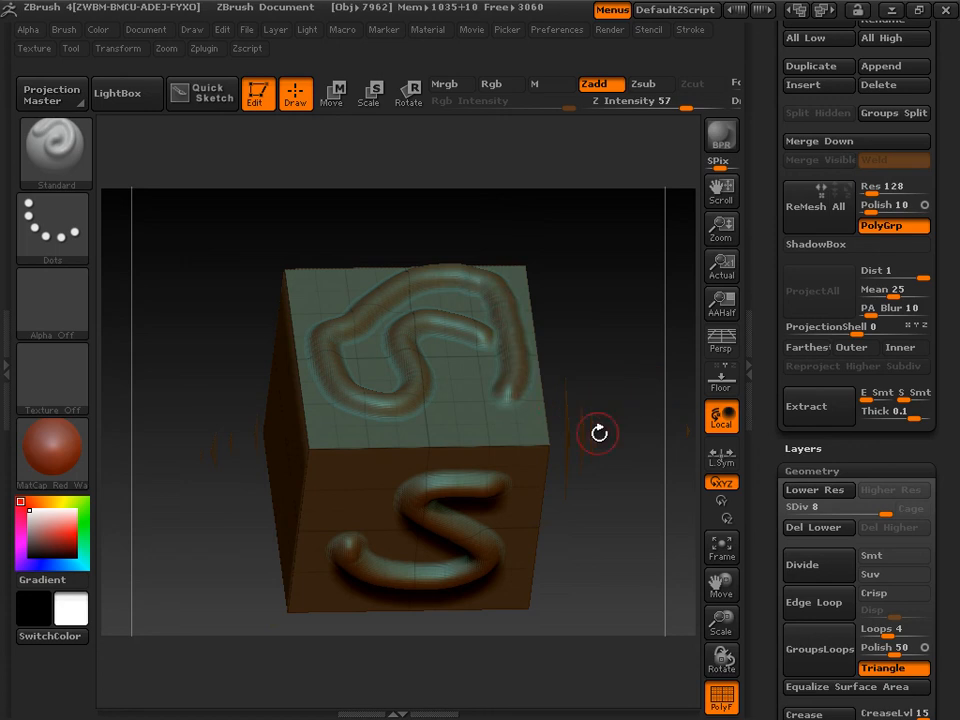
pyautogui.moveTo(598, 433); pyautogui.dragTo(660, 598)
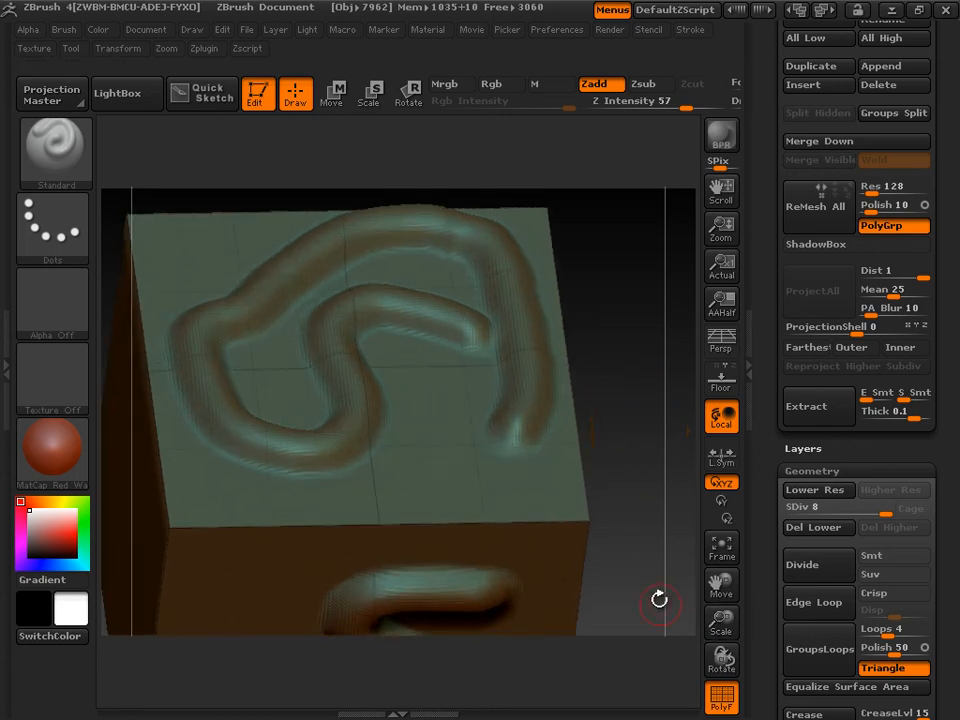
pyautogui.moveTo(660, 600); pyautogui.dragTo(221, 313)
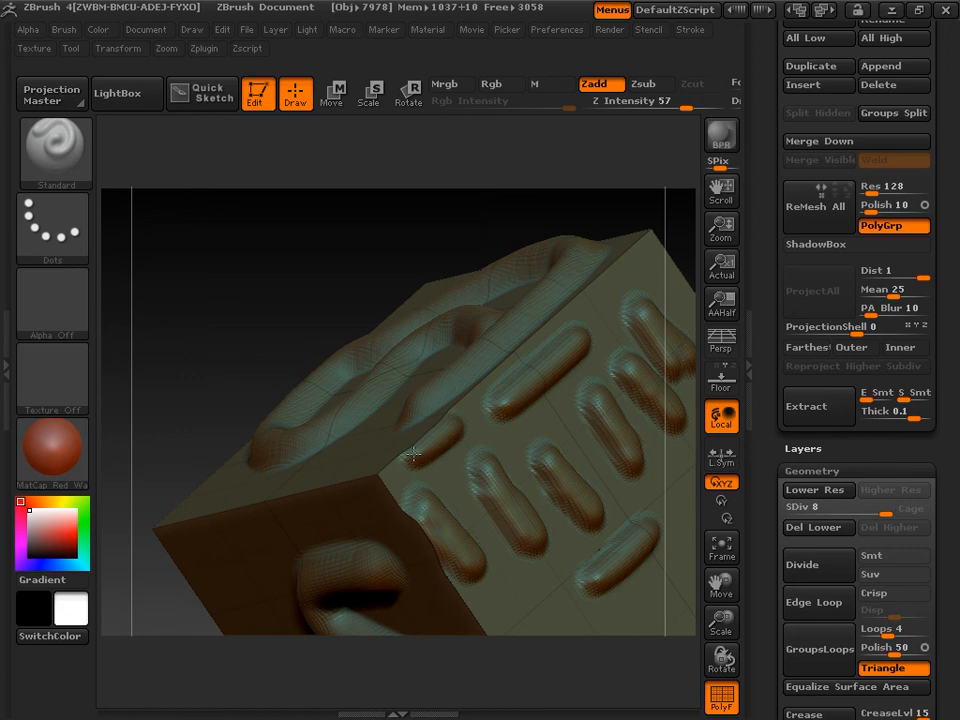
pyautogui.moveTo(413, 456); pyautogui.dragTo(240, 423)
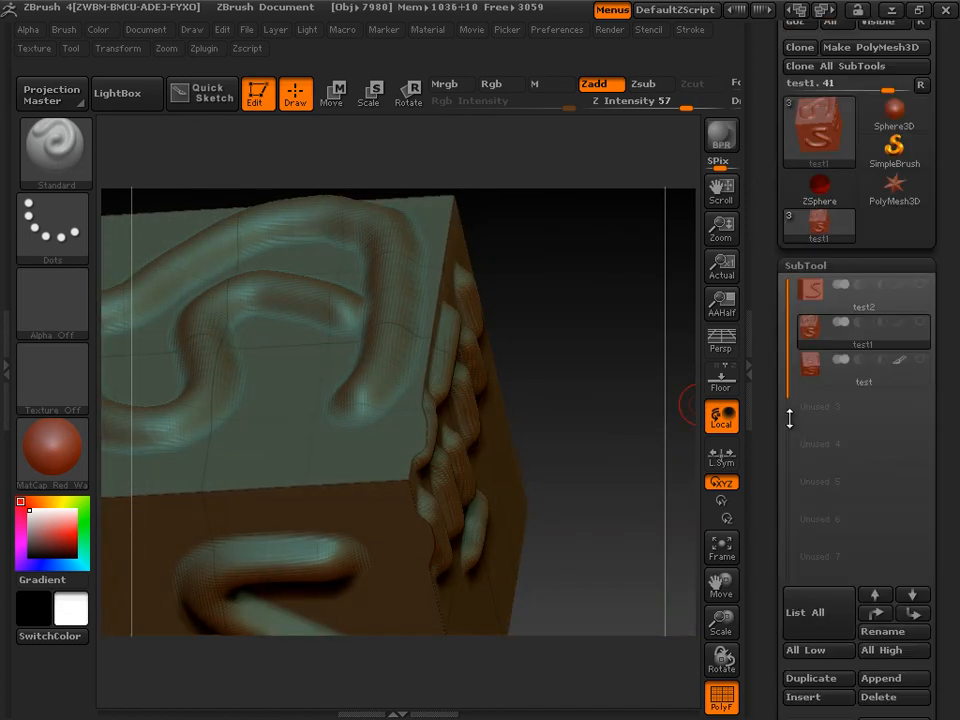
# Activate test2 at SDiv 6 and sculpt wavy strokes on the side and a winding stroke across the top
pyautogui.click(862, 307)
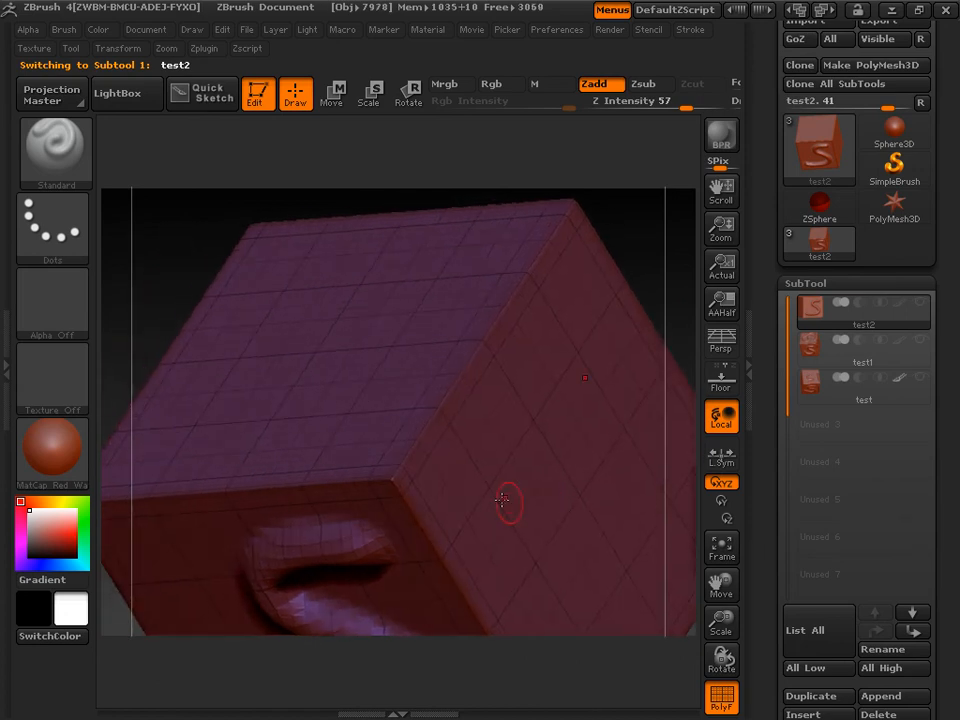
pyautogui.moveTo(518, 408)
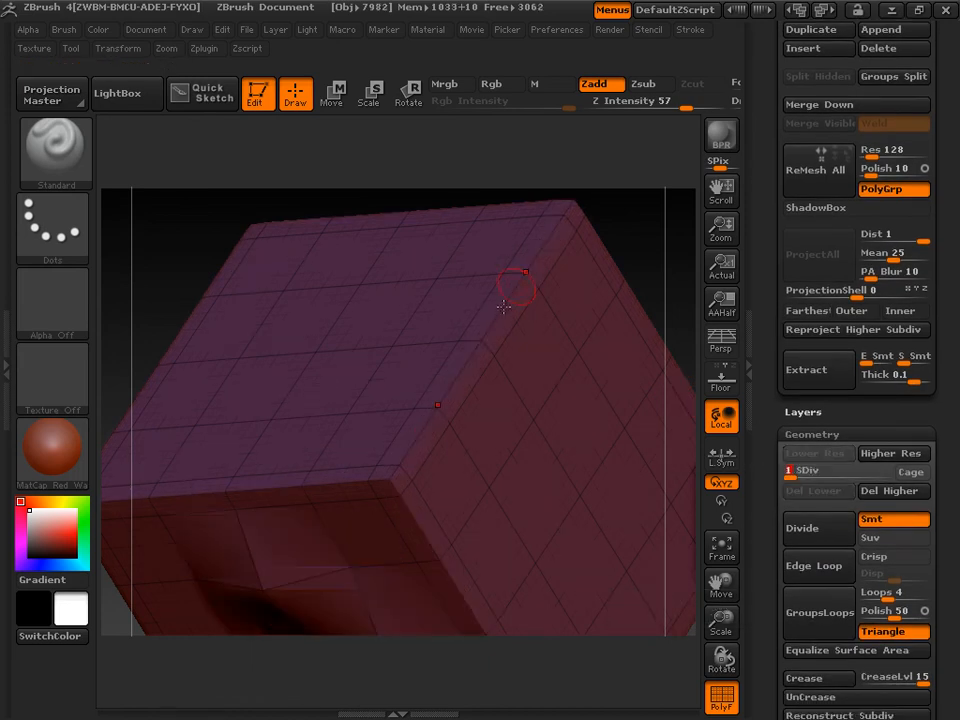
pyautogui.moveTo(512, 402)
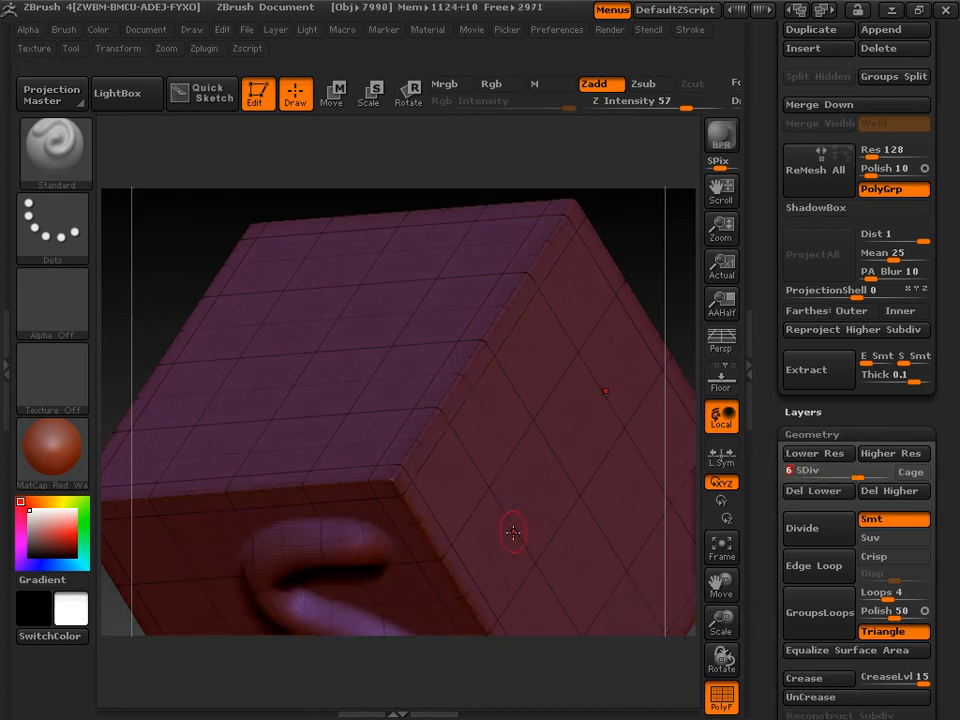
pyautogui.moveTo(513, 530); pyautogui.dragTo(483, 437)
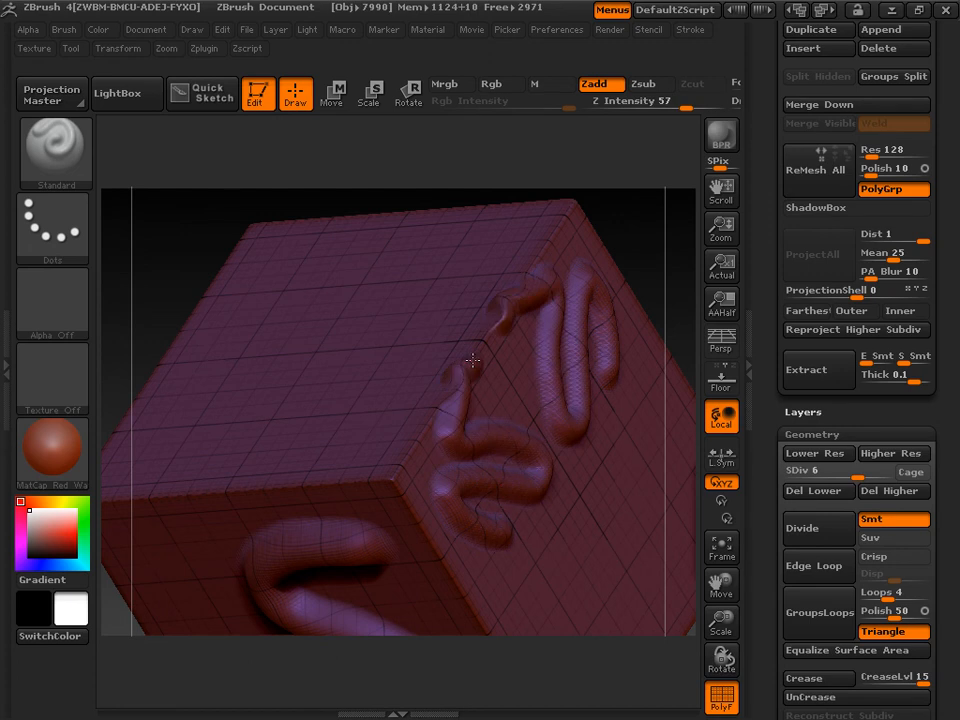
pyautogui.moveTo(473, 361); pyautogui.dragTo(212, 298)
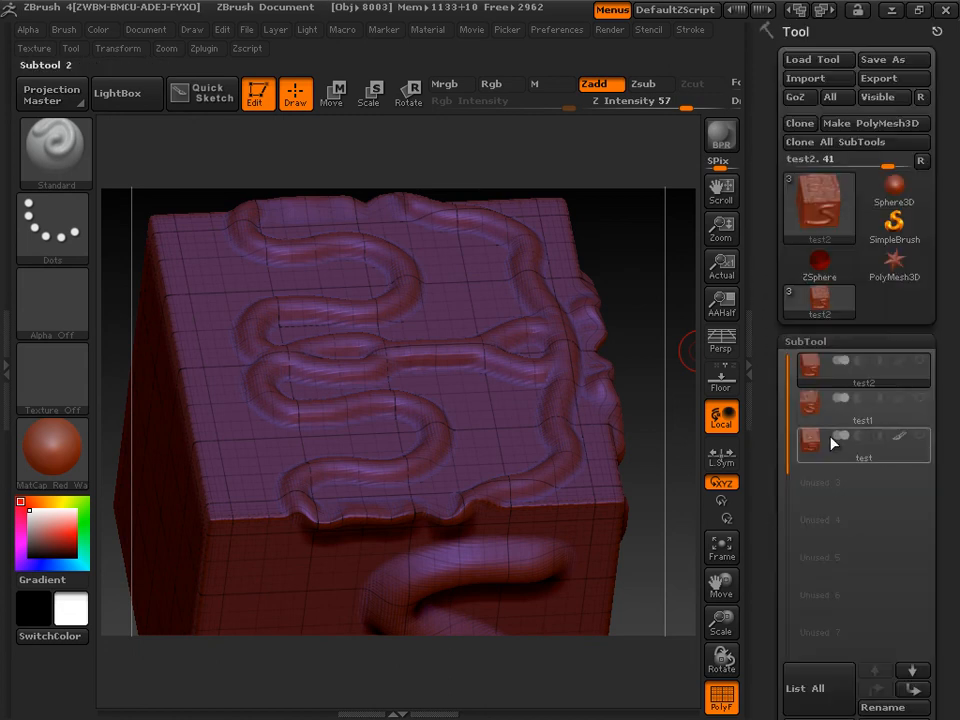
# Make test1 the active subtool, shown as a plain unsubdivided cube
pyautogui.click(861, 407)
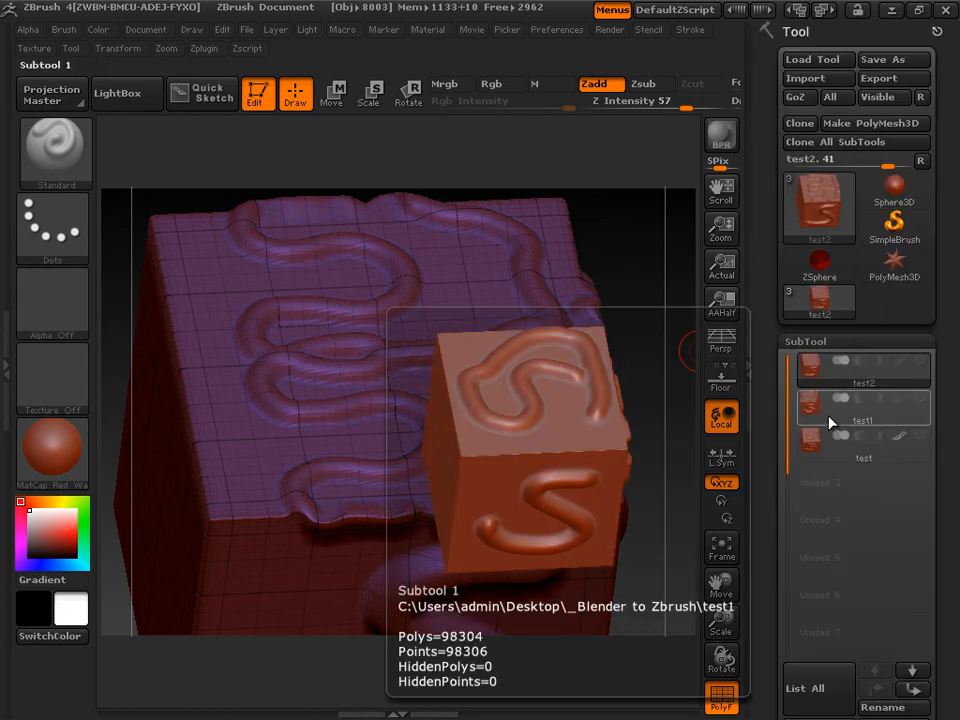
pyautogui.click(862, 405)
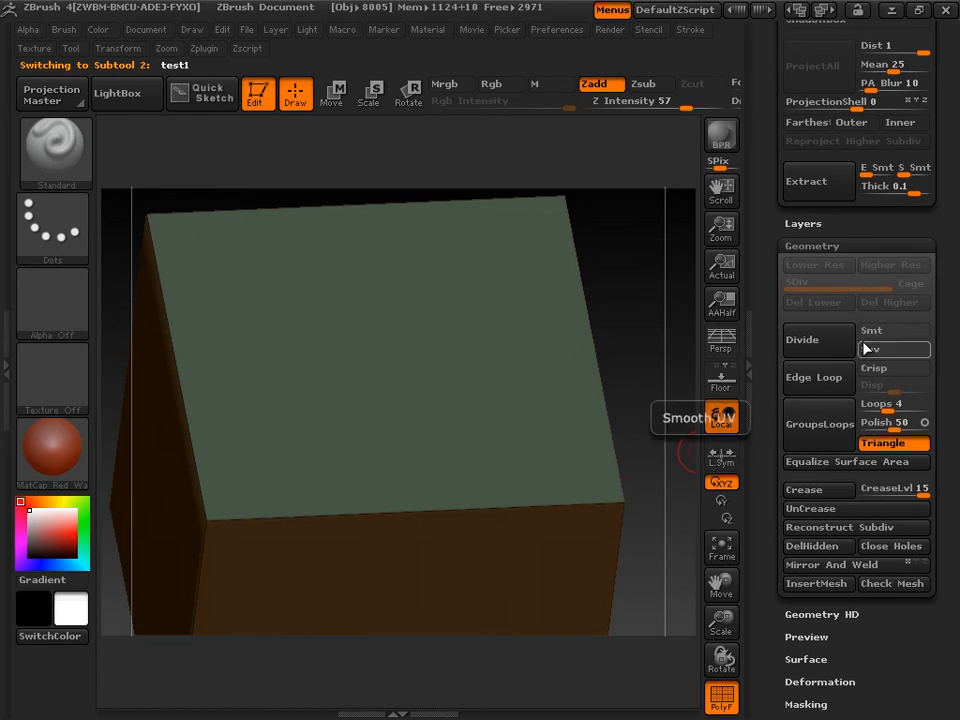
pyautogui.moveTo(883, 337)
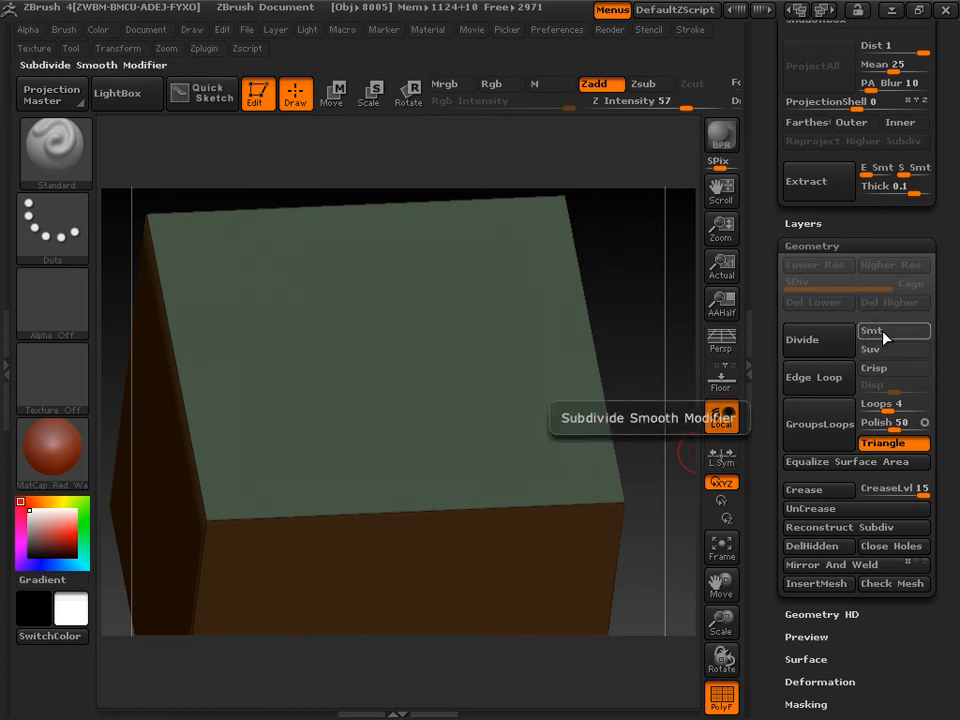
# Divide test1 to SDiv 9, flat at first then with Smt on to round the corners
pyautogui.click(802, 339)
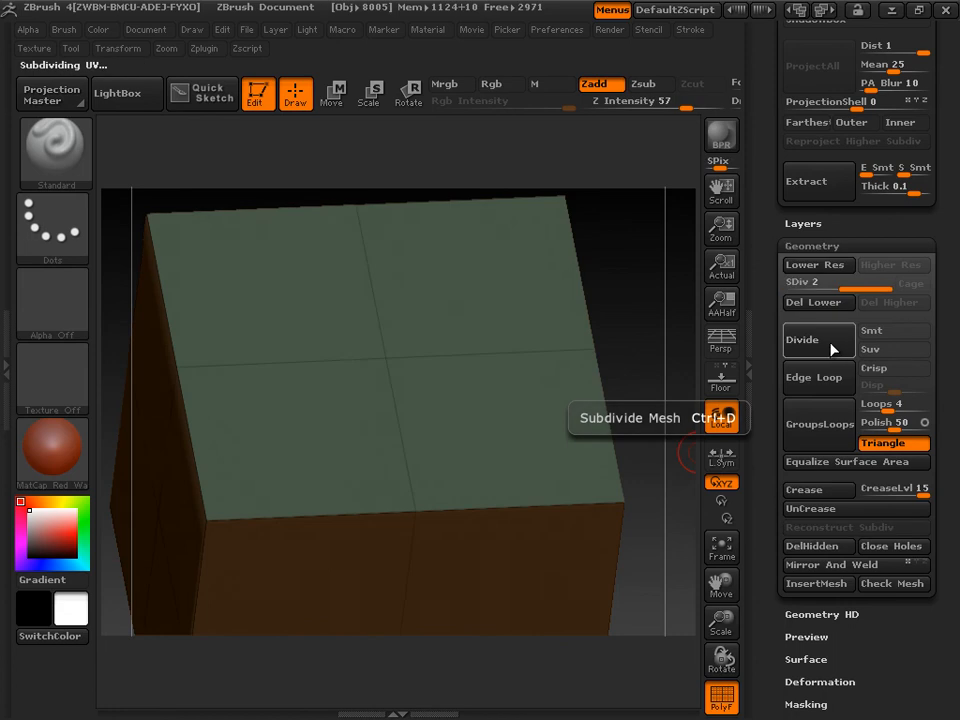
pyautogui.click(802, 339)
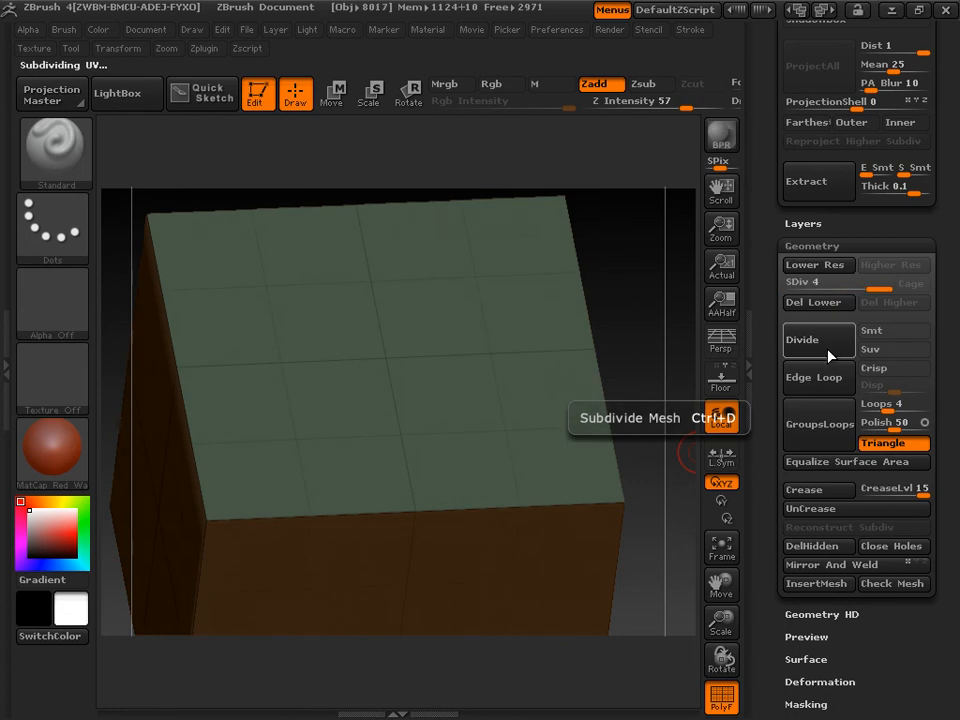
pyautogui.click(801, 339)
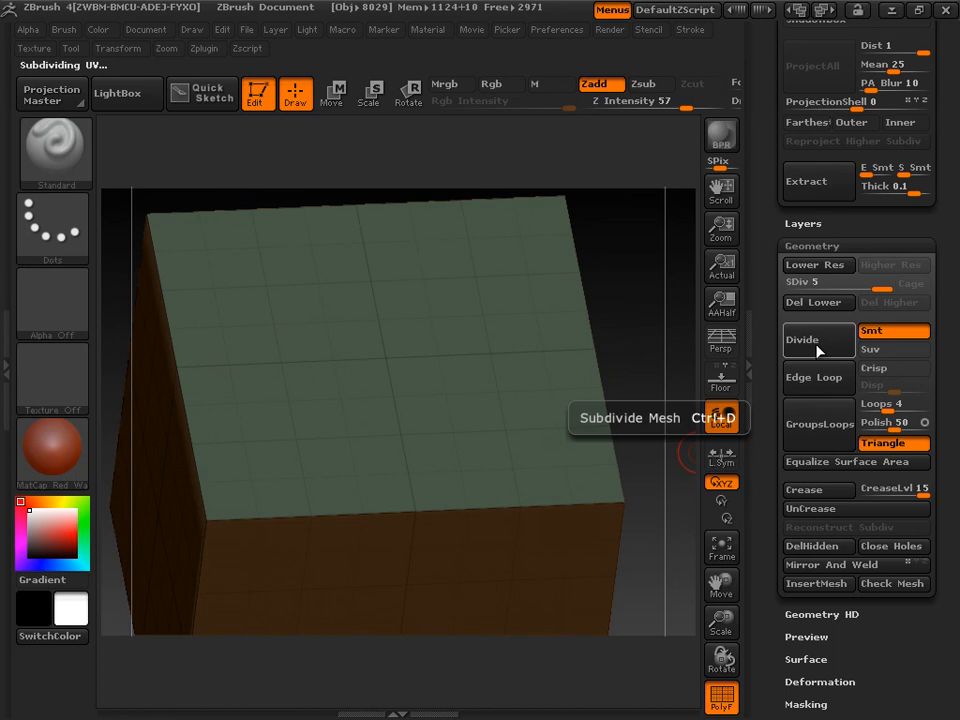
pyautogui.click(802, 339)
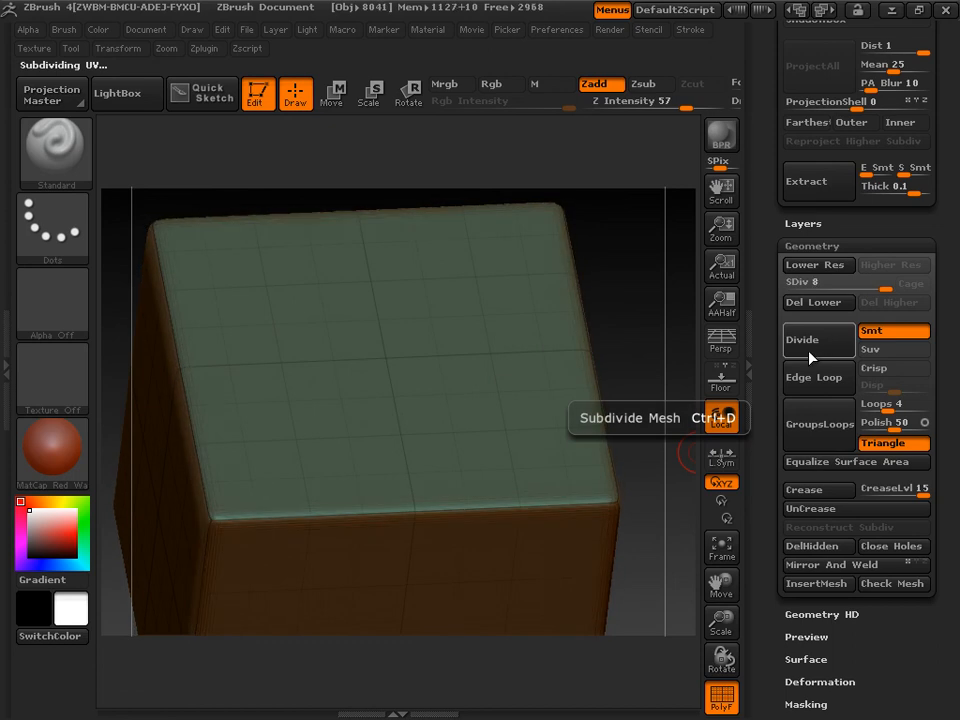
pyautogui.click(802, 339)
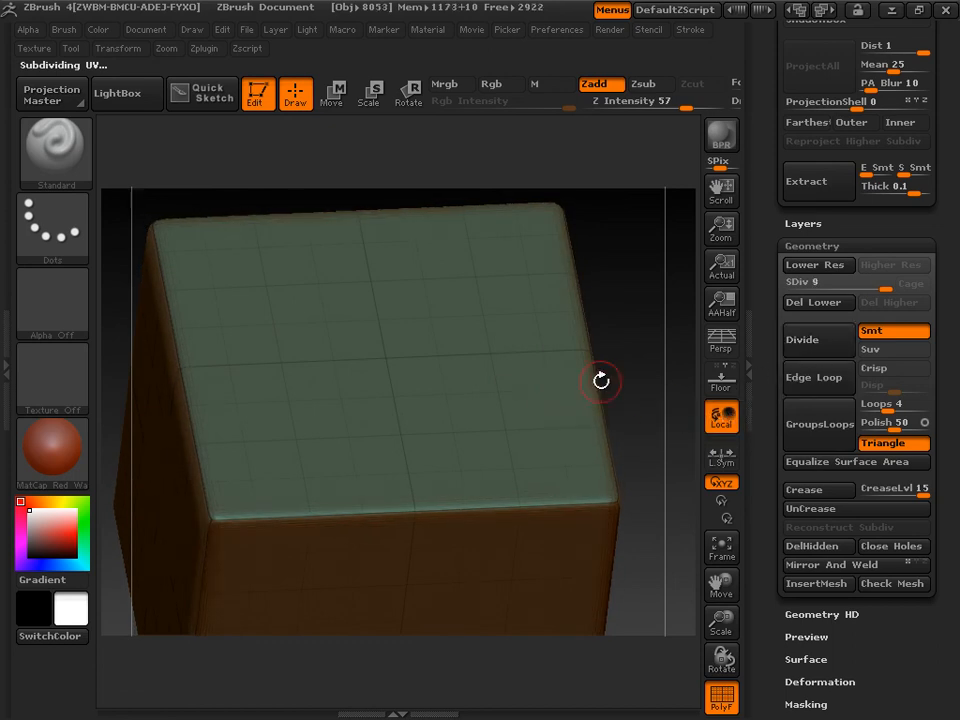
# Orbit to the top edge and sculpt winding strokes onto the cube
pyautogui.moveTo(600, 380); pyautogui.dragTo(535, 515)
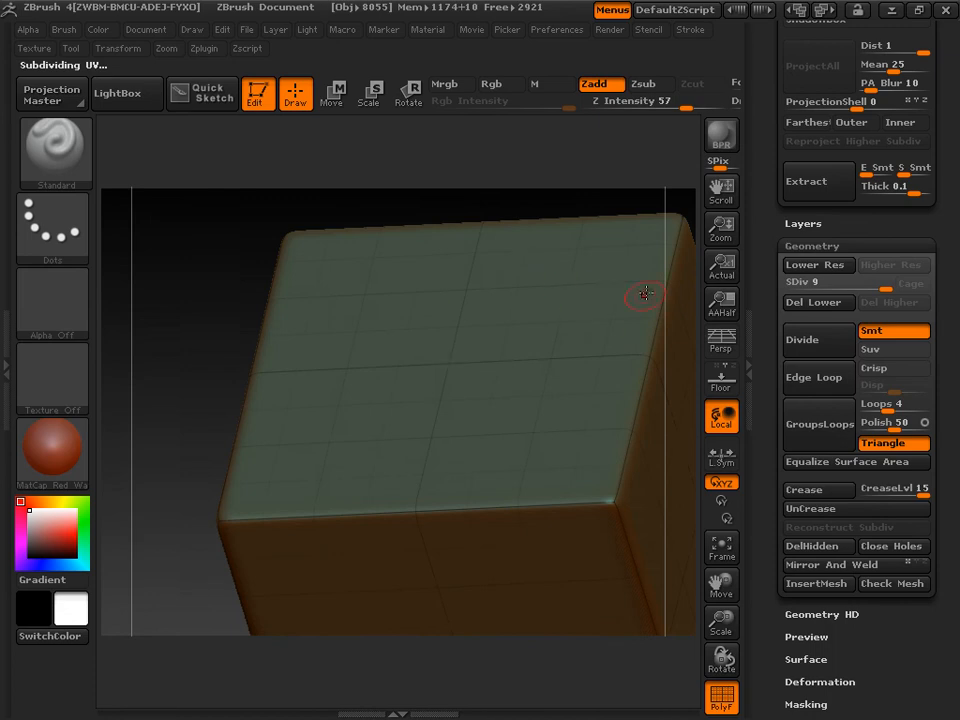
pyautogui.moveTo(645, 295); pyautogui.dragTo(430, 573)
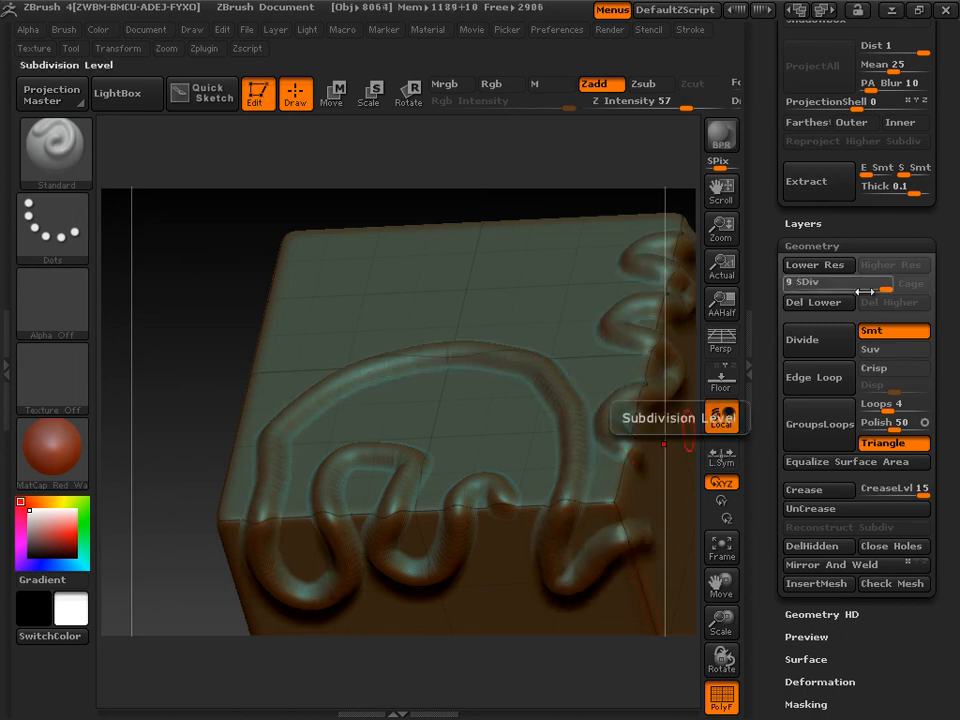
# Lower the test1 cube from SDiv 9 to 6, where the strokes turn blocky
pyautogui.moveTo(855, 282); pyautogui.dragTo(810, 282)
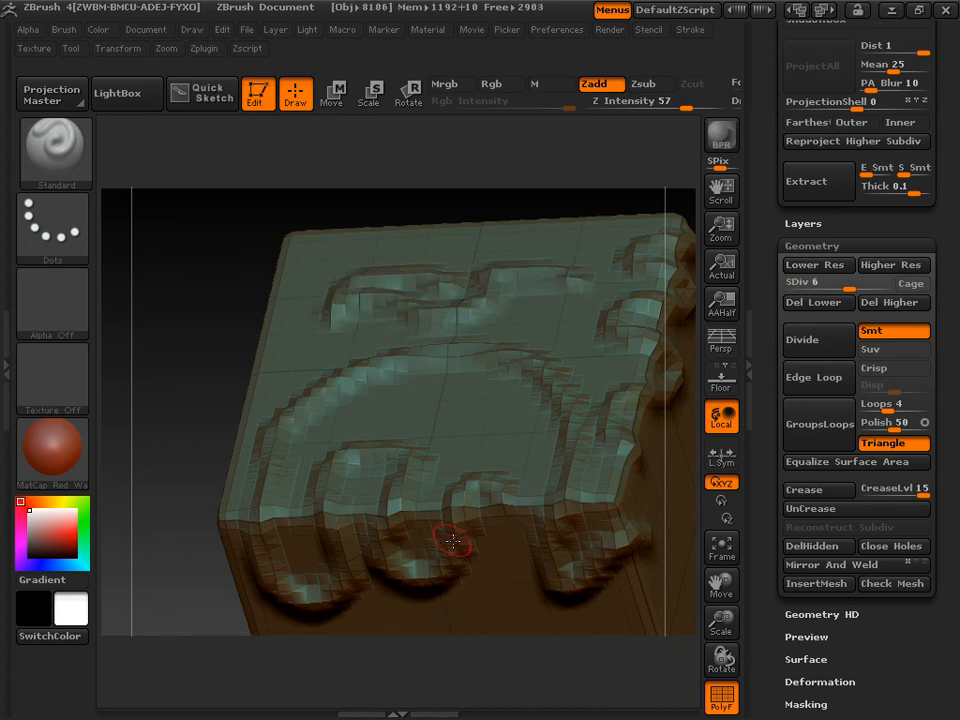
pyautogui.moveTo(721, 588)
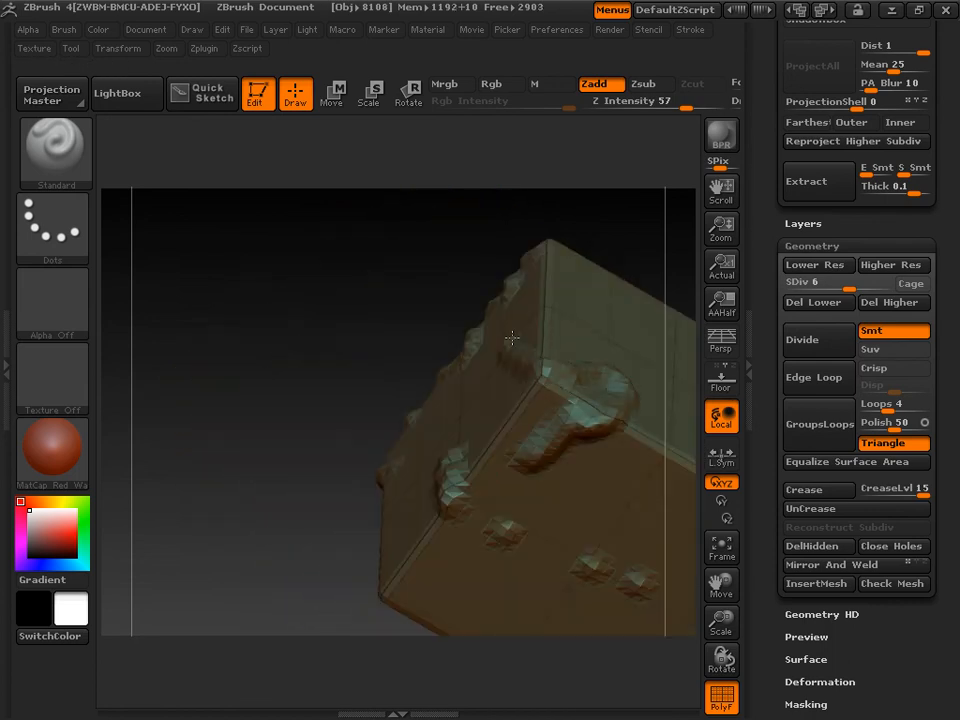
pyautogui.moveTo(510, 337); pyautogui.dragTo(415, 465)
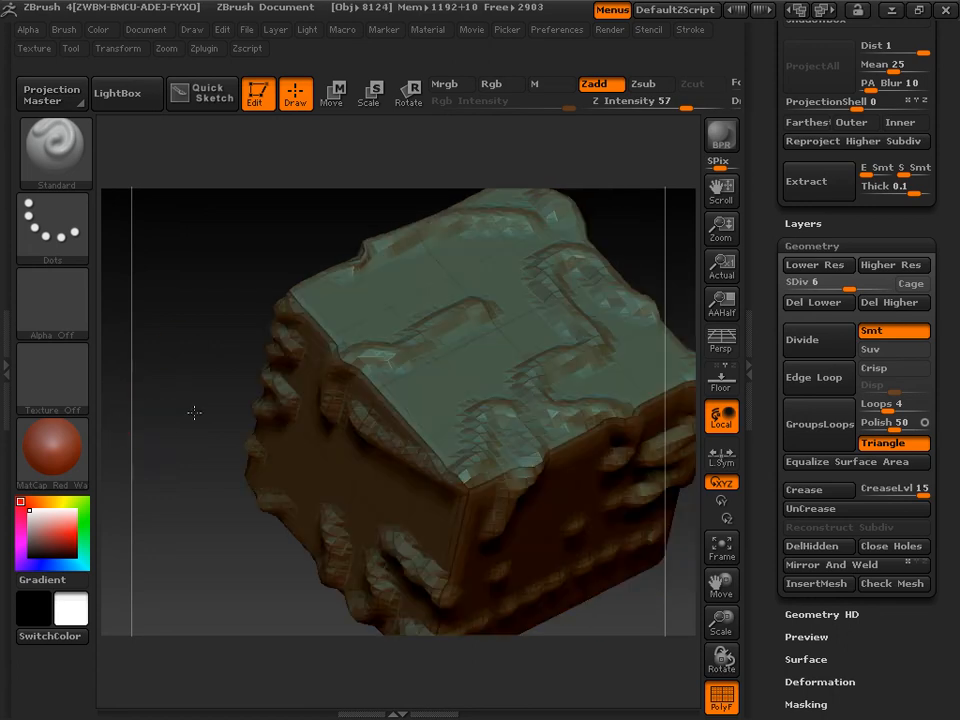
pyautogui.click(290, 365)
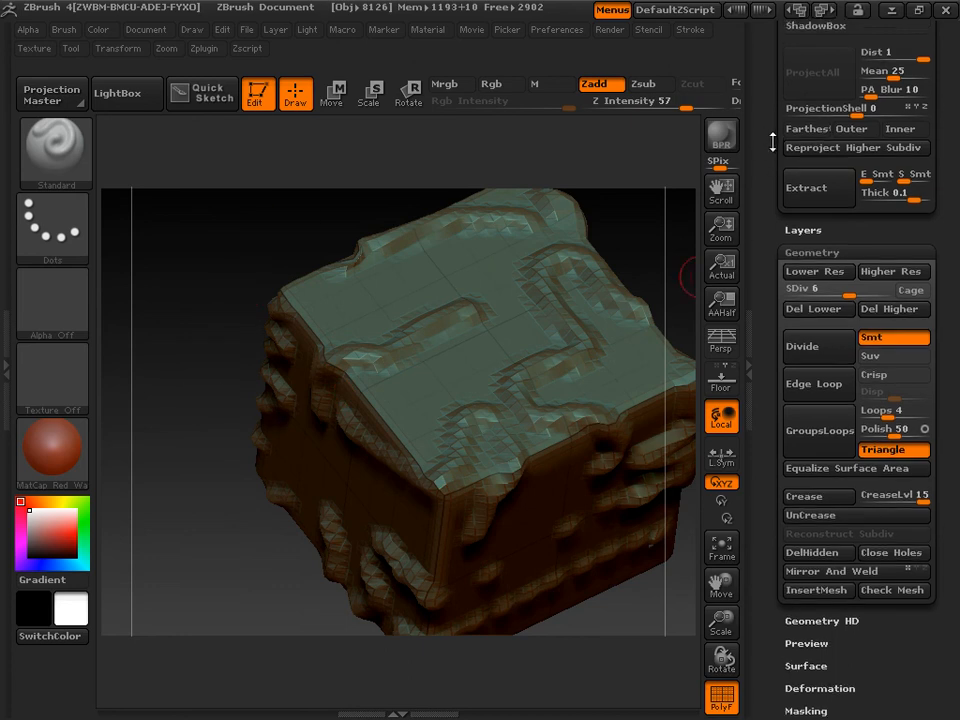
pyautogui.scroll(3)
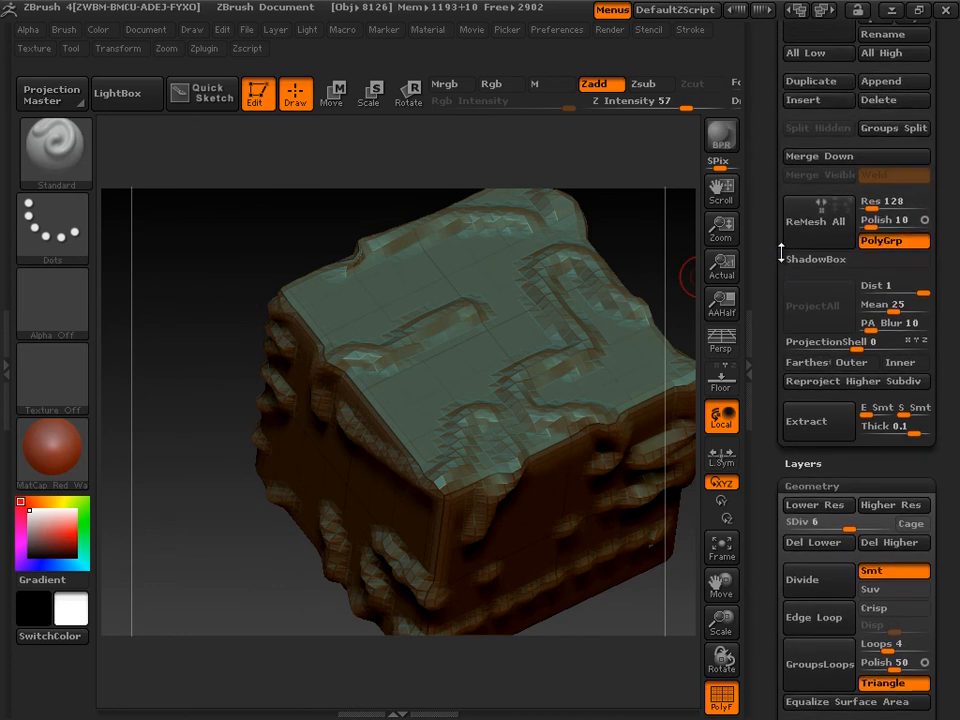